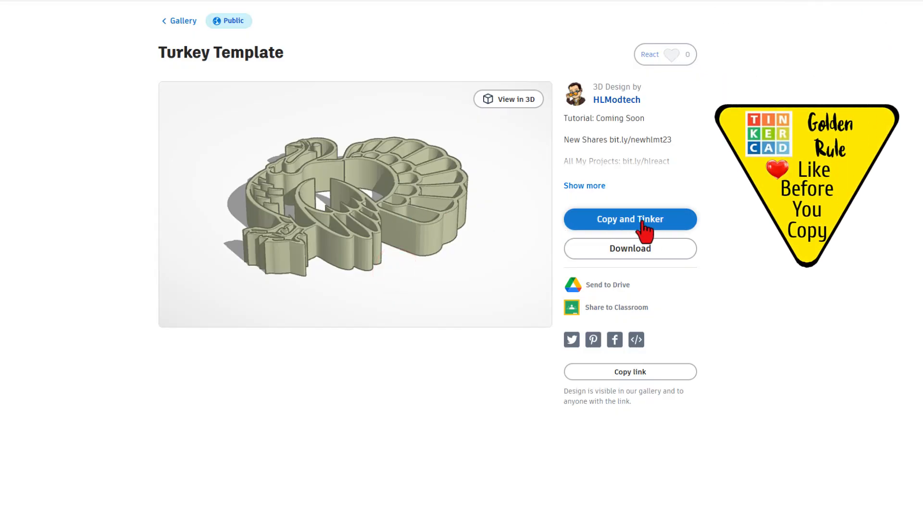
- Add a reaction to the Turkey Template design and open an editable copy with Copy and Tinker
click(665, 53)
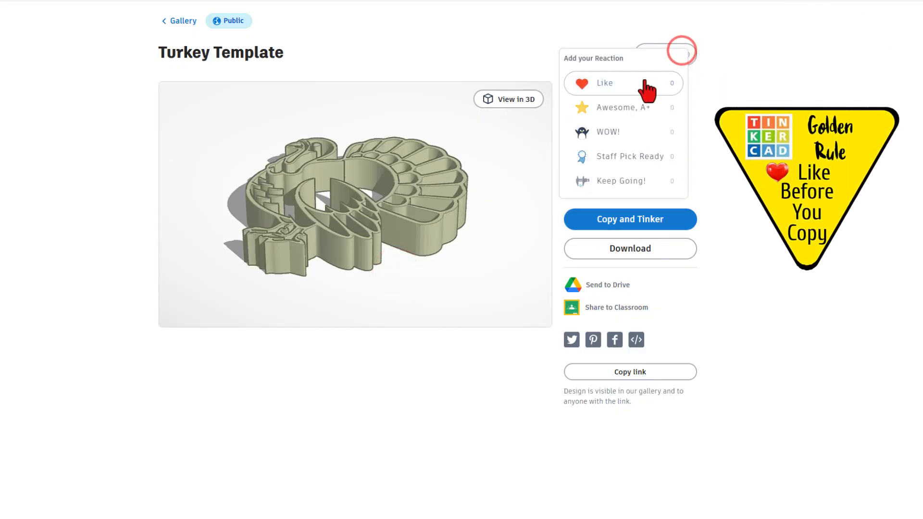
click(605, 84)
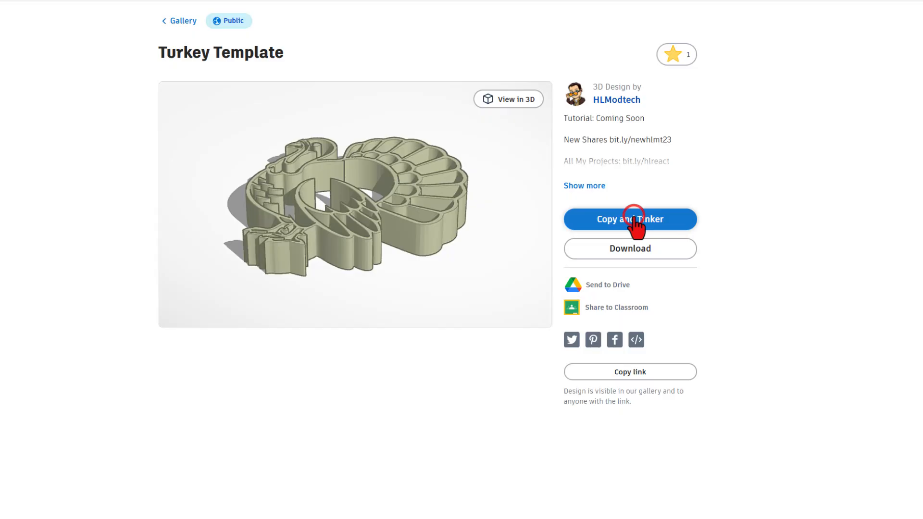
click(629, 219)
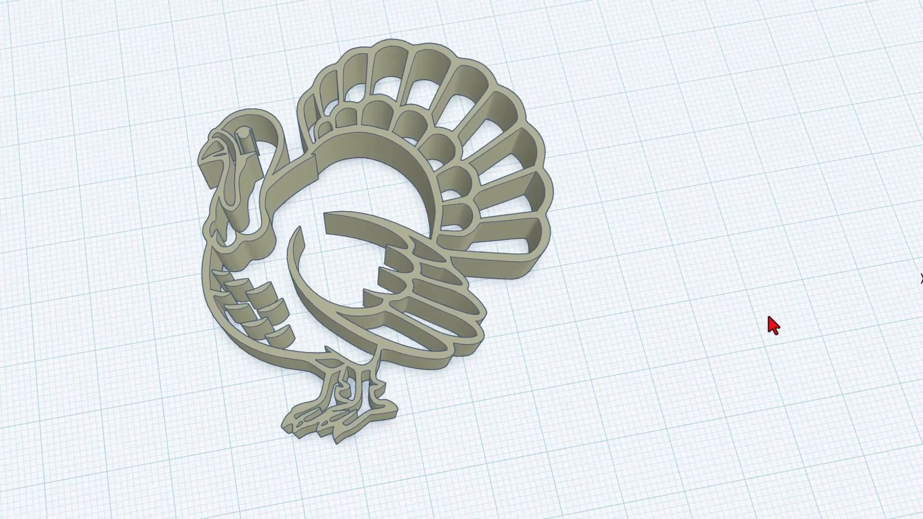
- Give the turkey template an Outer Line fill mode with Round corners
drag(774, 326, 718, 273)
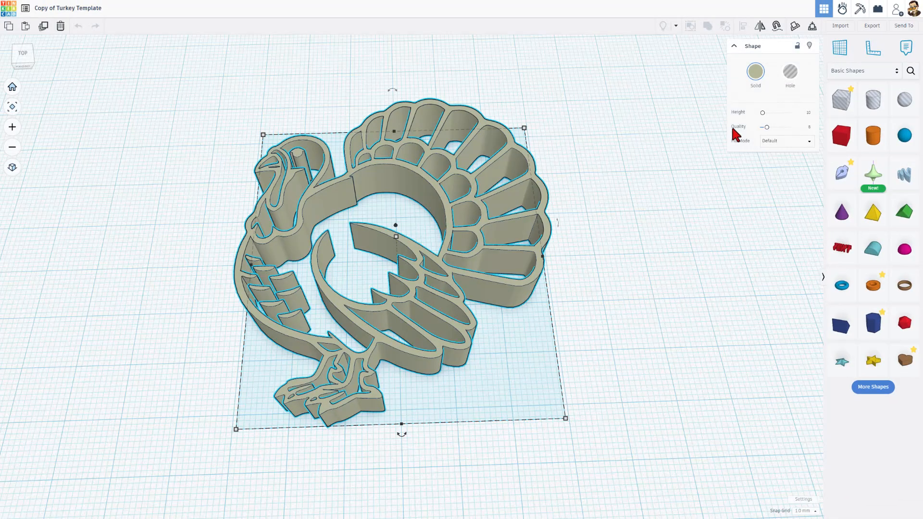
click(786, 141)
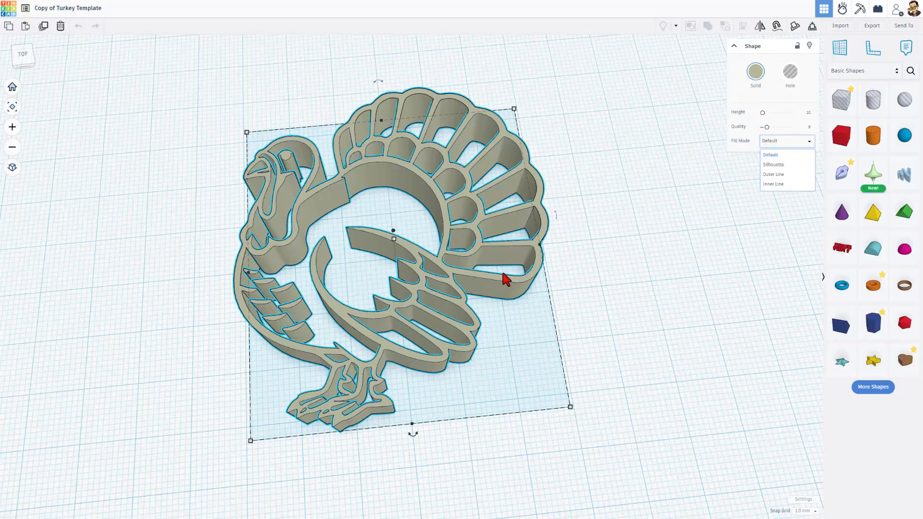
mouse_move(598, 240)
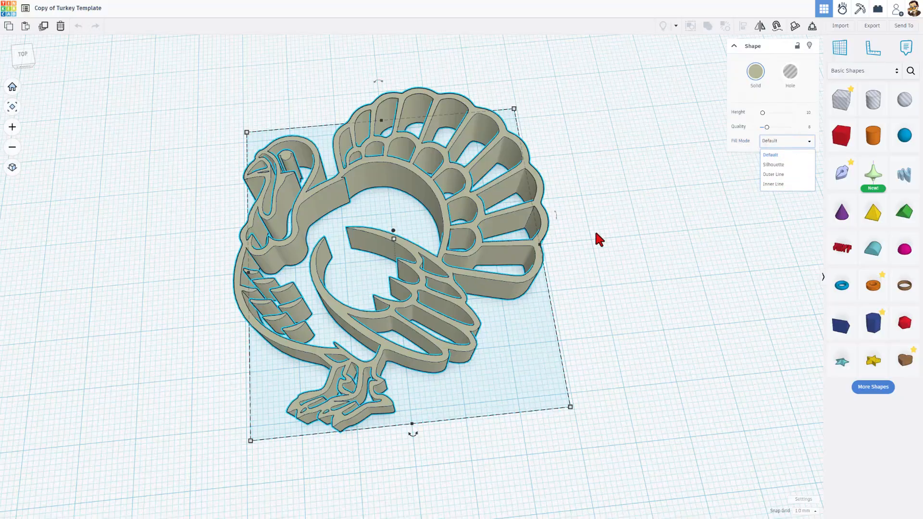
mouse_move(780, 175)
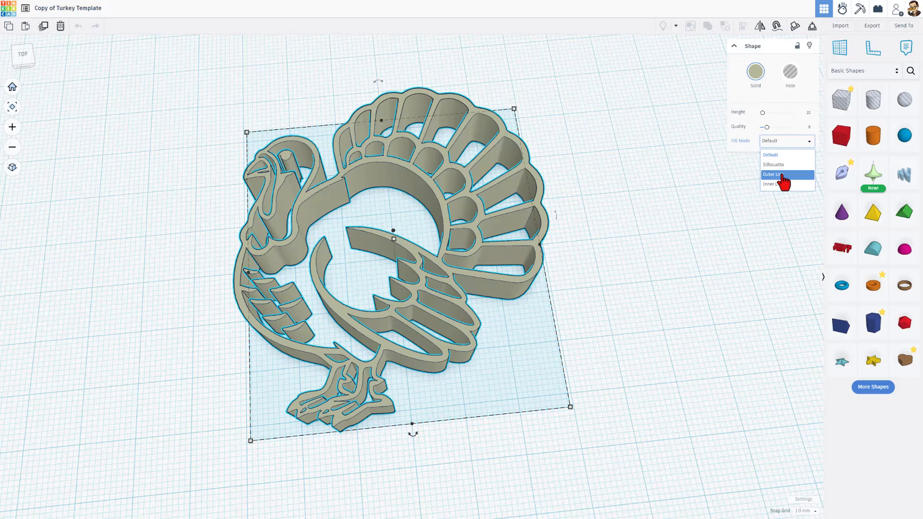
click(774, 174)
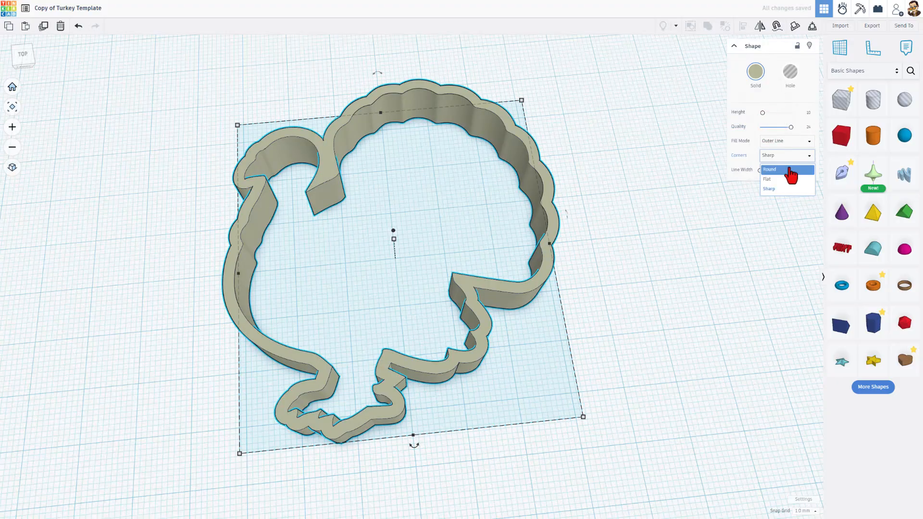
click(769, 169)
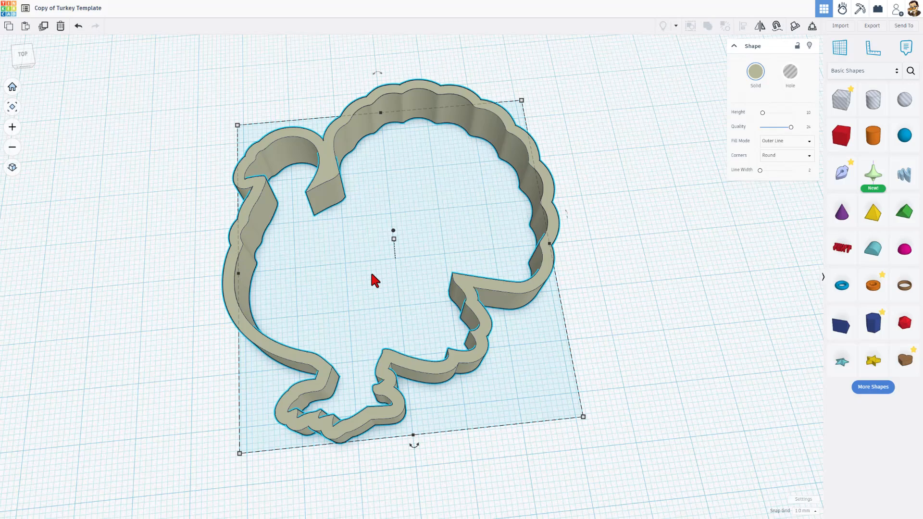
mouse_move(841, 174)
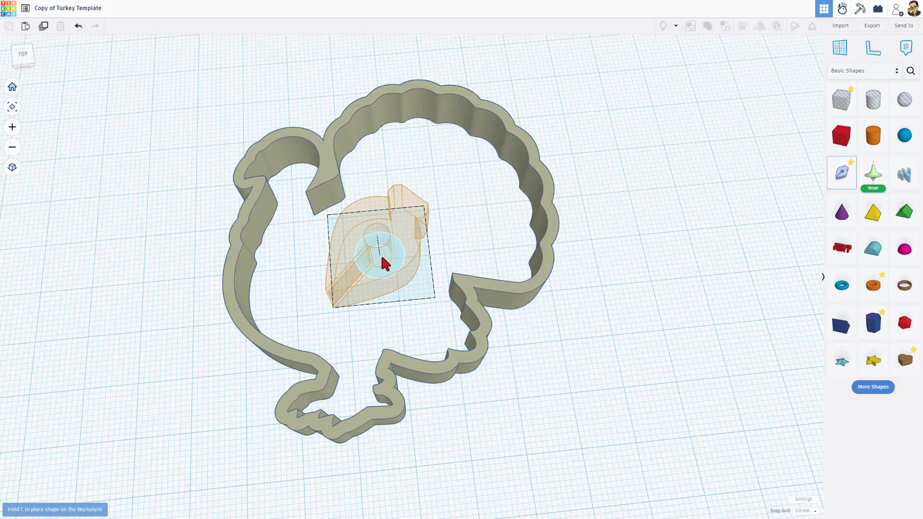
- Place a new Sketch shape on the workplane over the turkey outline
drag(383, 262, 394, 264)
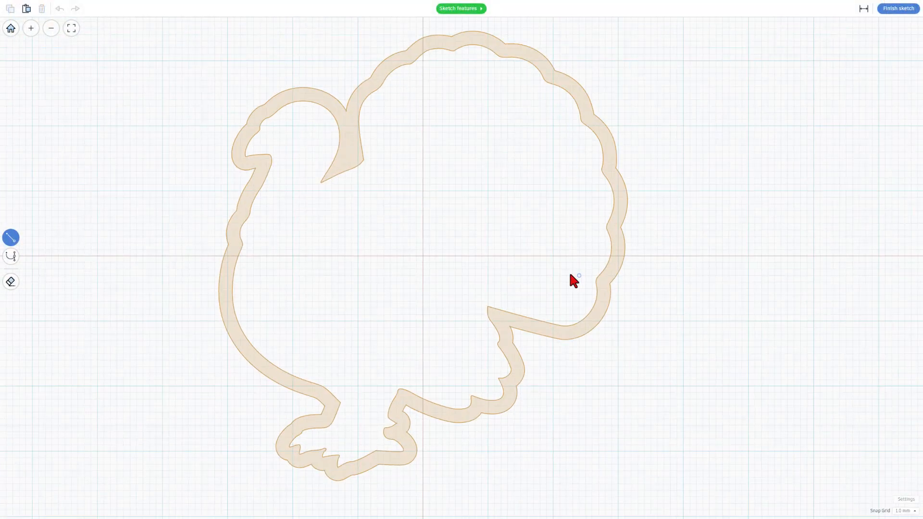
mouse_move(299, 310)
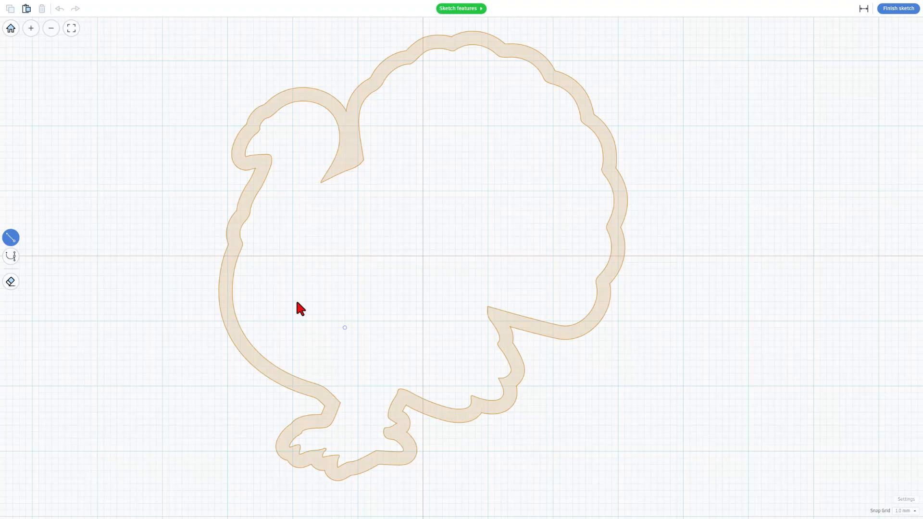
mouse_move(447, 21)
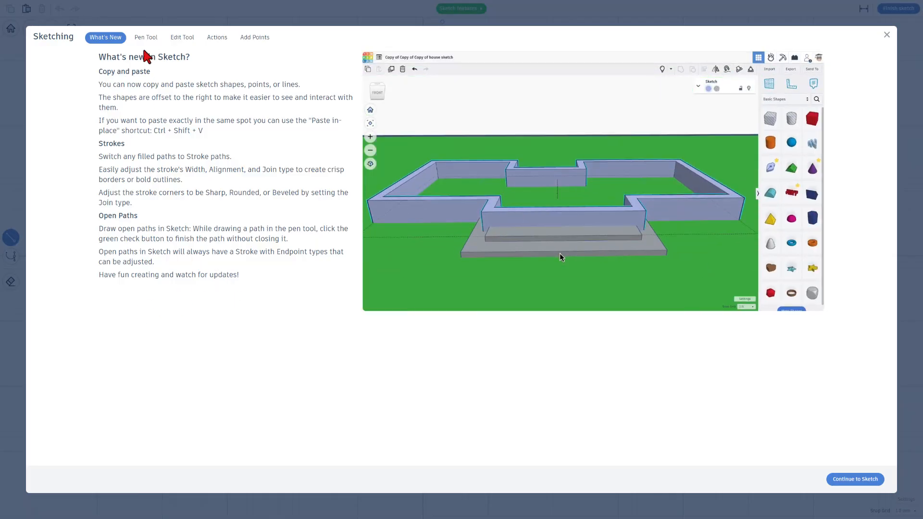
- Browse the Pen Tool, Edit Tool and Actions guide pages, then continue to the sketch
click(146, 38)
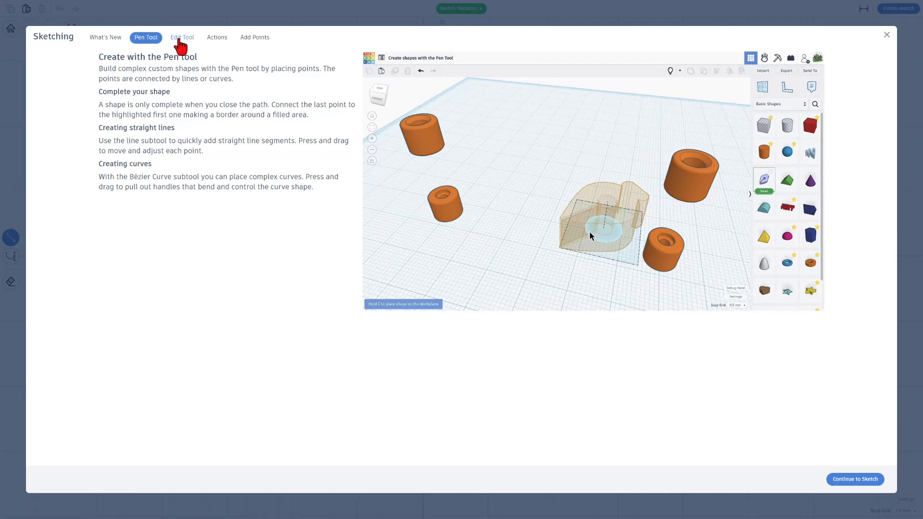
click(217, 37)
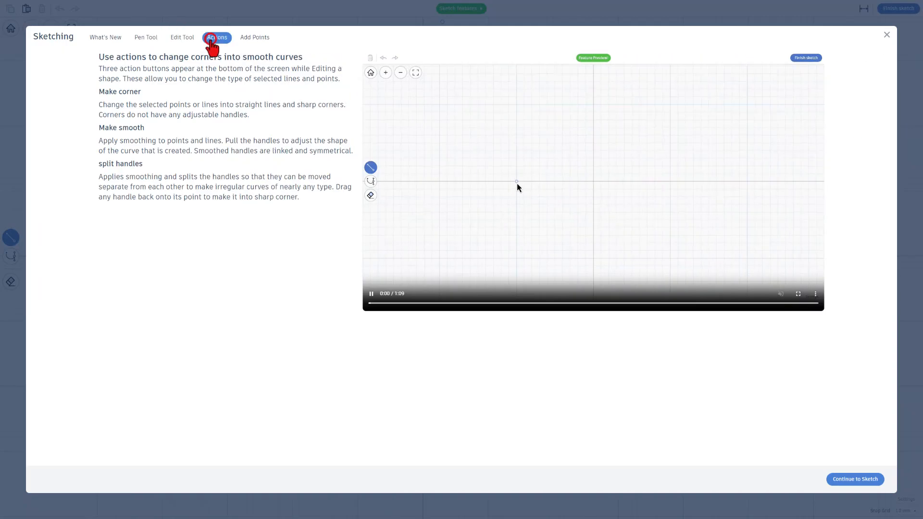
click(255, 37)
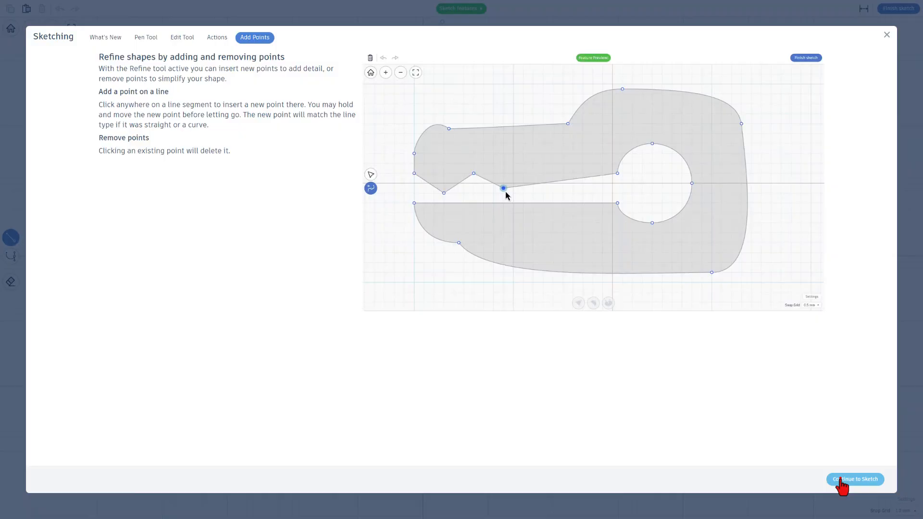
click(855, 479)
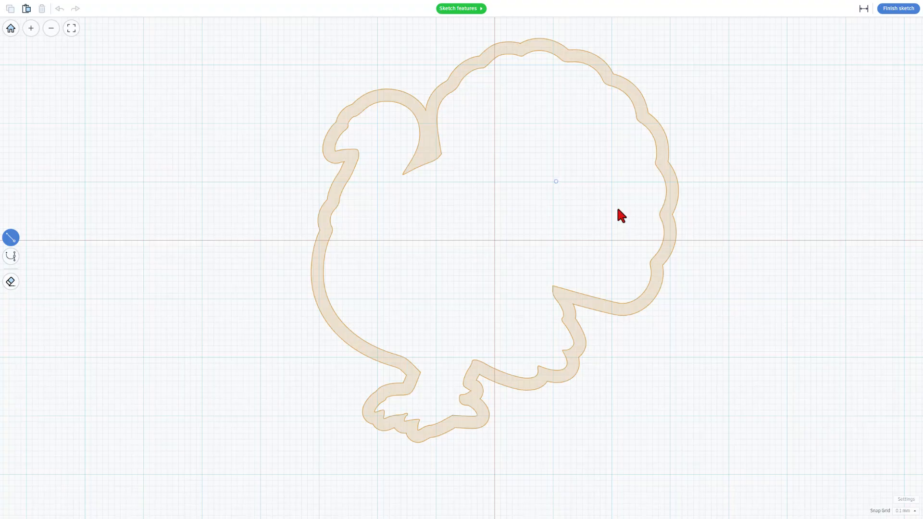
- Set the sketch Snap Grid to 0.1 mm
click(906, 518)
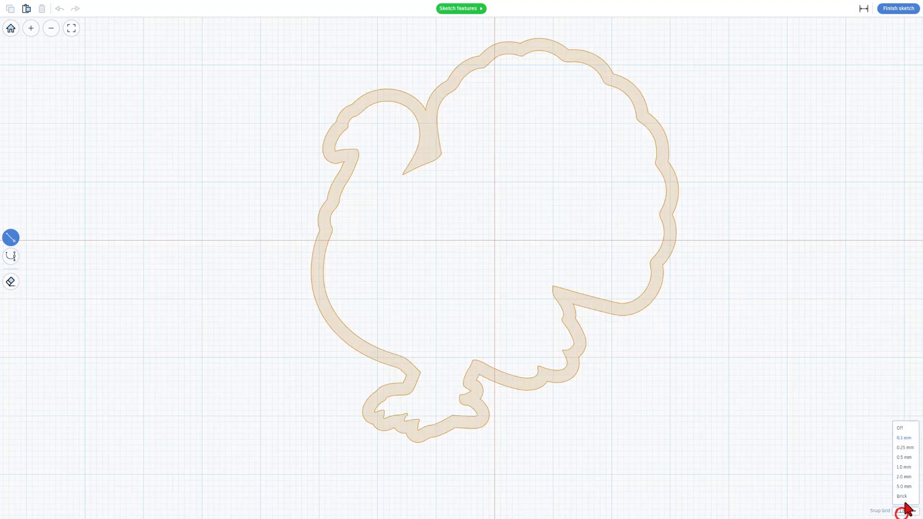
click(904, 437)
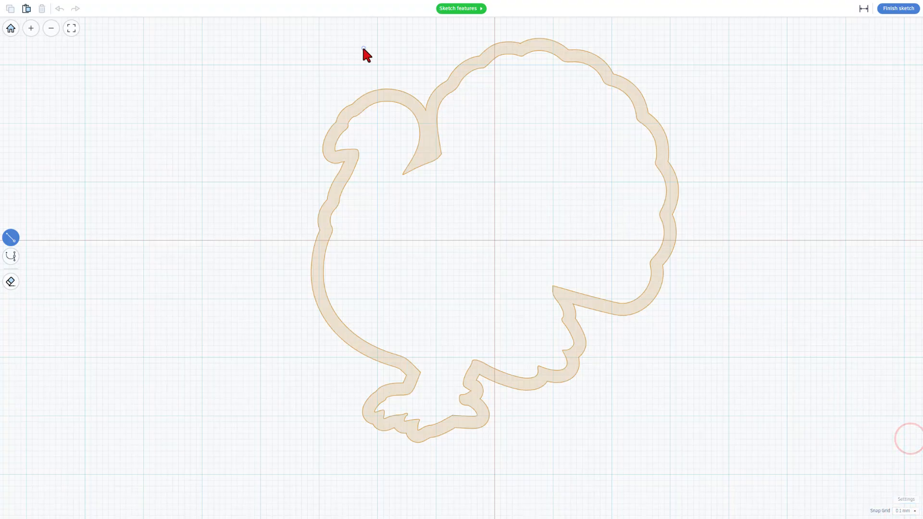
mouse_move(469, 72)
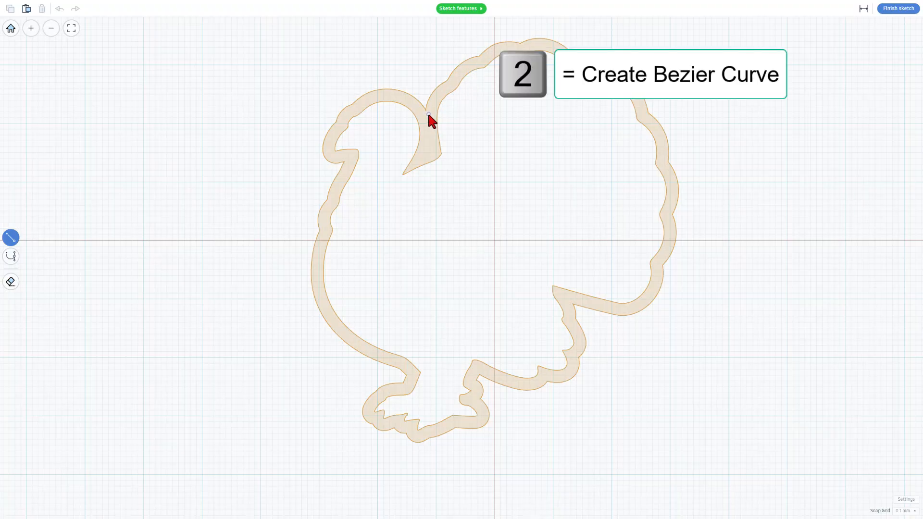
- Trace a Bezier path from the turkey's neck up and over the first tail feathers
click(11, 256)
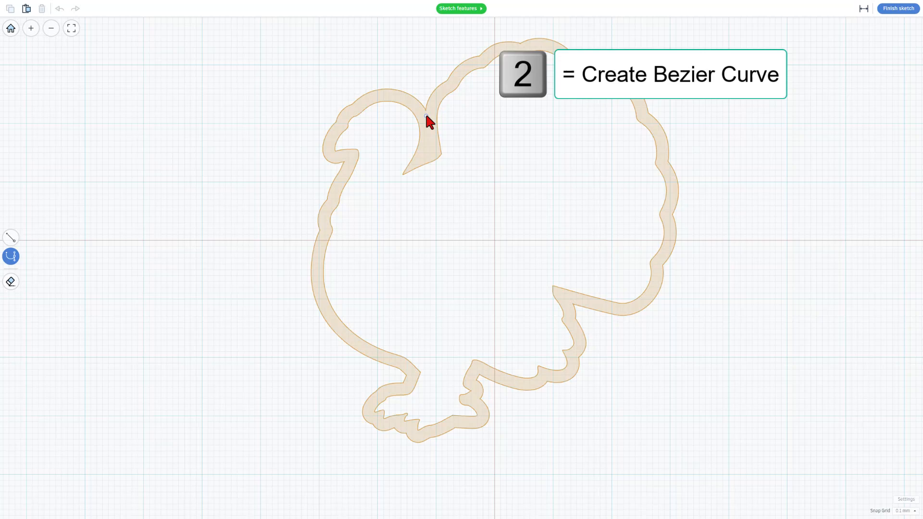
click(426, 114)
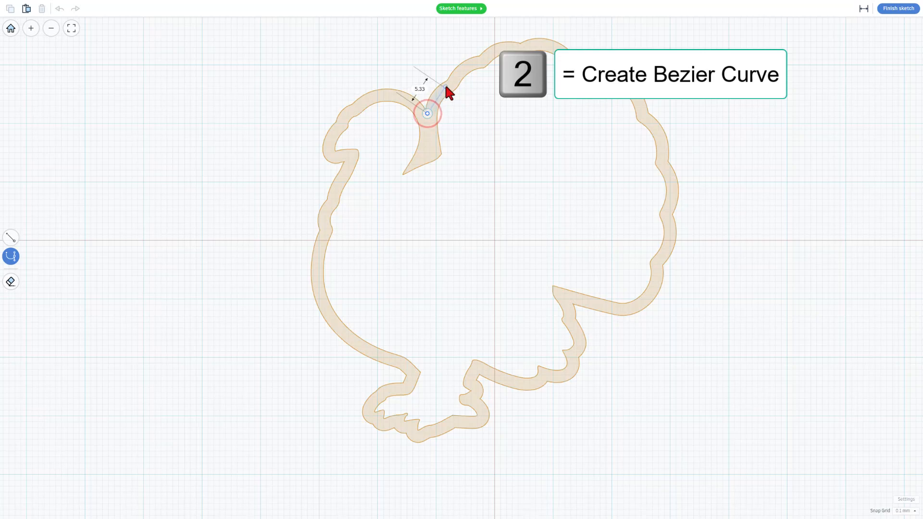
drag(426, 113, 448, 82)
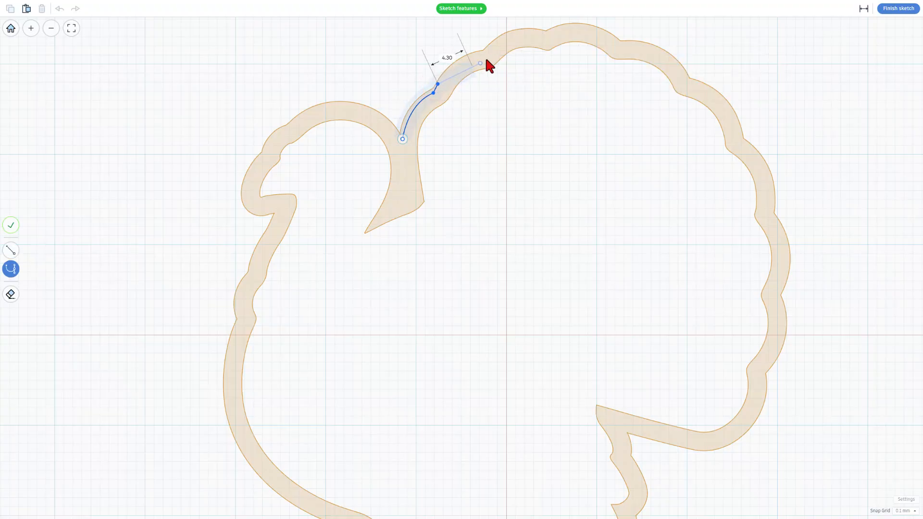
drag(480, 63, 490, 59)
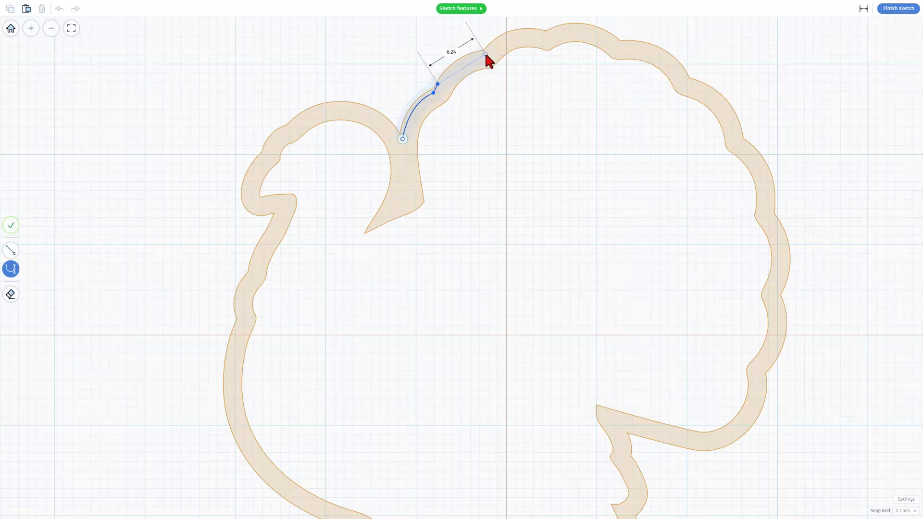
drag(489, 58, 516, 59)
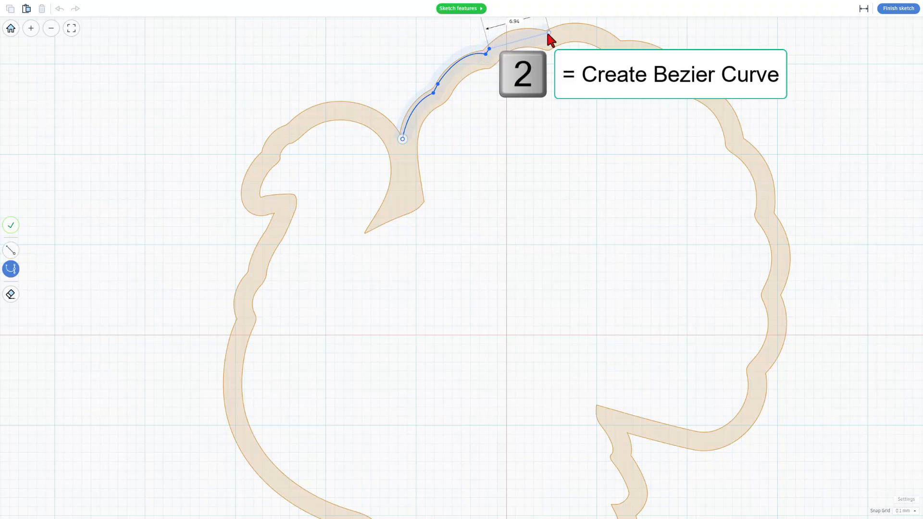
drag(547, 38, 544, 33)
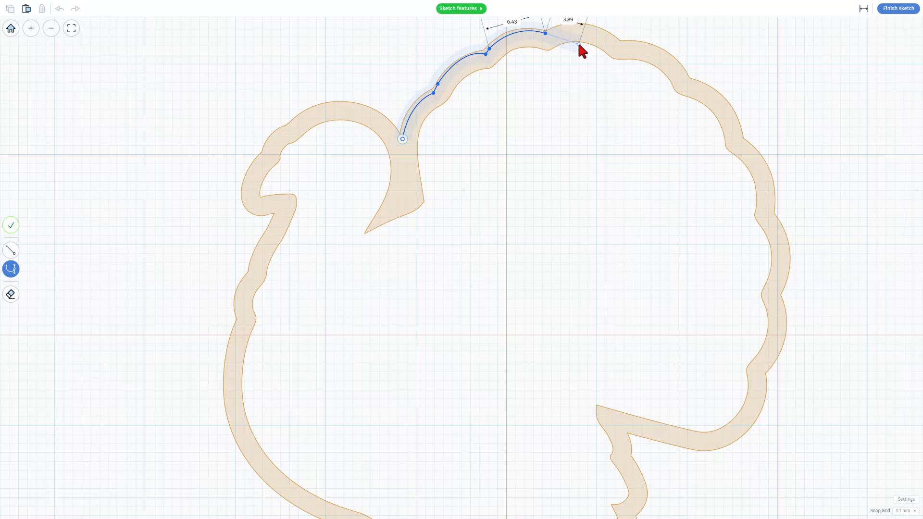
click(576, 46)
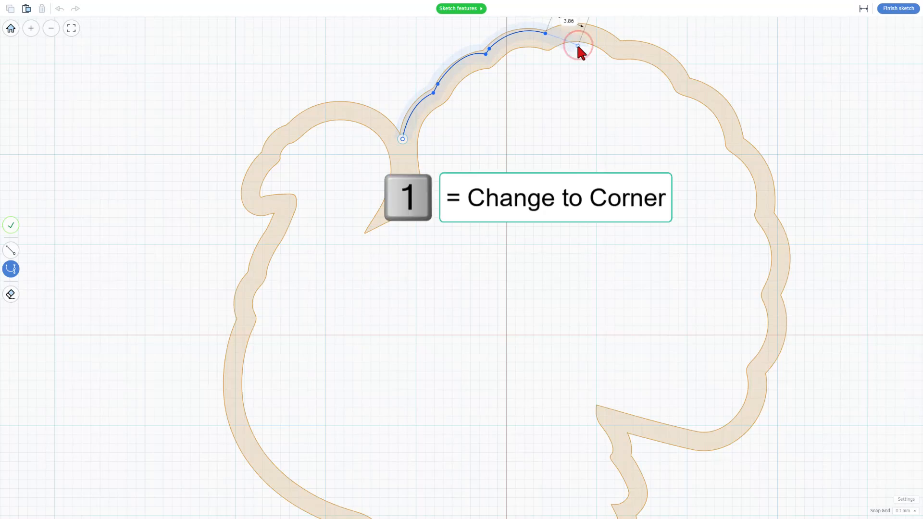
- Trace around the tail feathers, down the right side and back toward the body
drag(577, 50, 689, 87)
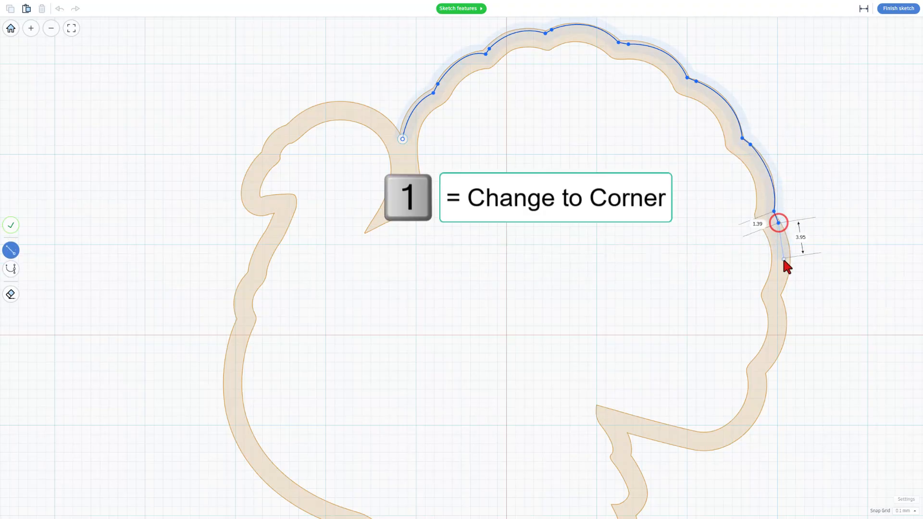
drag(779, 223, 780, 294)
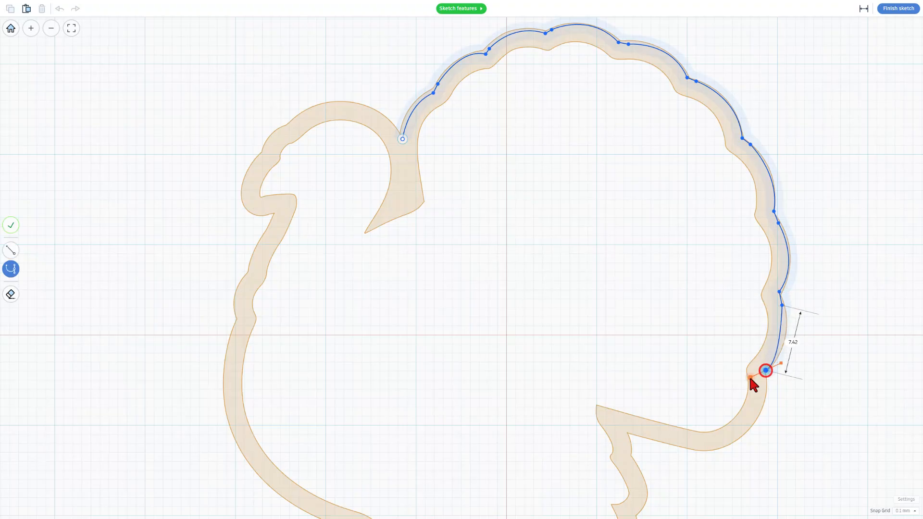
drag(765, 371, 739, 412)
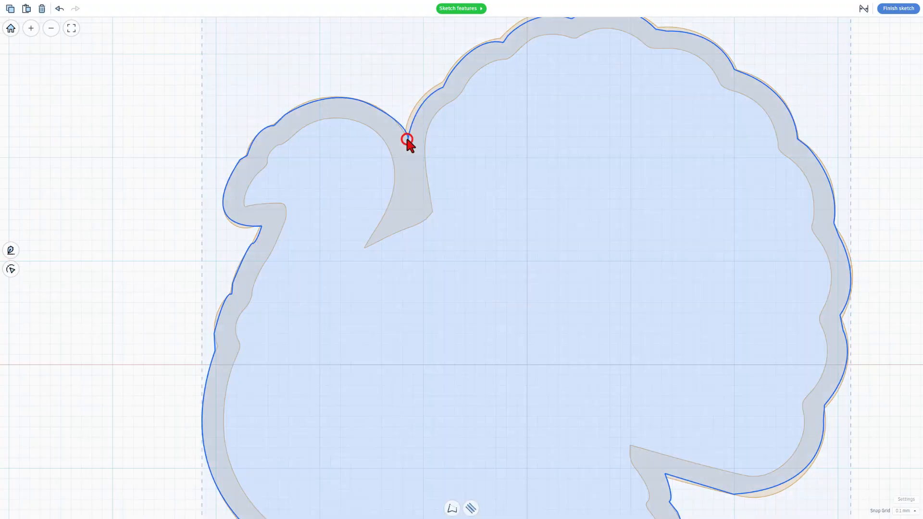
- Turn the traced sketch shape into an outline with the stroke switched on
scroll(down, 3)
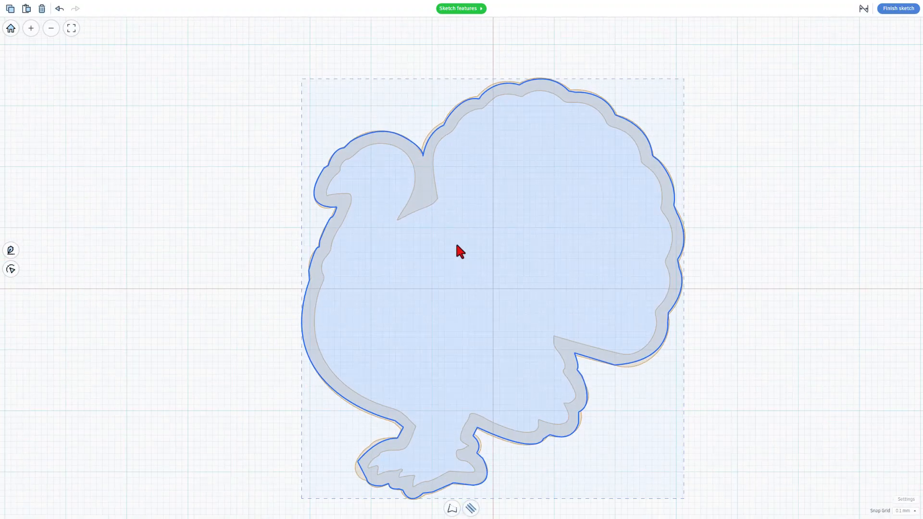
mouse_move(536, 197)
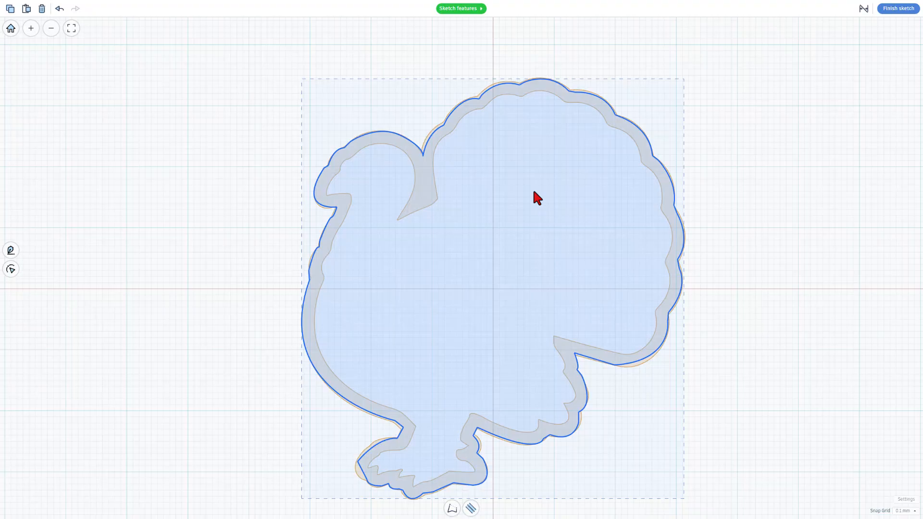
mouse_move(470, 508)
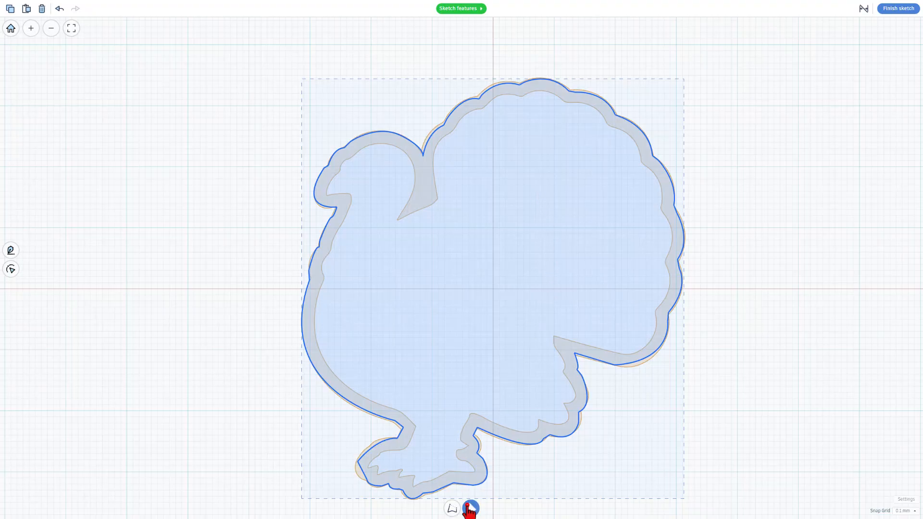
click(473, 509)
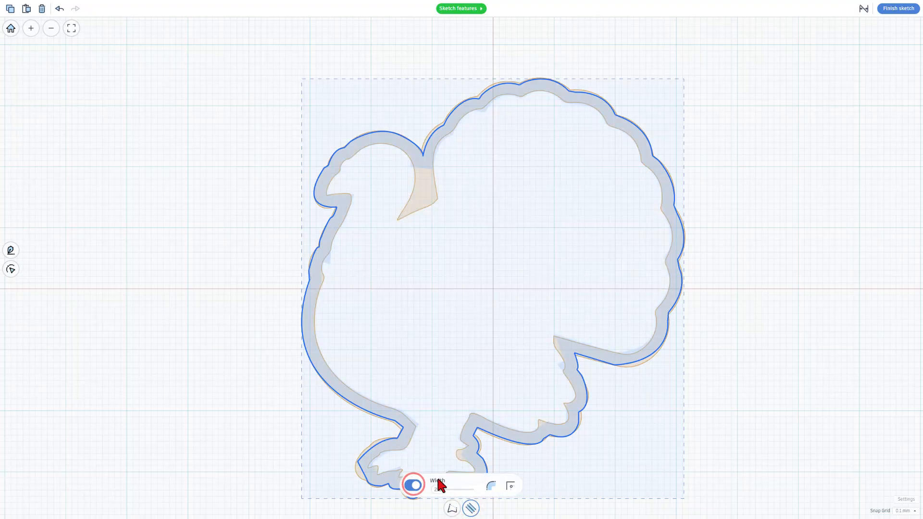
click(490, 485)
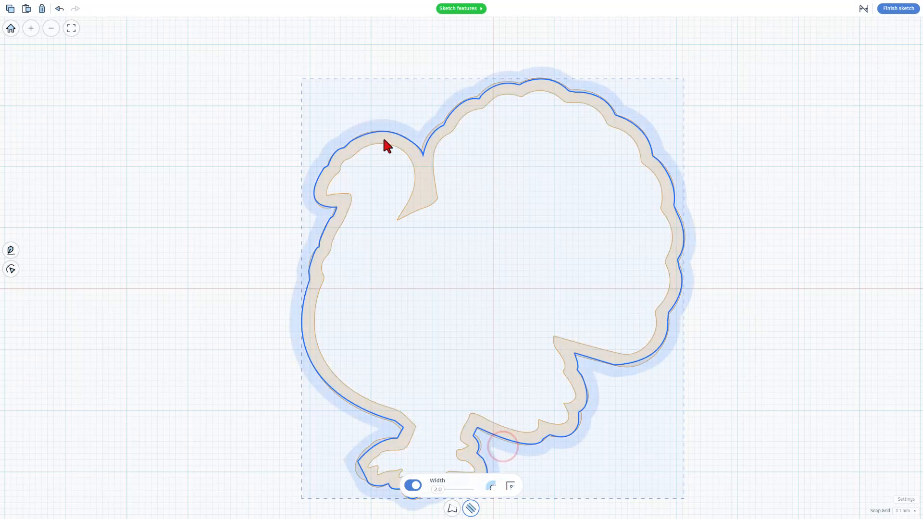
mouse_move(694, 229)
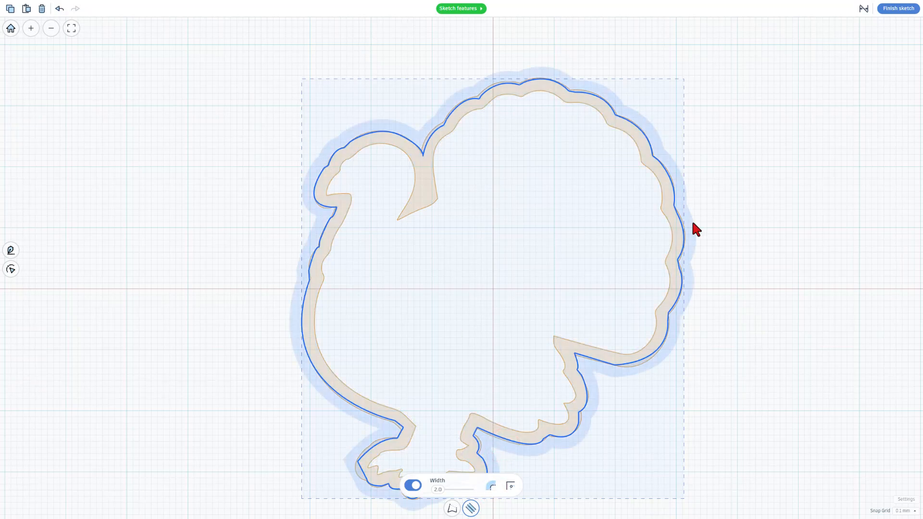
mouse_move(301, 277)
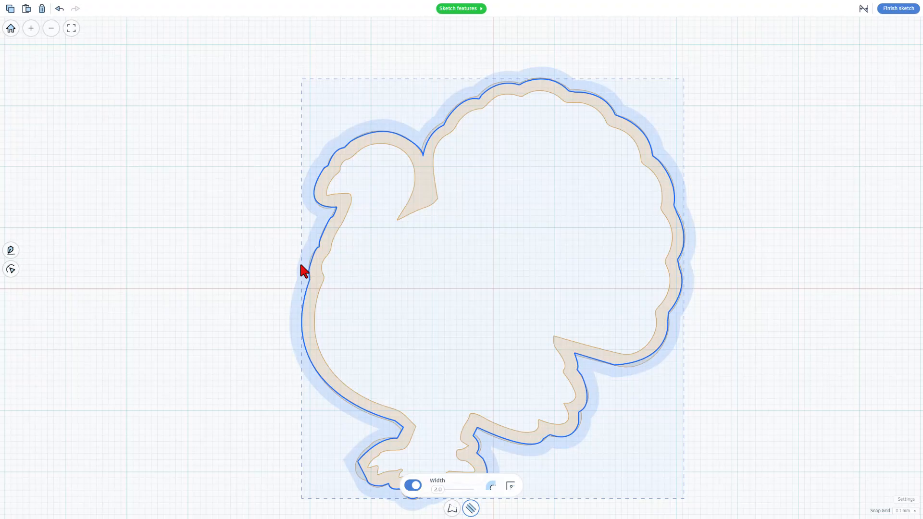
mouse_move(424, 137)
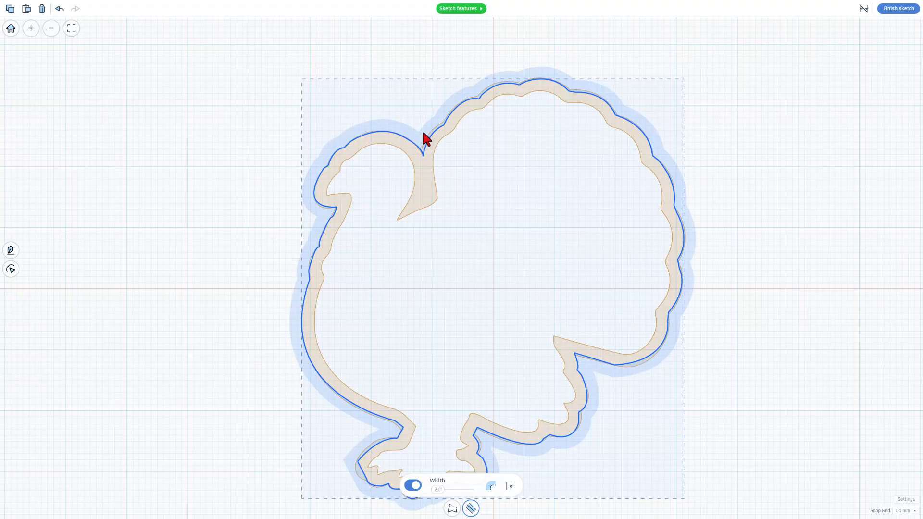
mouse_move(478, 267)
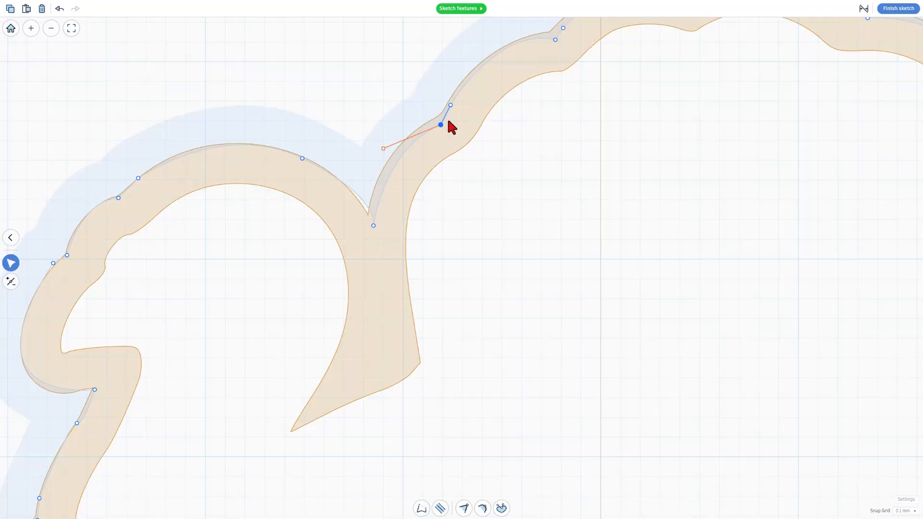
- Reshape the neck curve handles, breaking handles with 3 and undoing missteps
drag(440, 124, 383, 150)
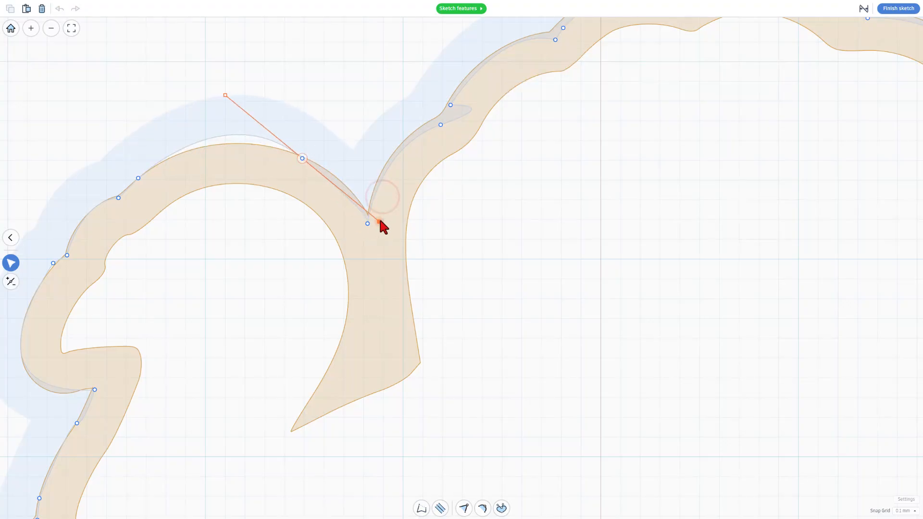
key(3)
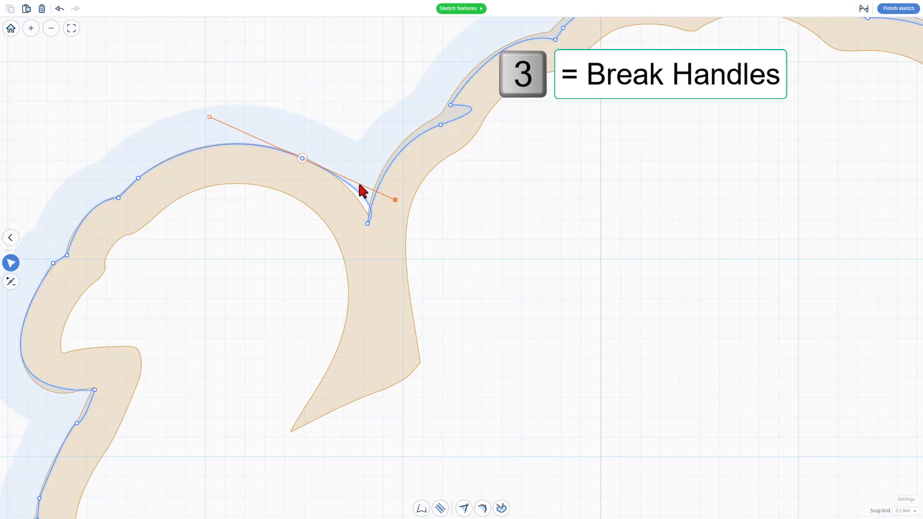
click(362, 204)
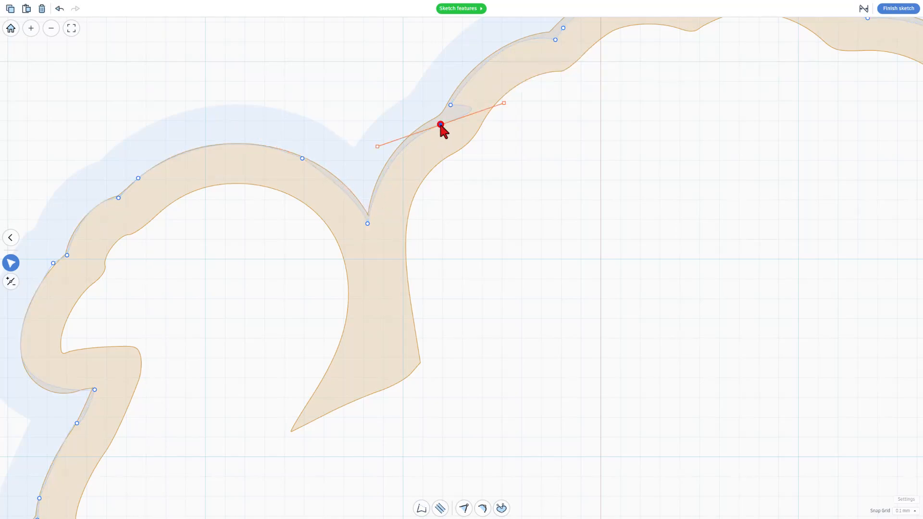
key(Ctrl+z)
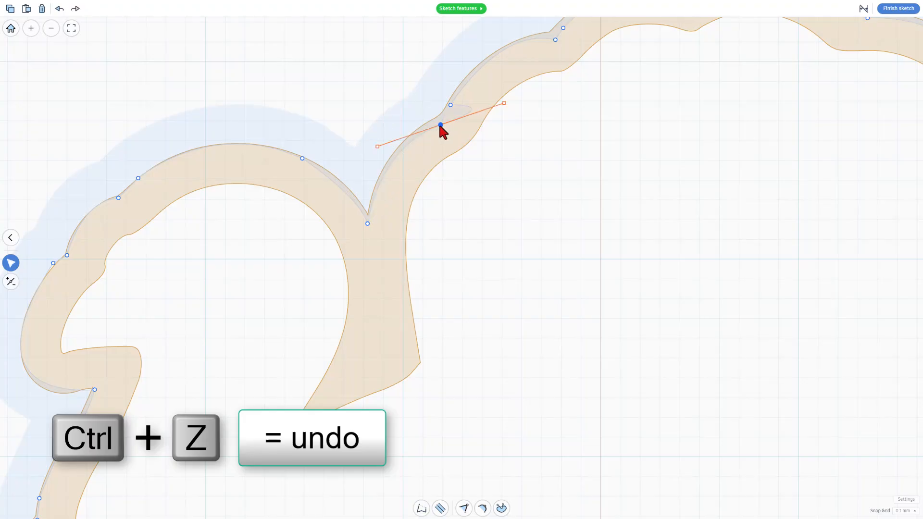
key(Ctrl+z)
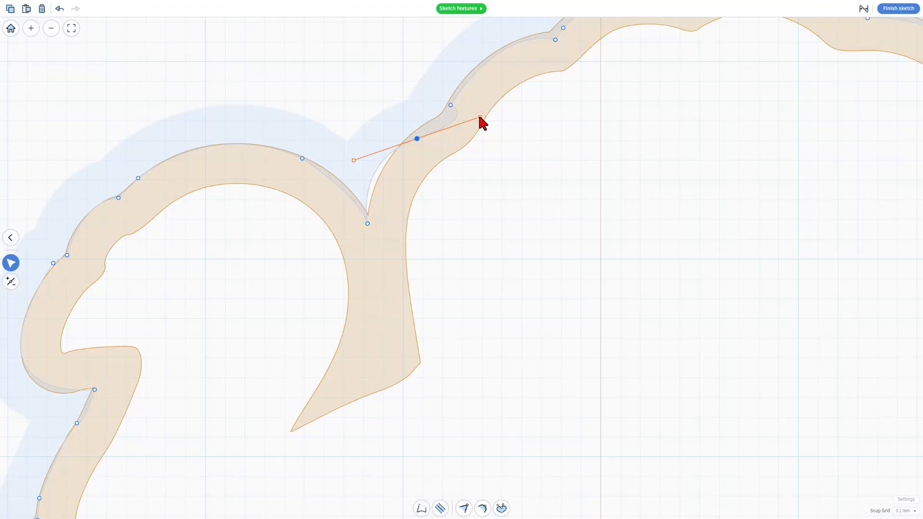
key(3)
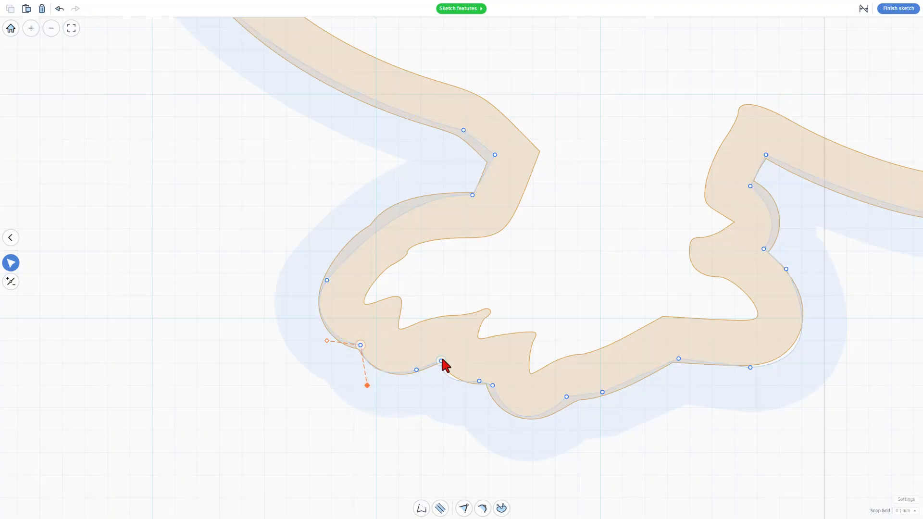
key(3)
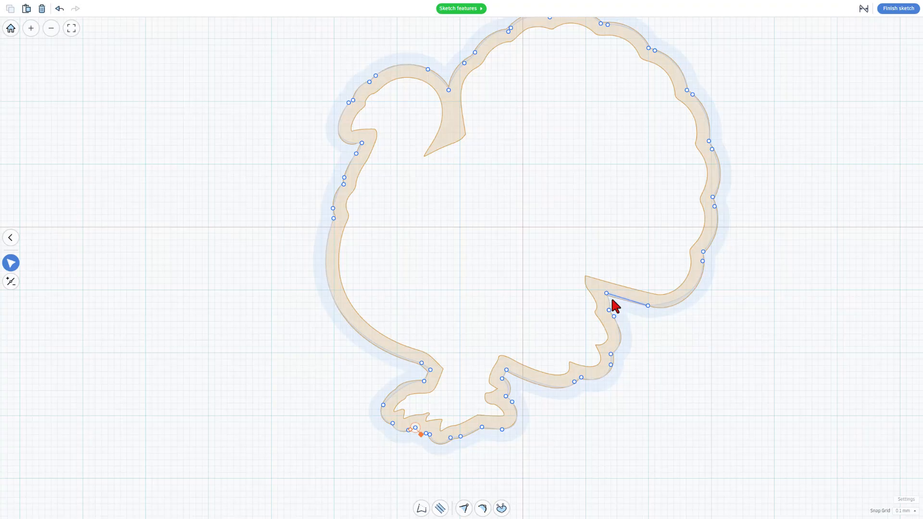
- Set the outline stroke Join to Round and finish the sketch
click(435, 508)
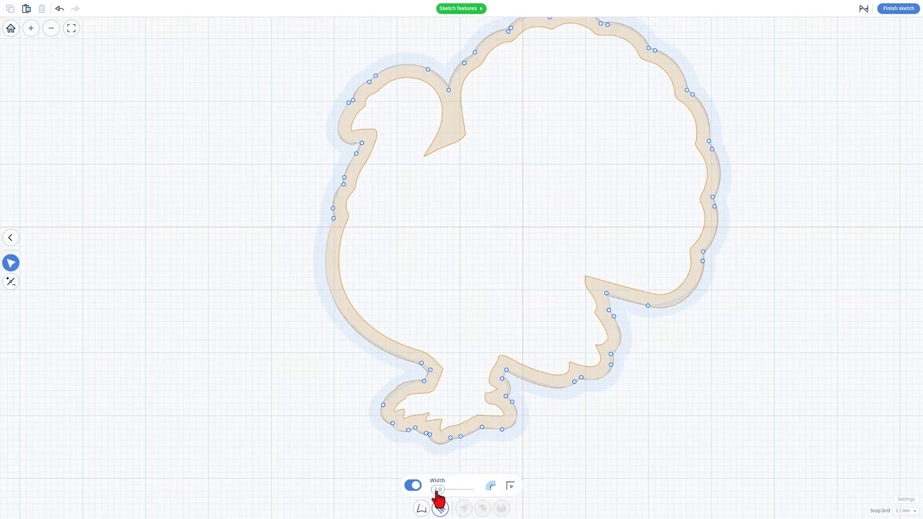
click(511, 485)
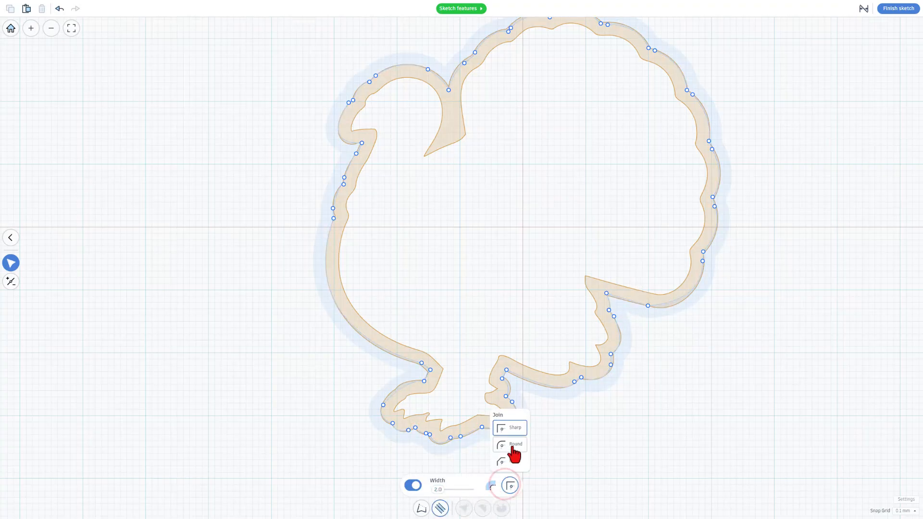
click(514, 444)
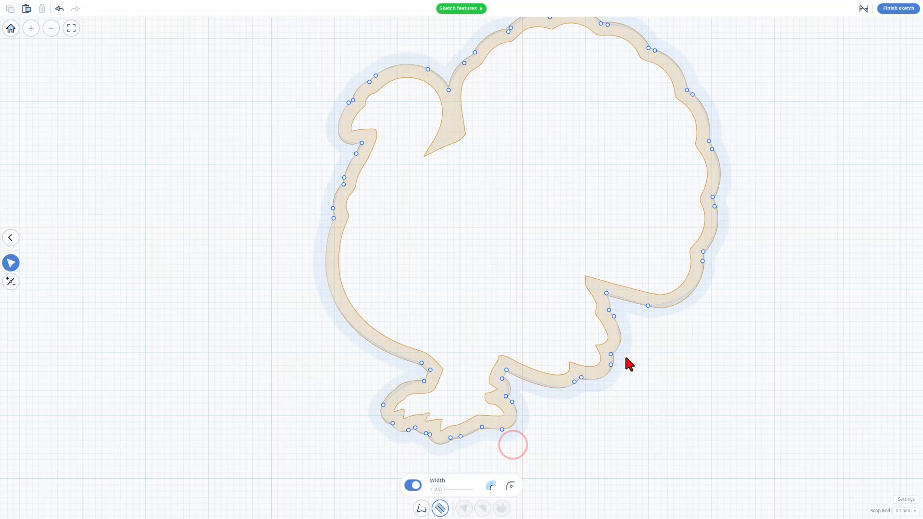
click(898, 9)
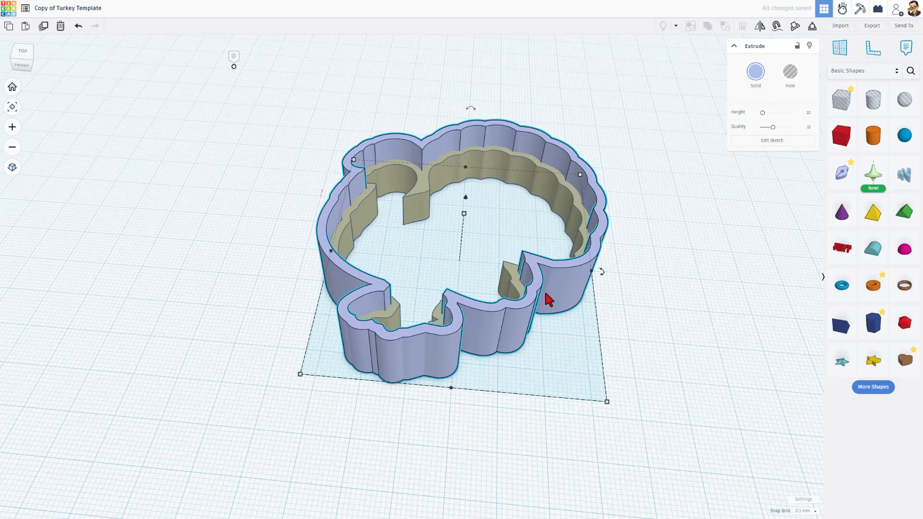
- Select the black turkey template and set the Snap Grid to 5.0 mm
click(783, 141)
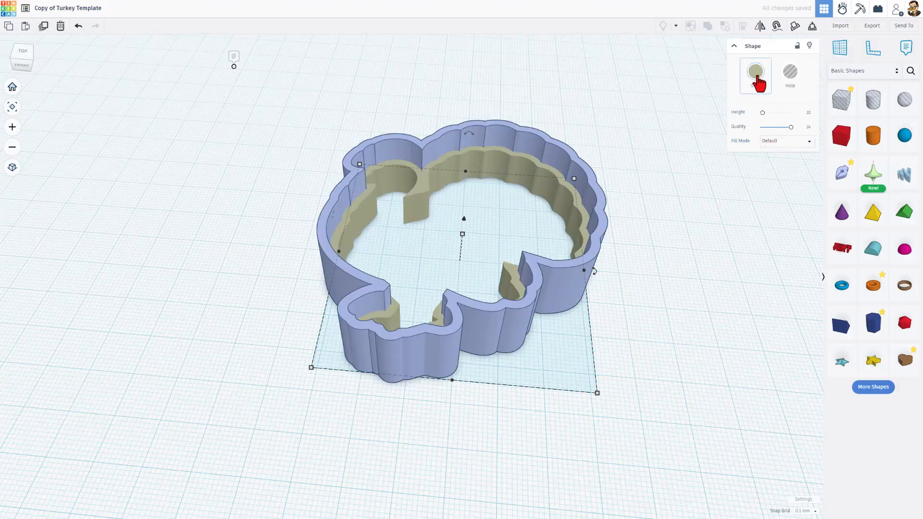
click(755, 75)
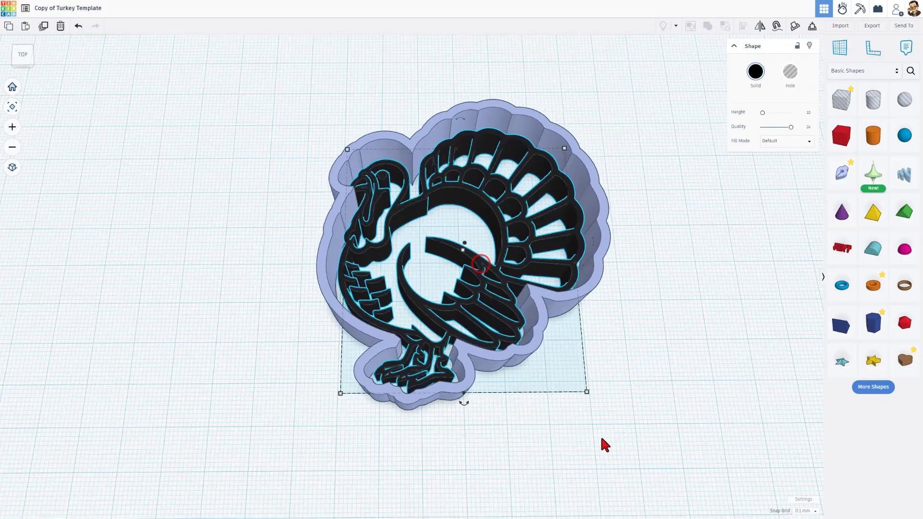
click(805, 511)
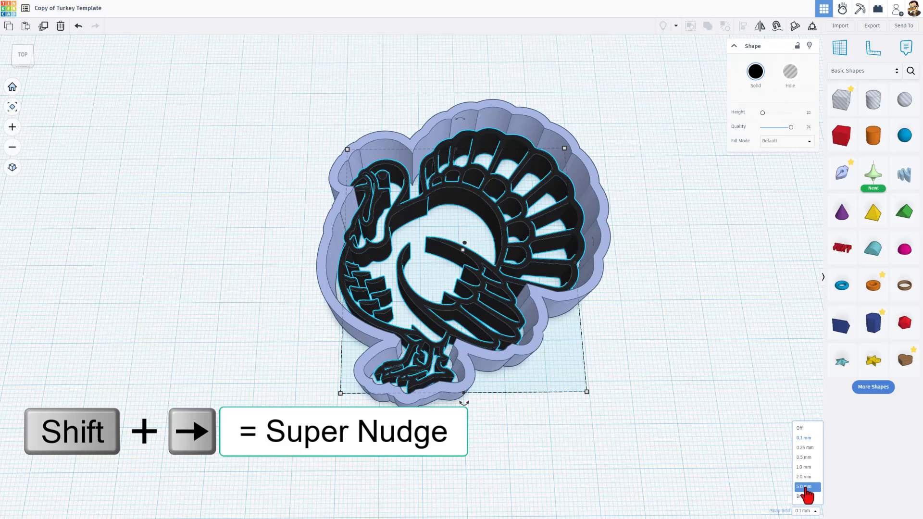
click(803, 487)
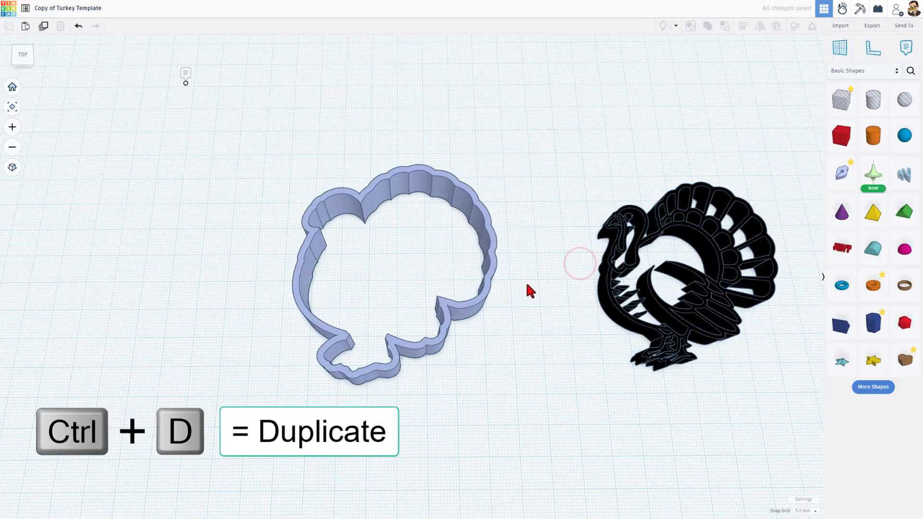
- Make a filled copy of the turkey wall with its outline off, nudged under the black turkey
click(487, 287)
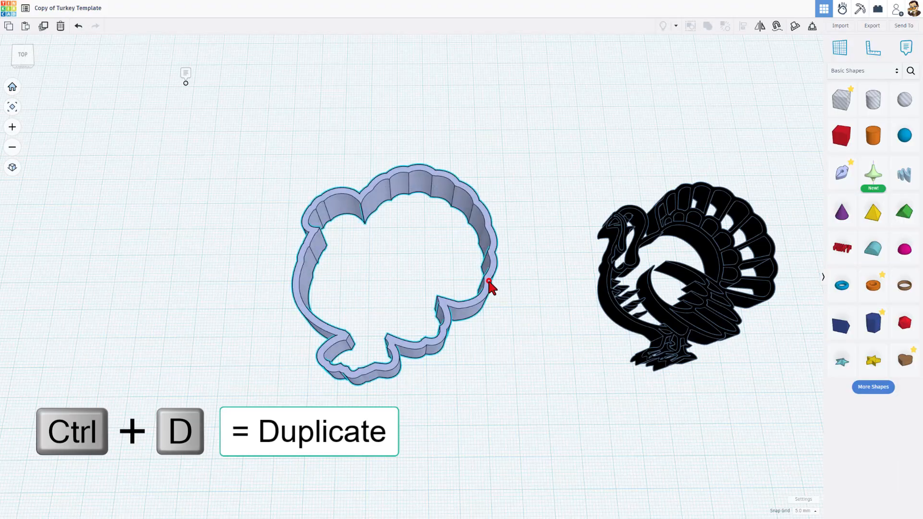
click(487, 285)
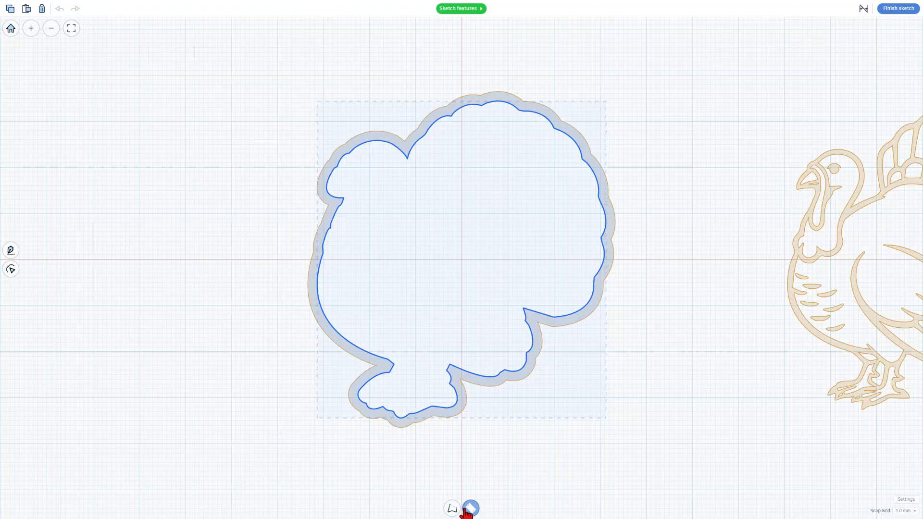
click(472, 507)
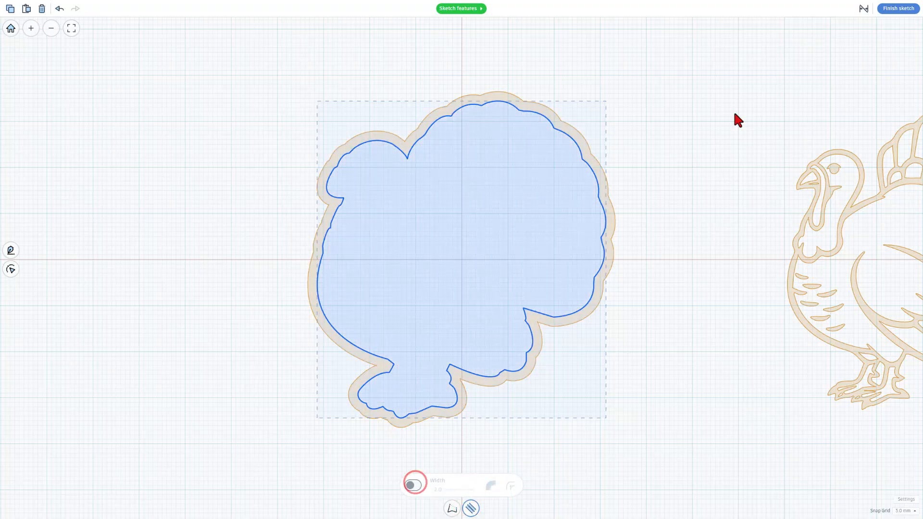
click(899, 9)
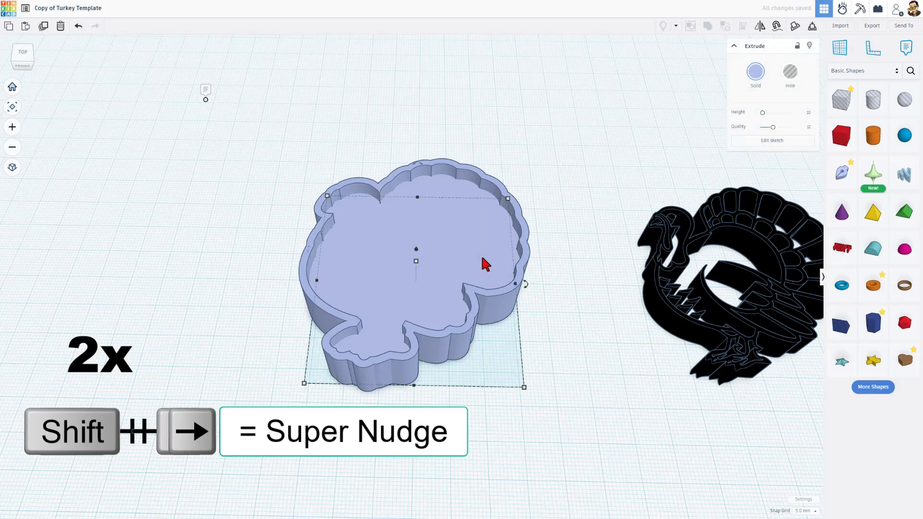
key(Shift+Right)
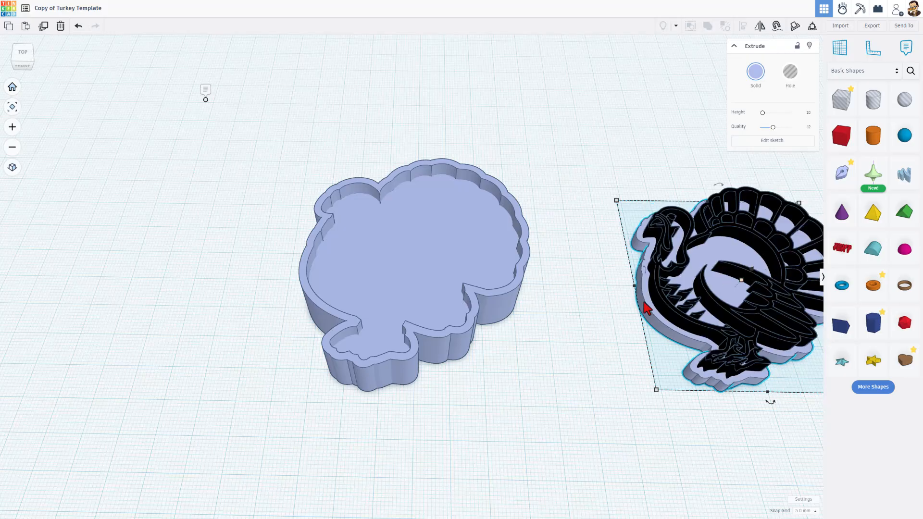
mouse_move(499, 302)
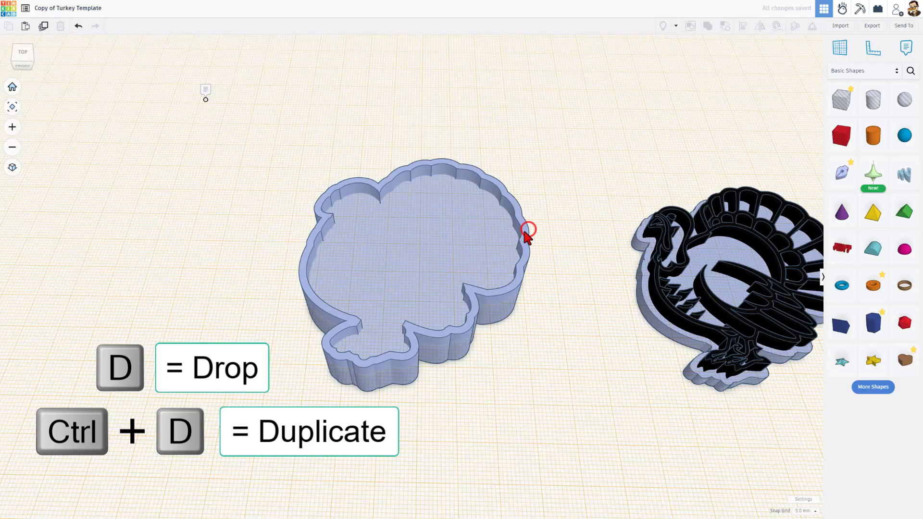
- Set the turkey wall to Hole and align its 2.0 outline stroke Outside
click(528, 236)
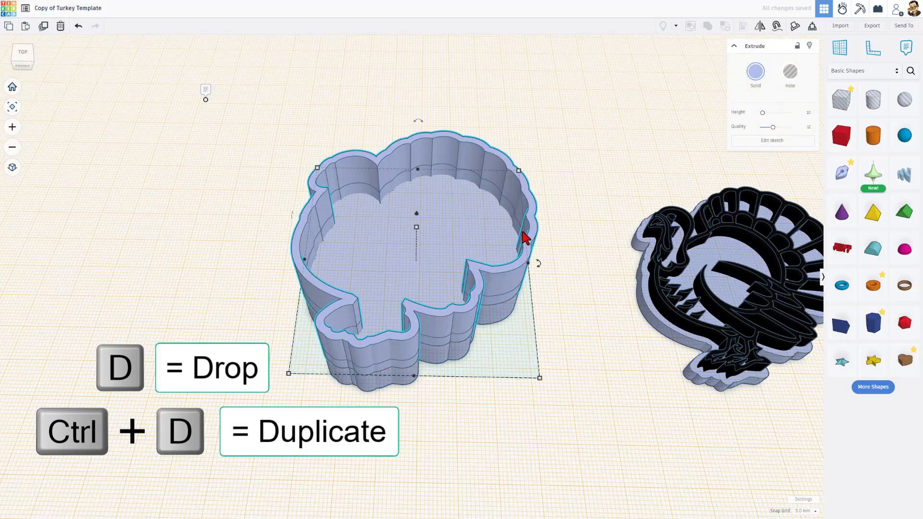
mouse_move(477, 181)
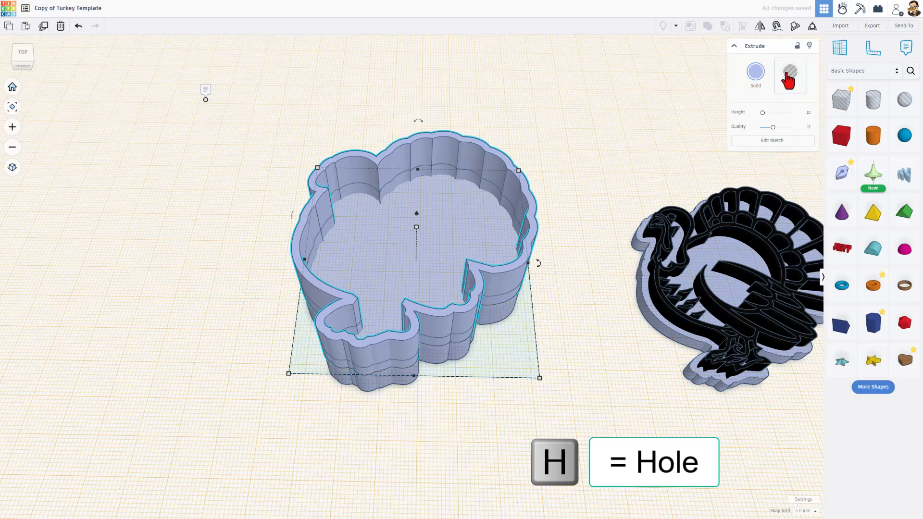
click(790, 71)
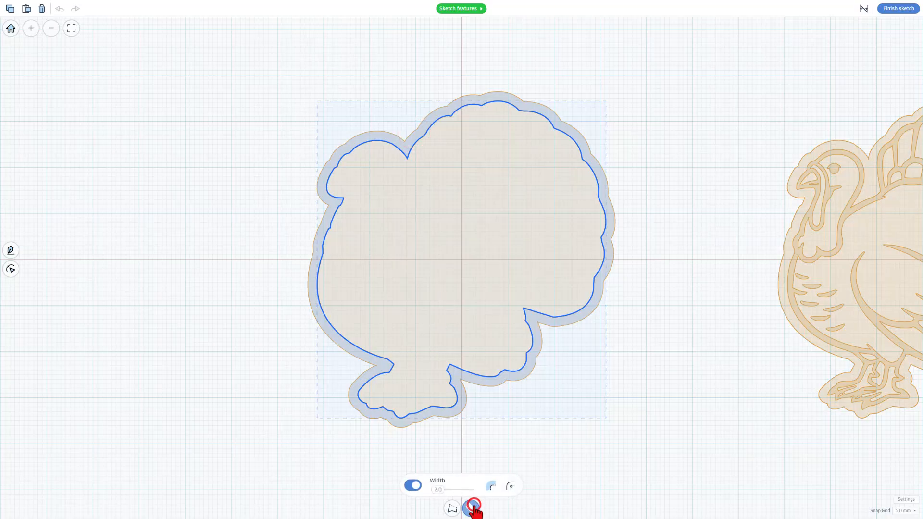
click(491, 486)
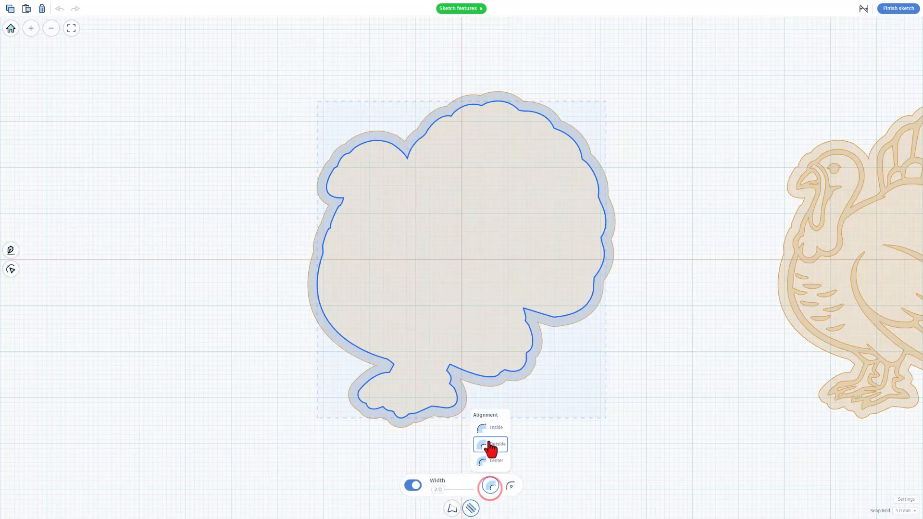
click(491, 444)
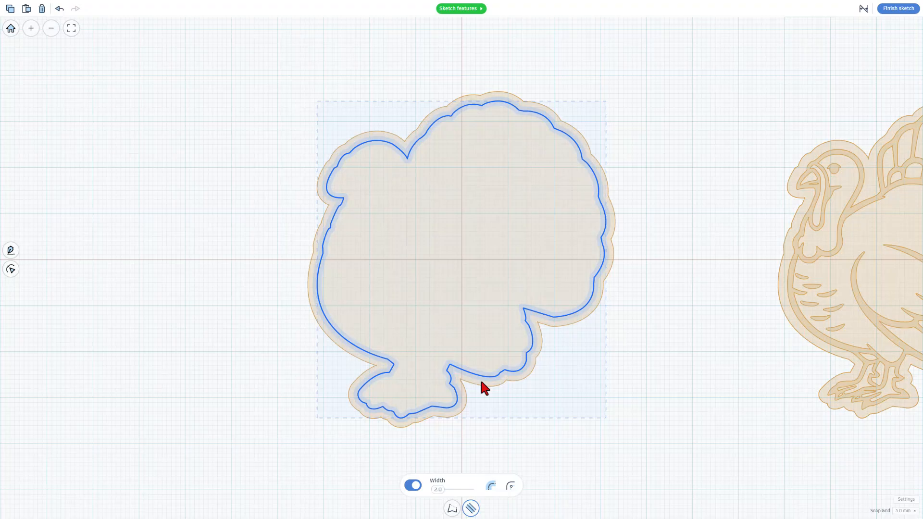
mouse_move(485, 378)
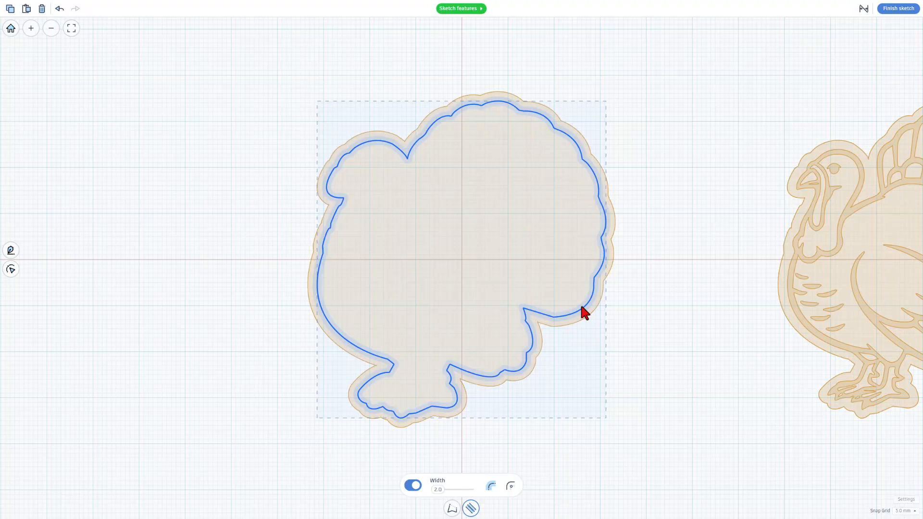
mouse_move(789, 261)
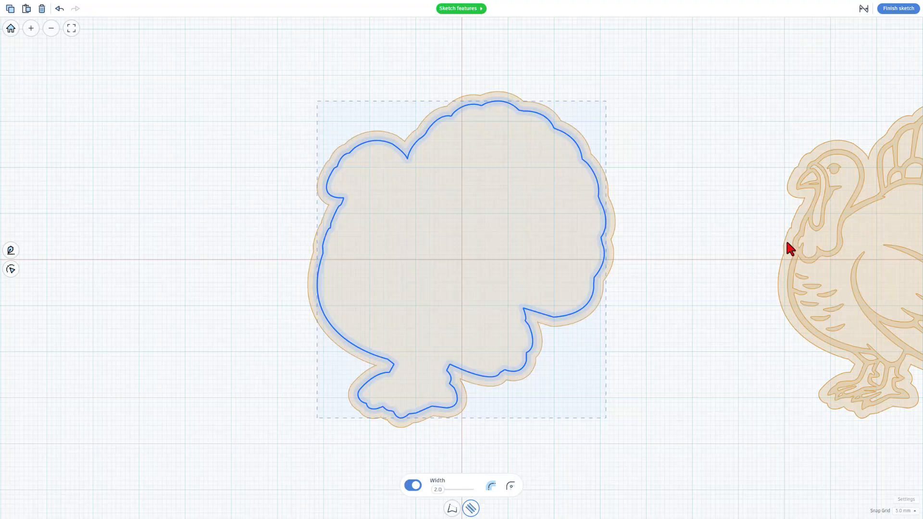
mouse_move(800, 364)
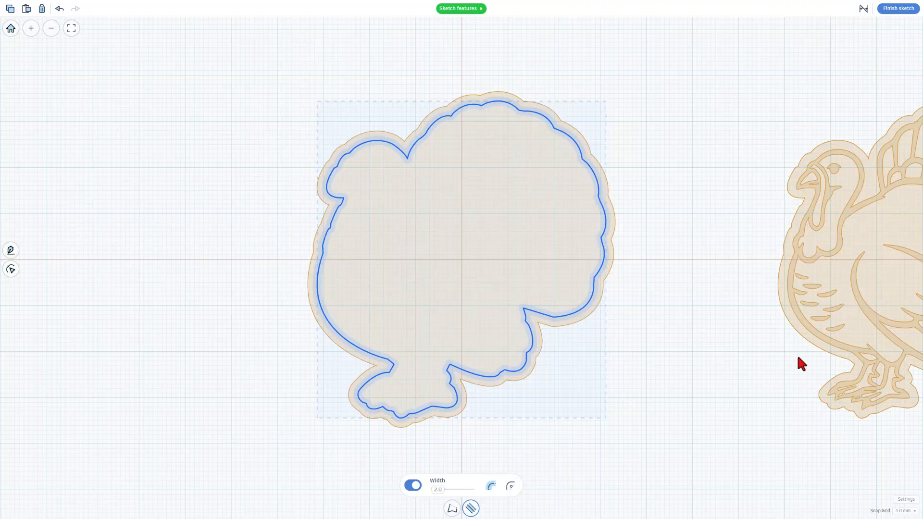
mouse_move(807, 105)
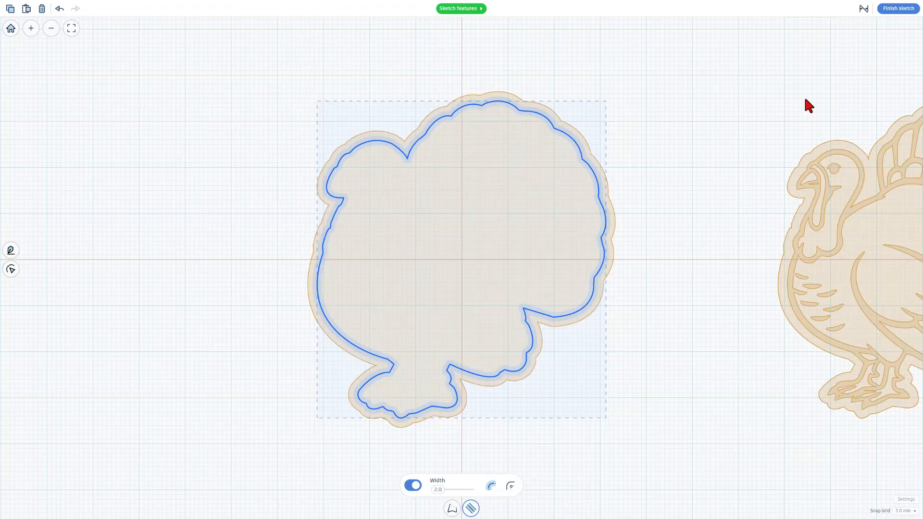
click(901, 8)
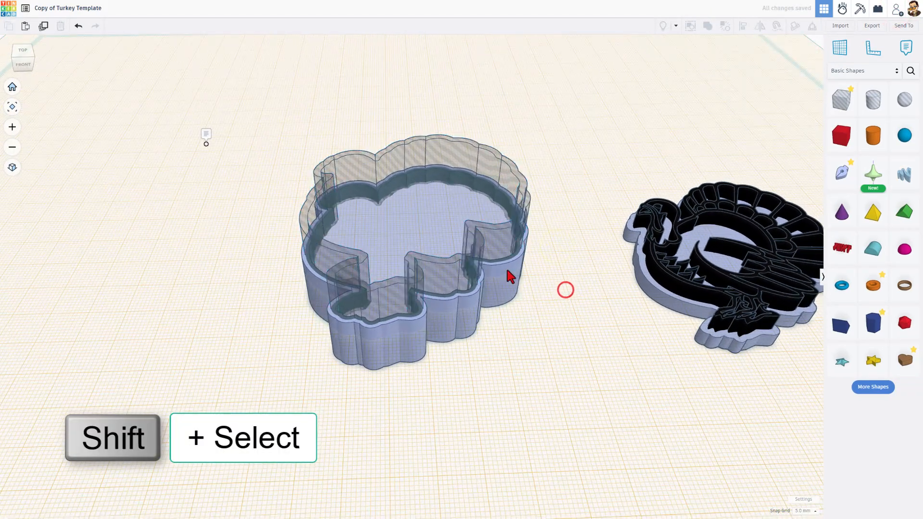
- Select both turkey walls and group them into one turkey shell
click(455, 163)
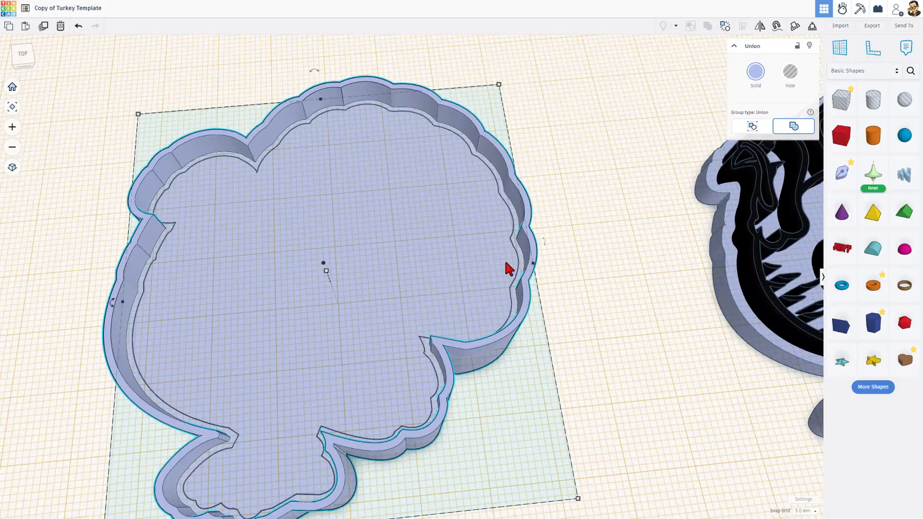
mouse_move(667, 280)
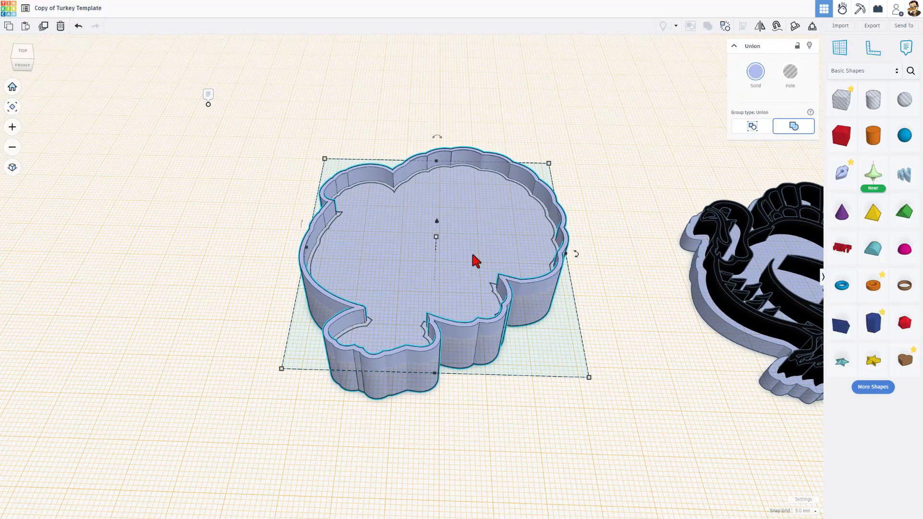
key(w)
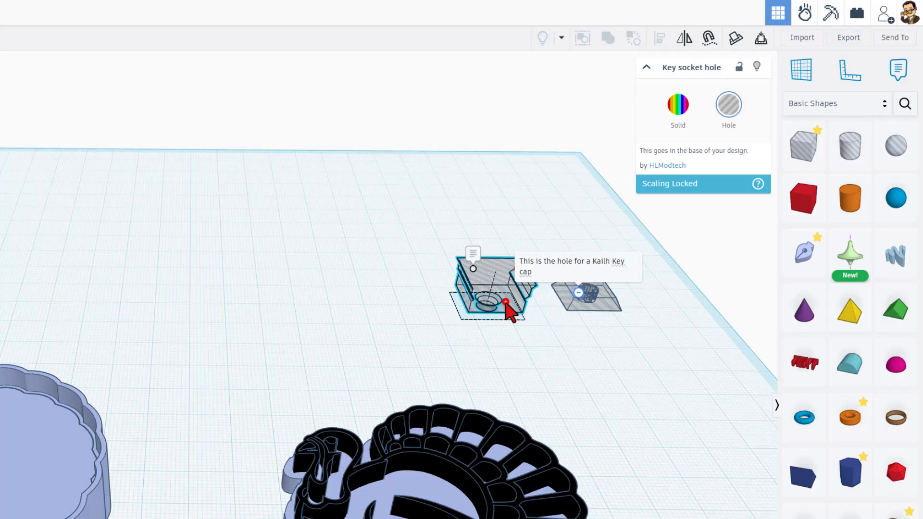
- Save the key socket hole as a size-locked custom shape named 'key hole'
click(837, 104)
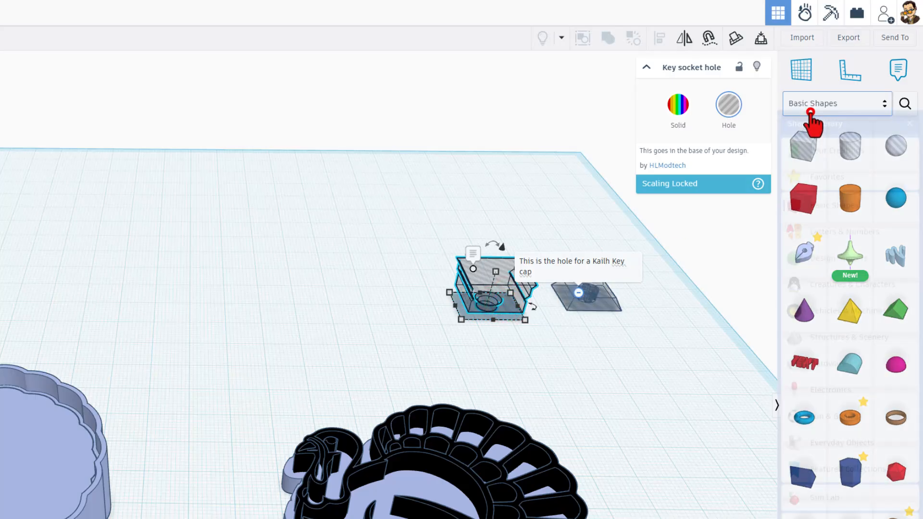
click(837, 103)
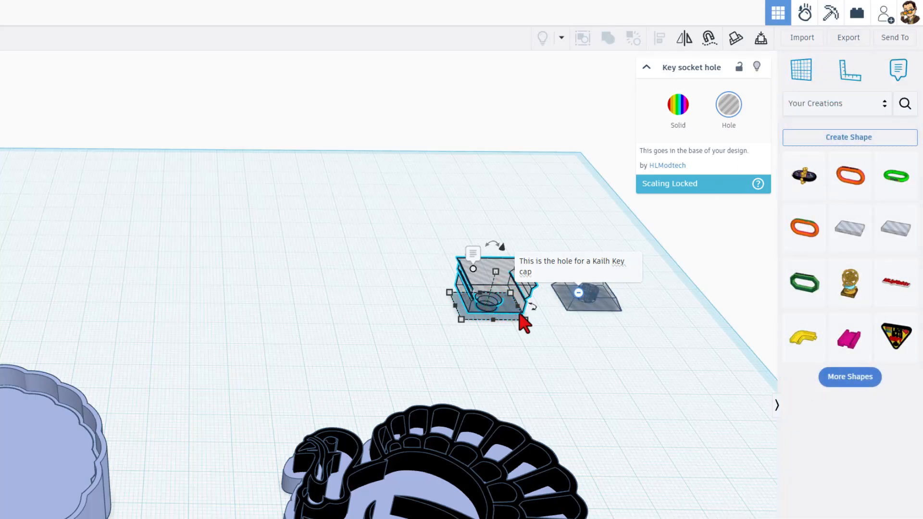
click(849, 137)
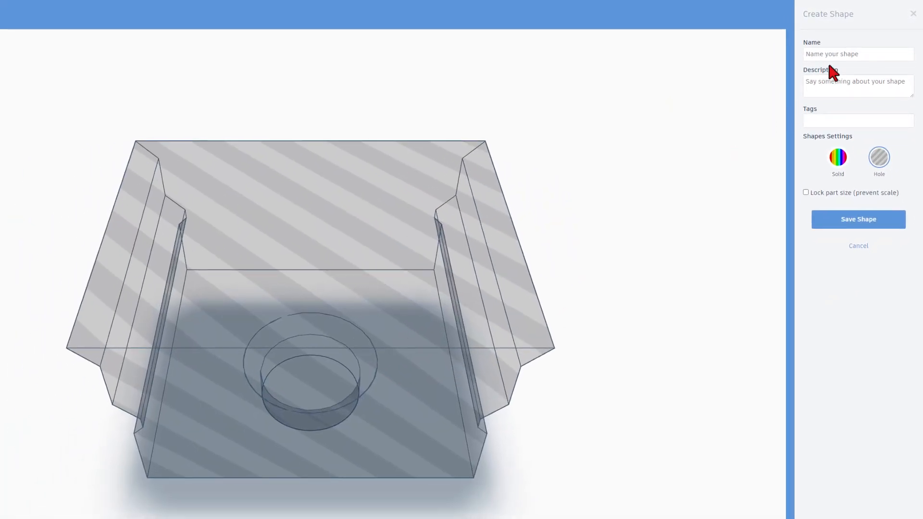
text(key hole)
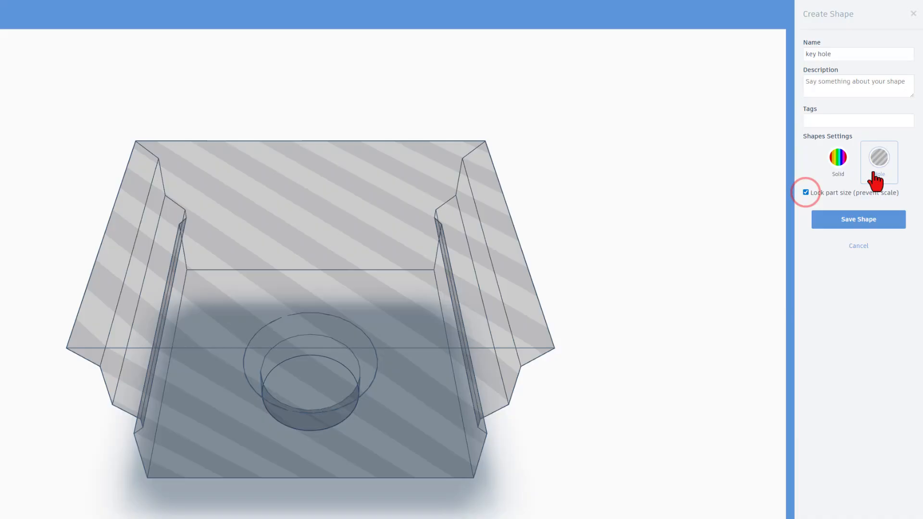
click(858, 220)
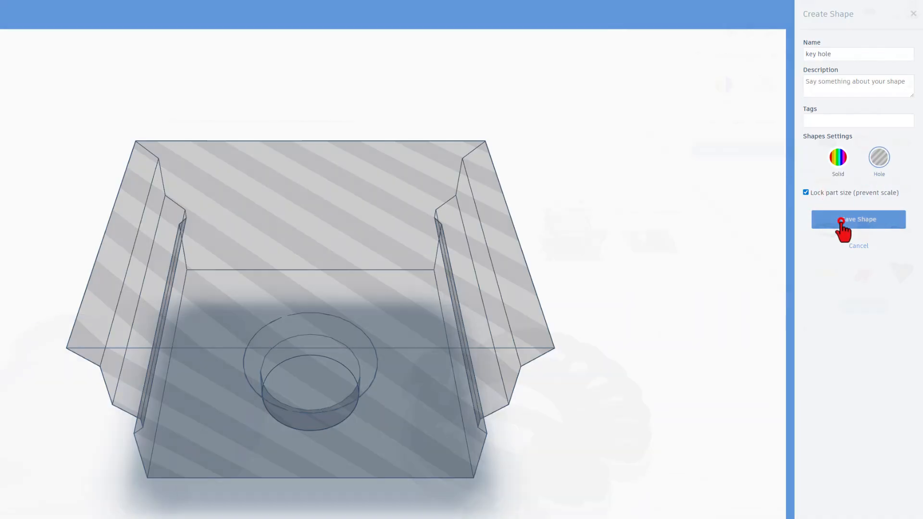
click(858, 219)
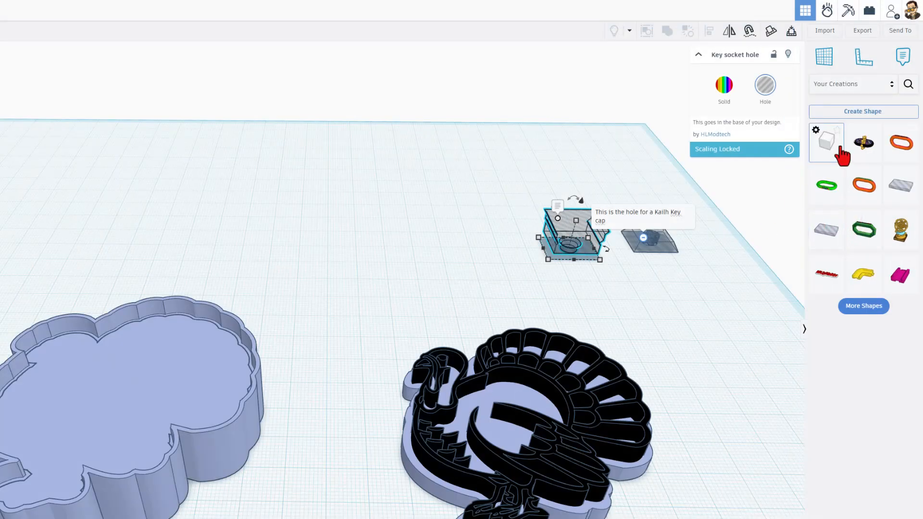
- Save the key top hole as a size-locked hole shape named 'key cap hole'
click(662, 250)
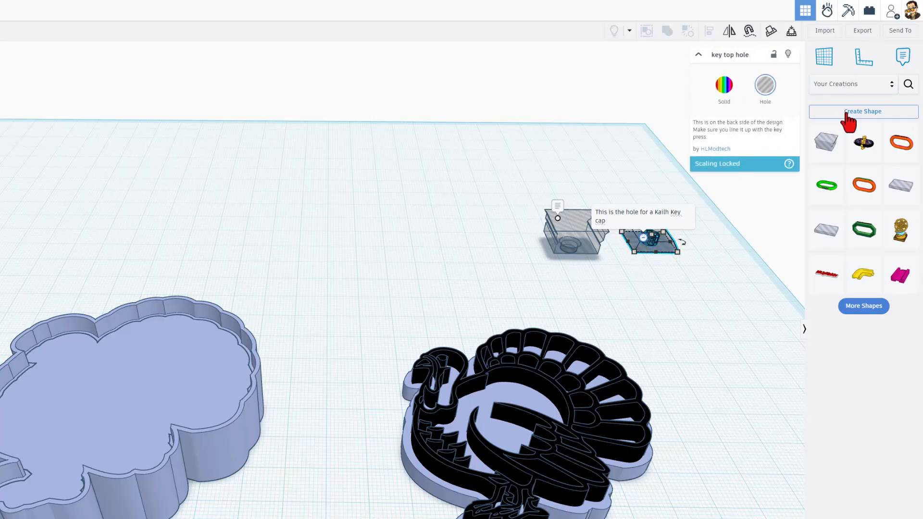
click(863, 111)
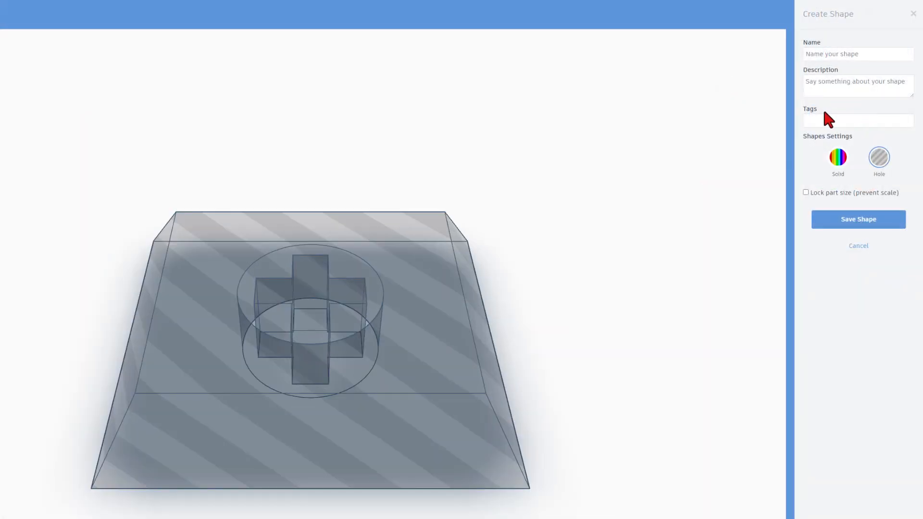
text(key cap hole)
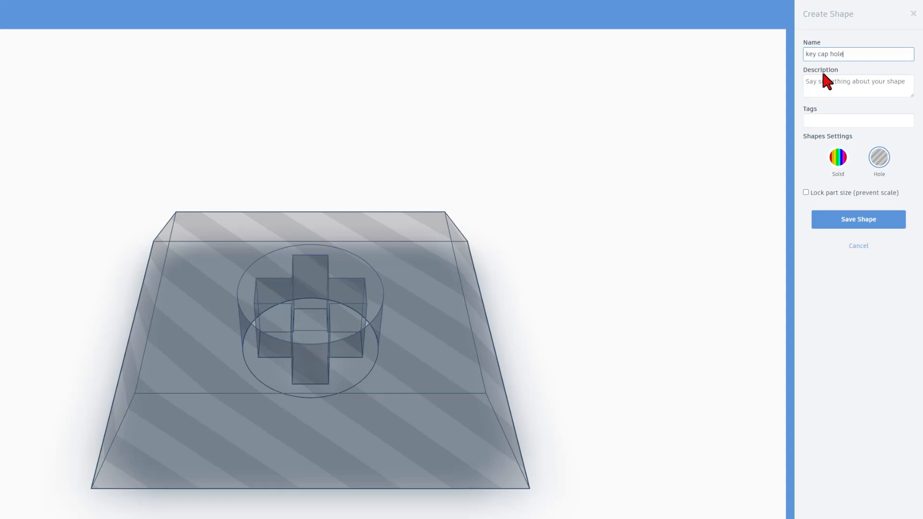
click(880, 156)
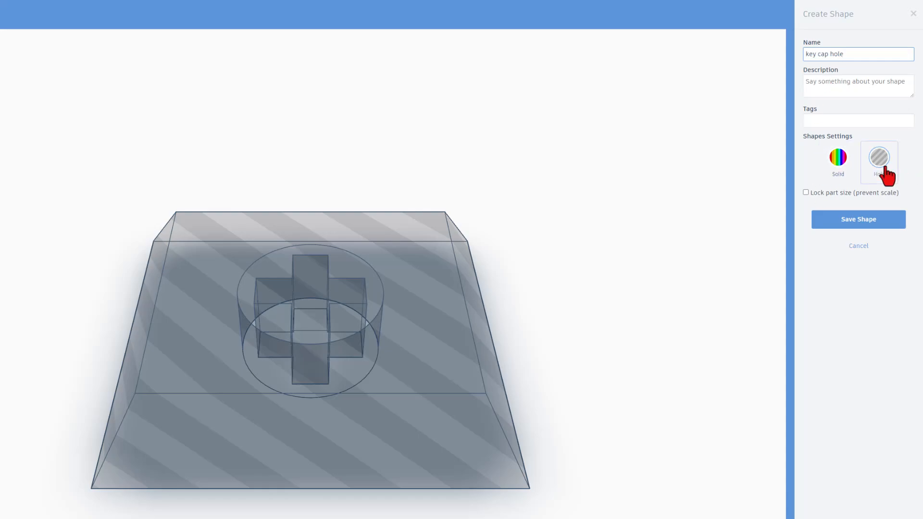
click(806, 193)
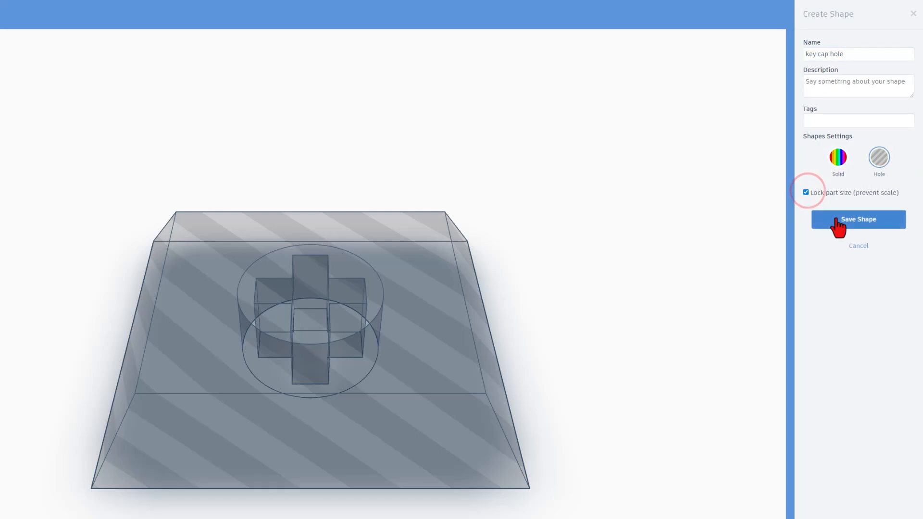
click(858, 219)
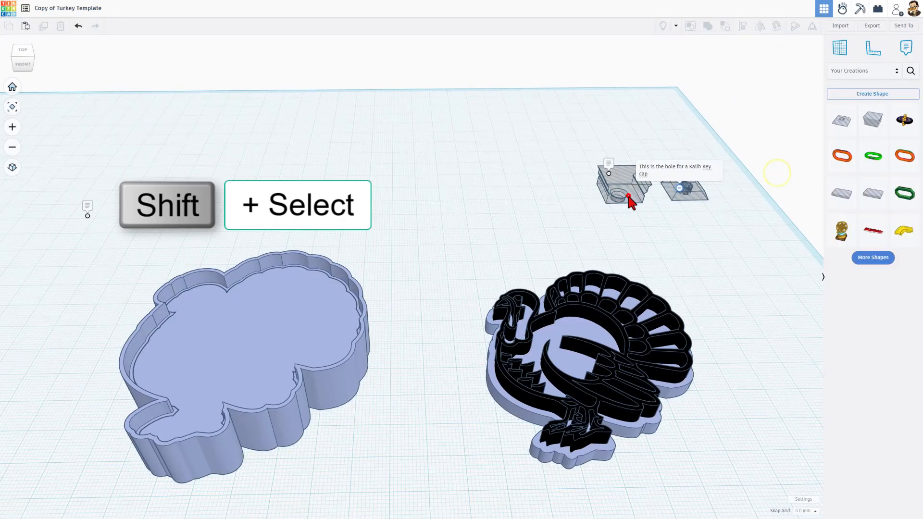
- Centre the key socket hole inside the turkey shell and set Snap Grid to 0.5 mm
click(622, 193)
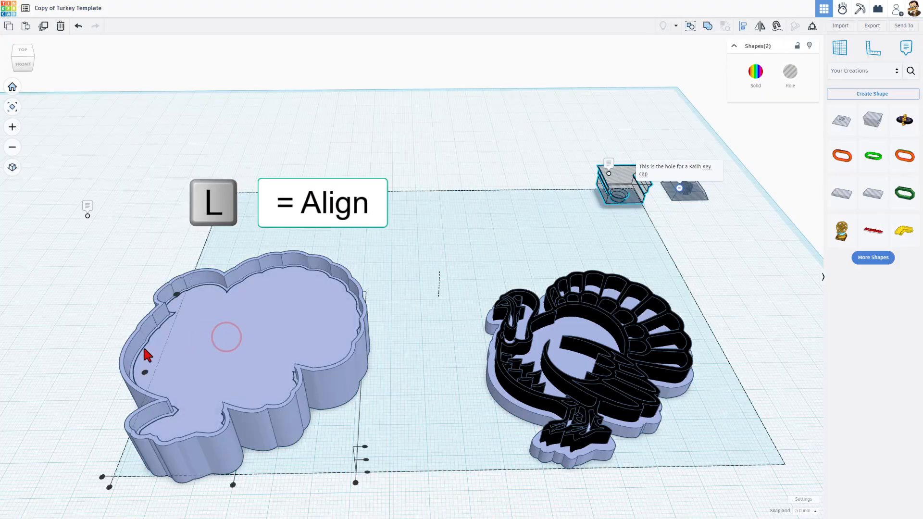
drag(621, 188, 712, 347)
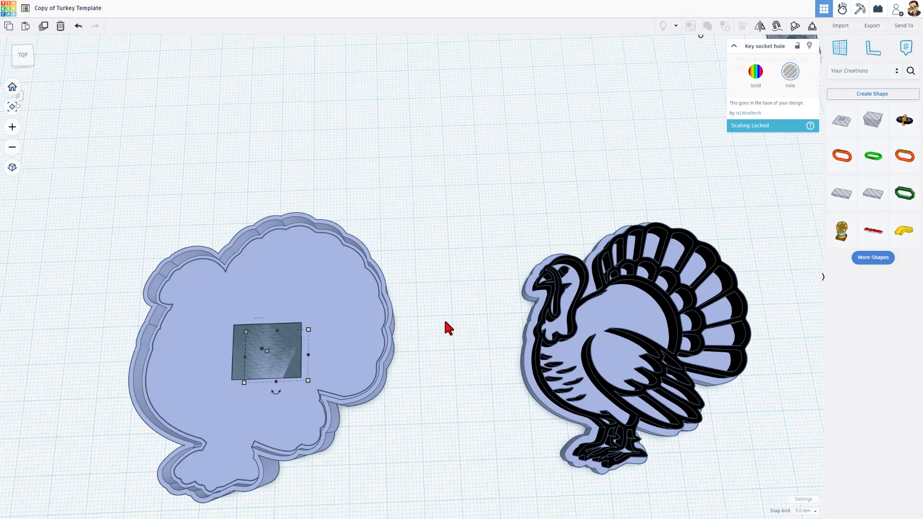
mouse_move(743, 509)
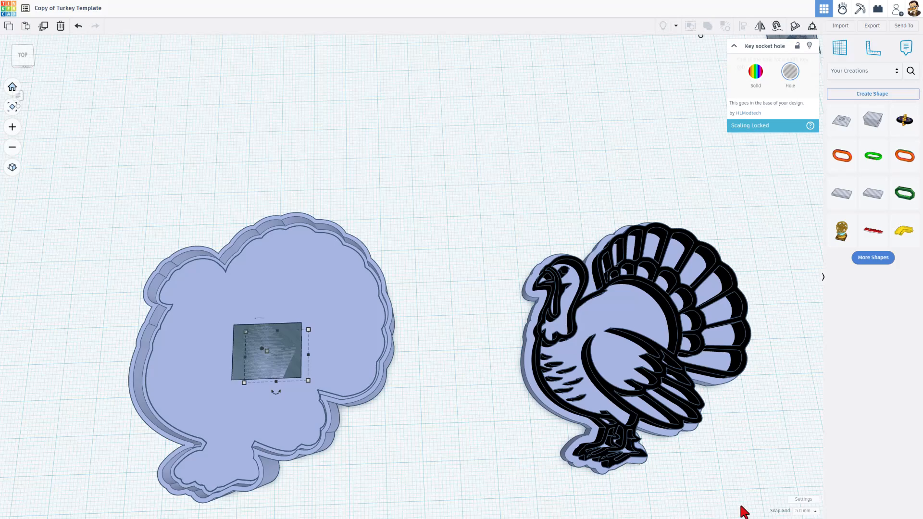
click(806, 511)
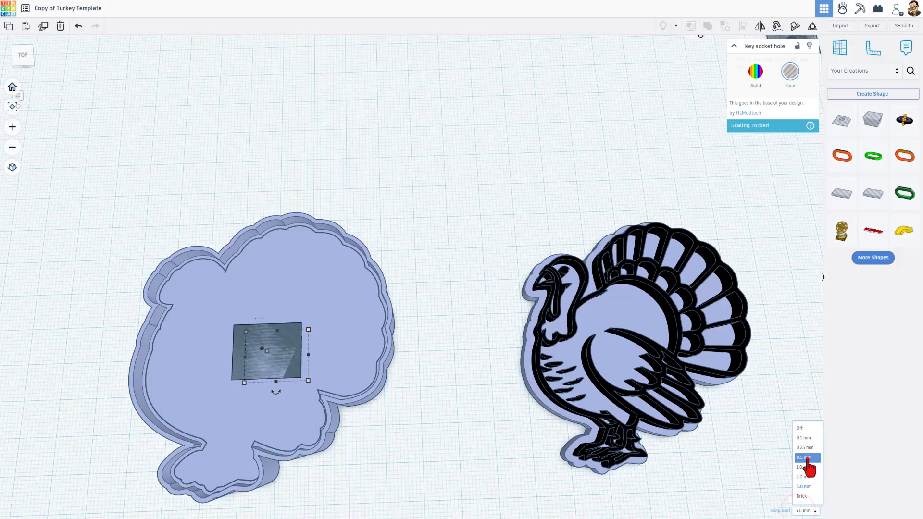
click(805, 457)
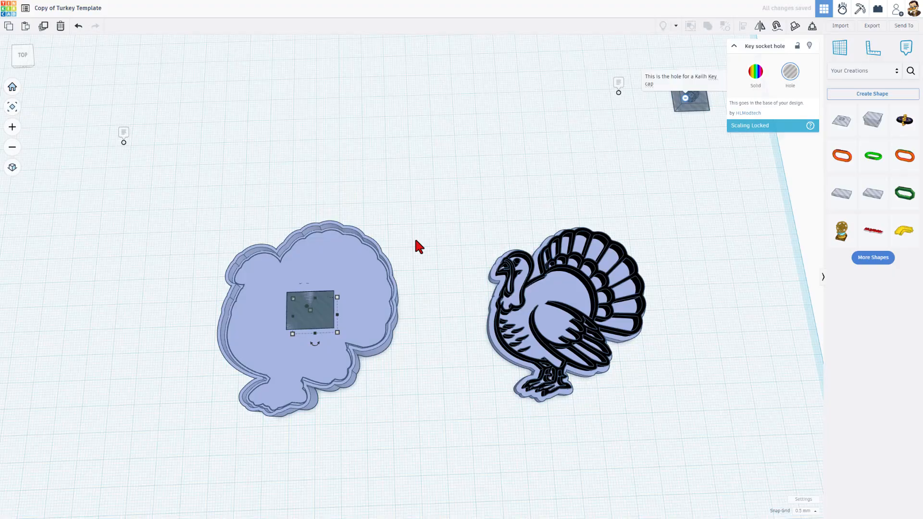
mouse_move(577, 266)
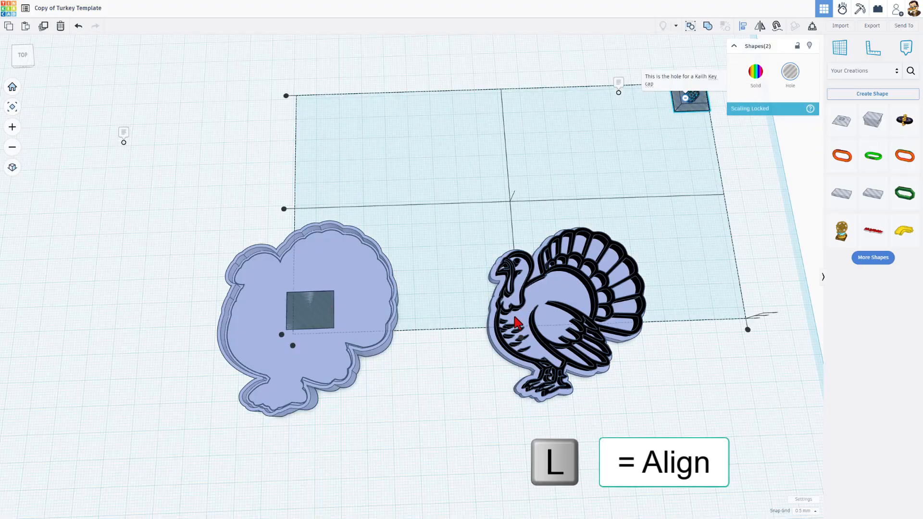
- Align the key top hole level with the black turkey figure, just to its right
click(310, 312)
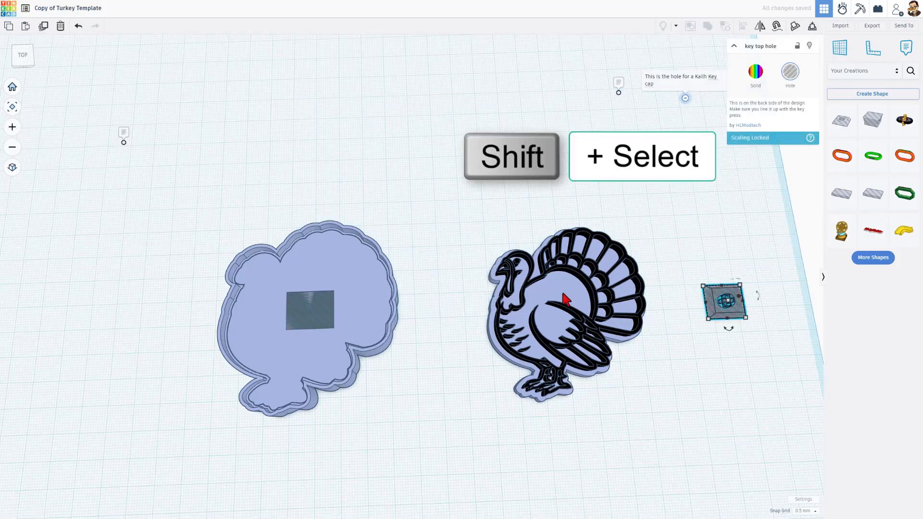
click(565, 298)
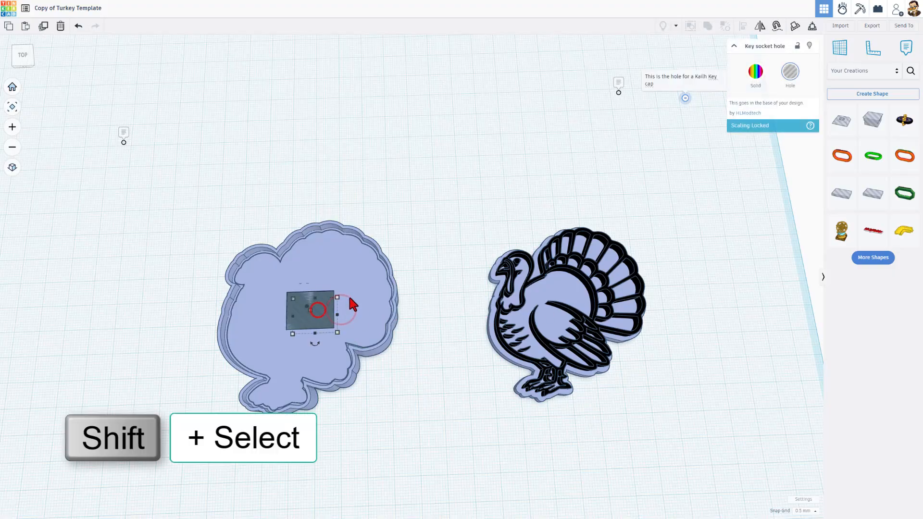
- Group the key socket hole with the turkey base to cut a square opening
key(ctrl+g)
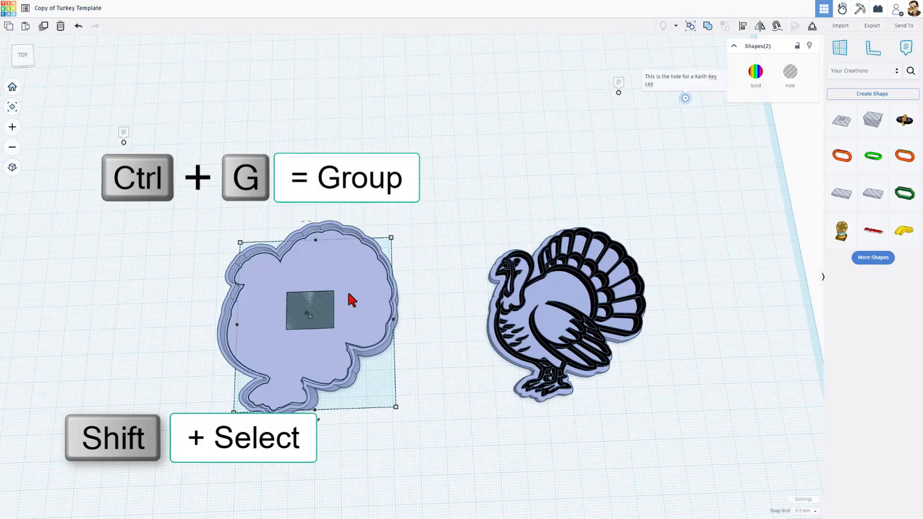
key(Ctrl+g)
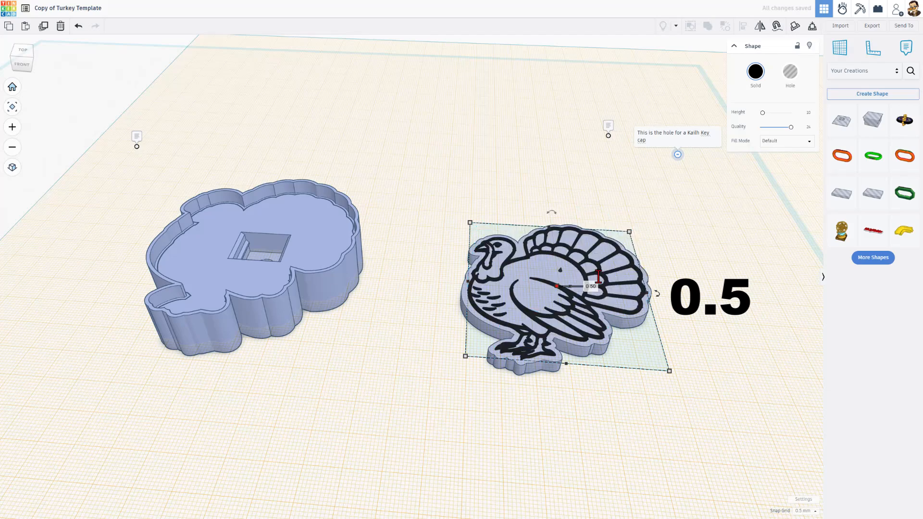
- Turn the black outline details into holes and sink them into the turkey plaque
click(805, 511)
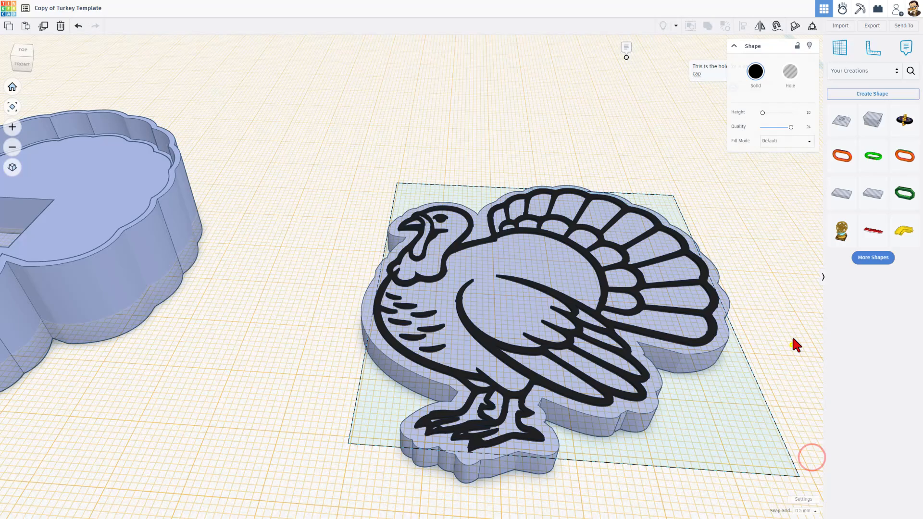
key(Ctrl+D)
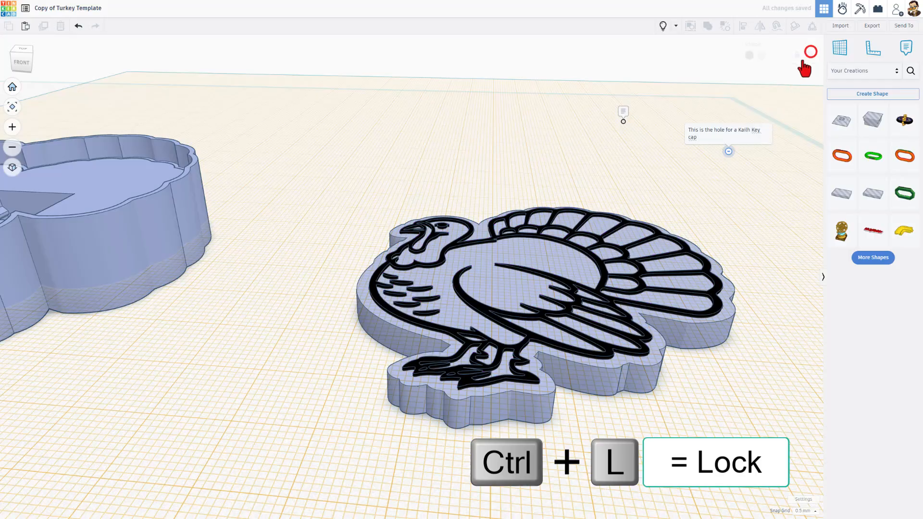
click(579, 251)
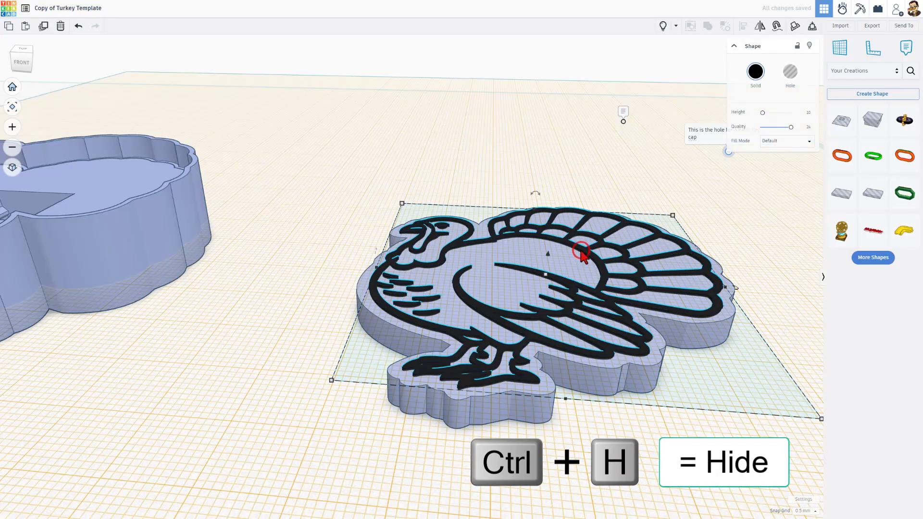
click(790, 71)
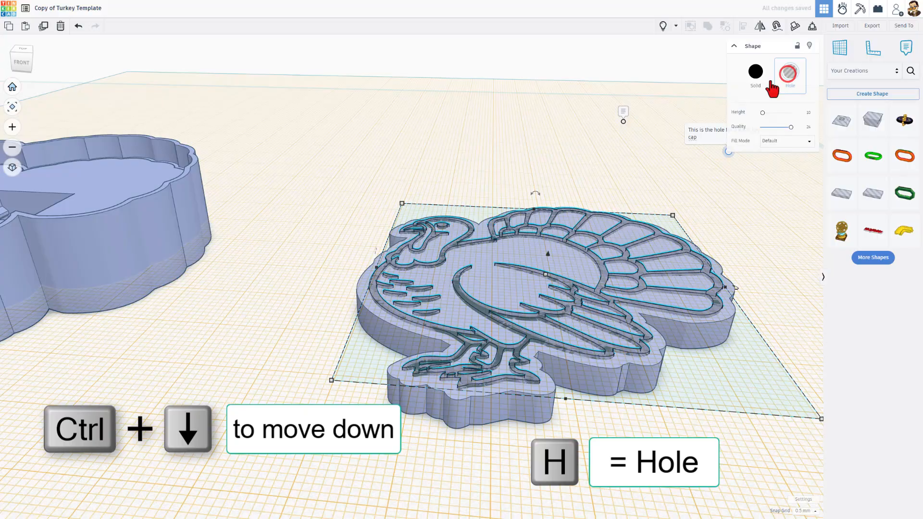
click(755, 71)
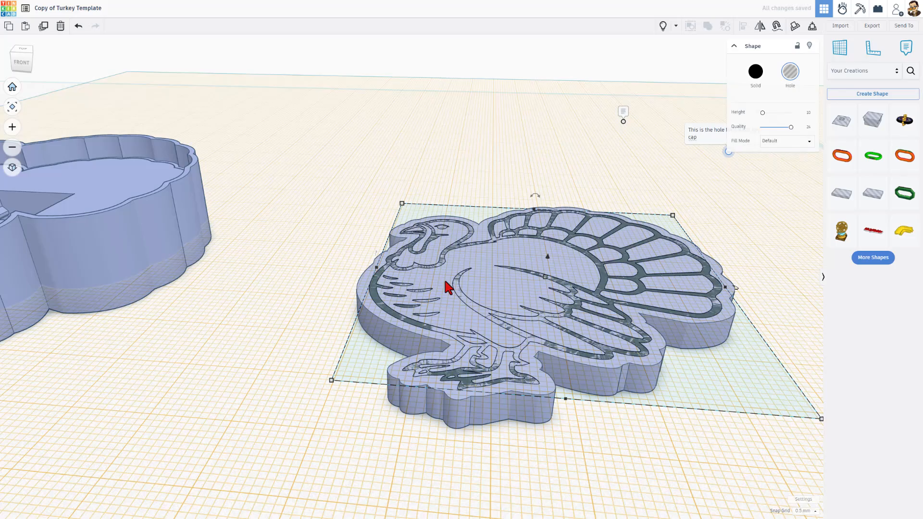
mouse_move(316, 244)
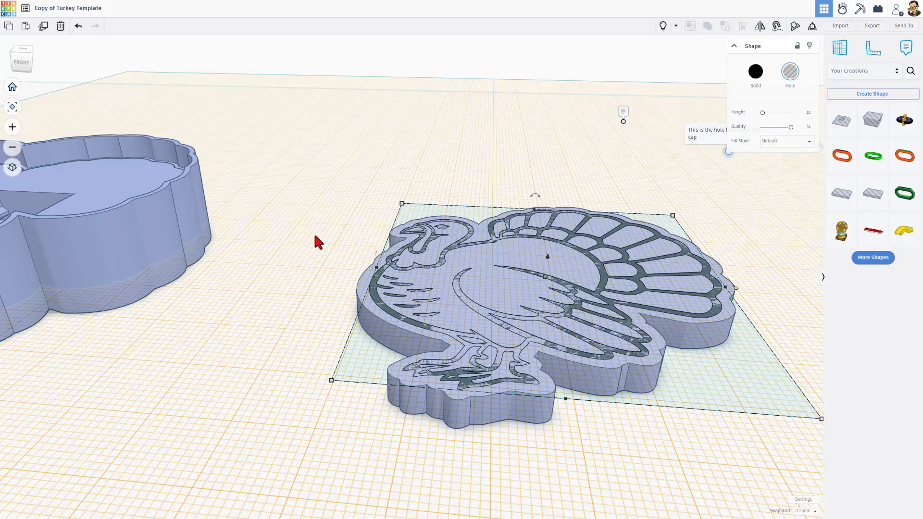
key(ctrl+g)
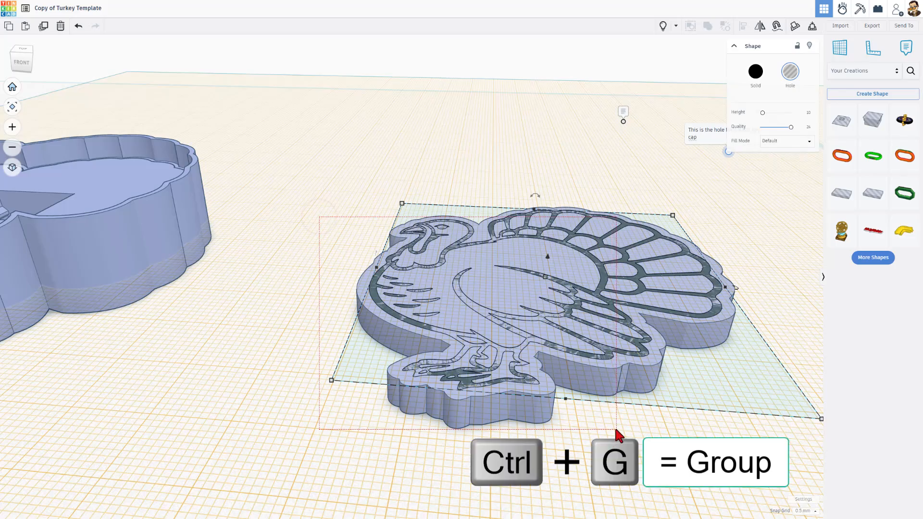
- Group the outline holes with the plaque so the grooves are cut under the black line art
key(Ctrl+g)
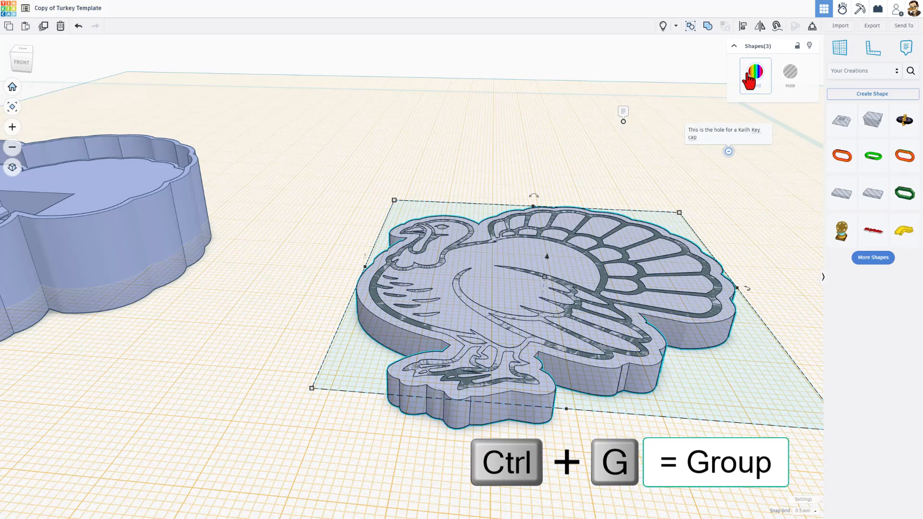
key(Ctrl+g)
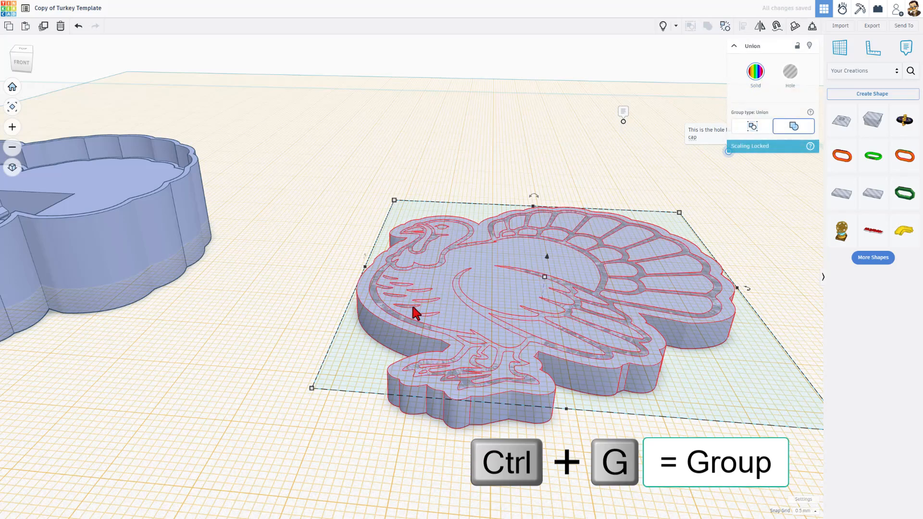
key(ctrl+g)
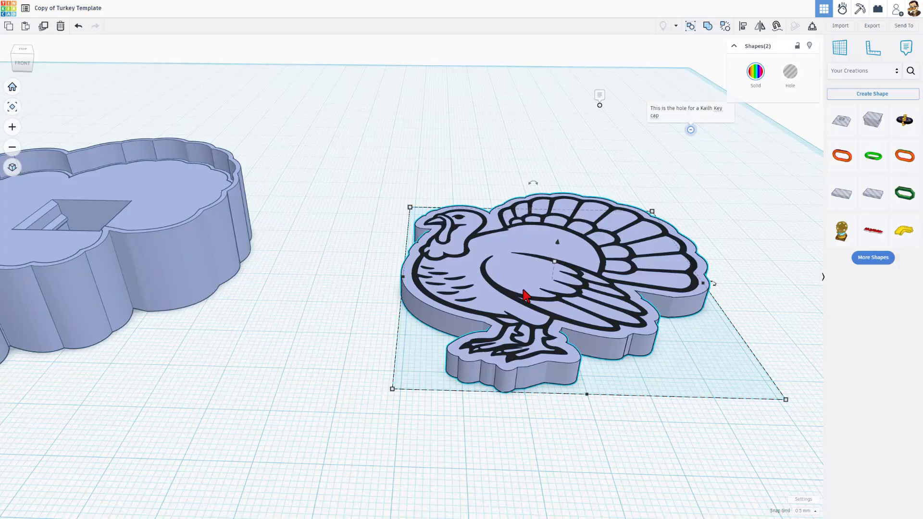
- Export only the selected turkey shapes as an STL and rename the file
click(872, 25)
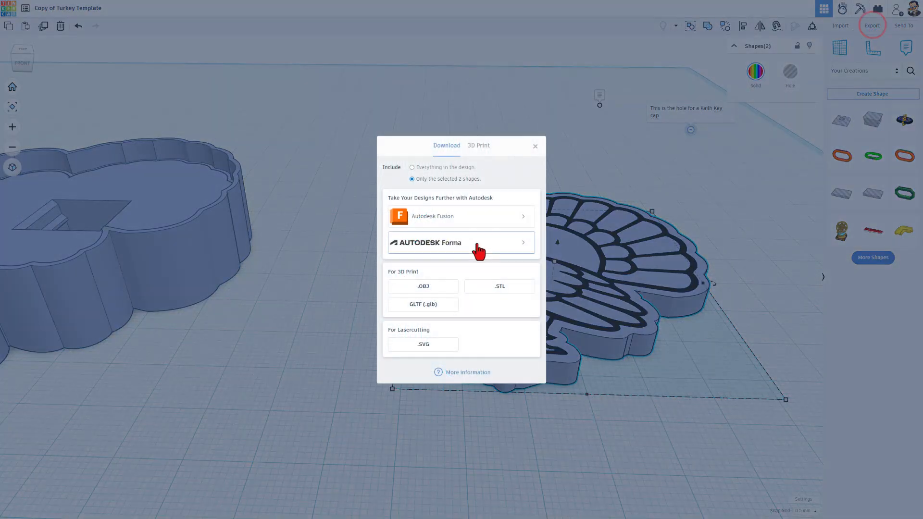
mouse_move(510, 347)
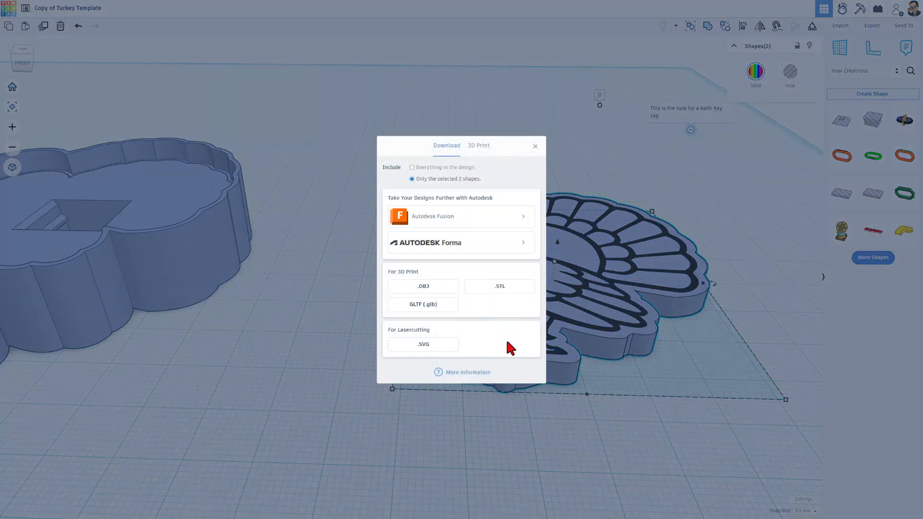
click(422, 344)
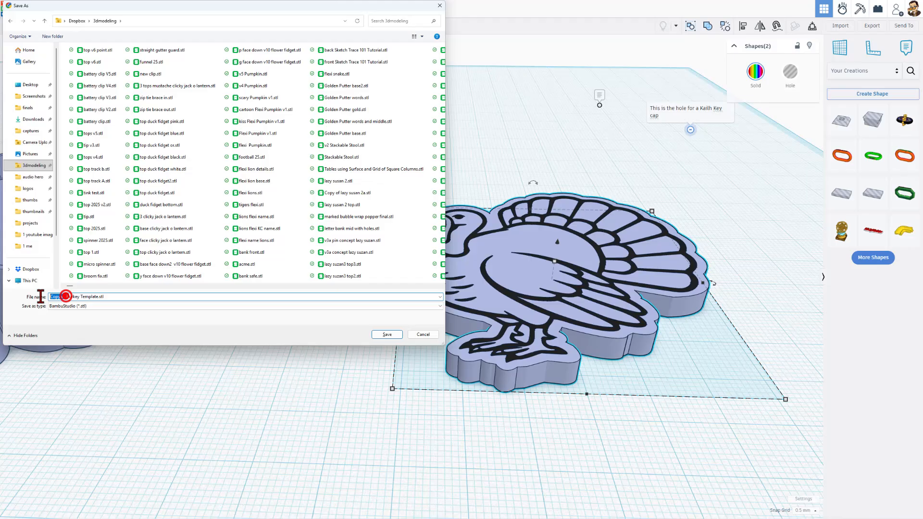
click(387, 334)
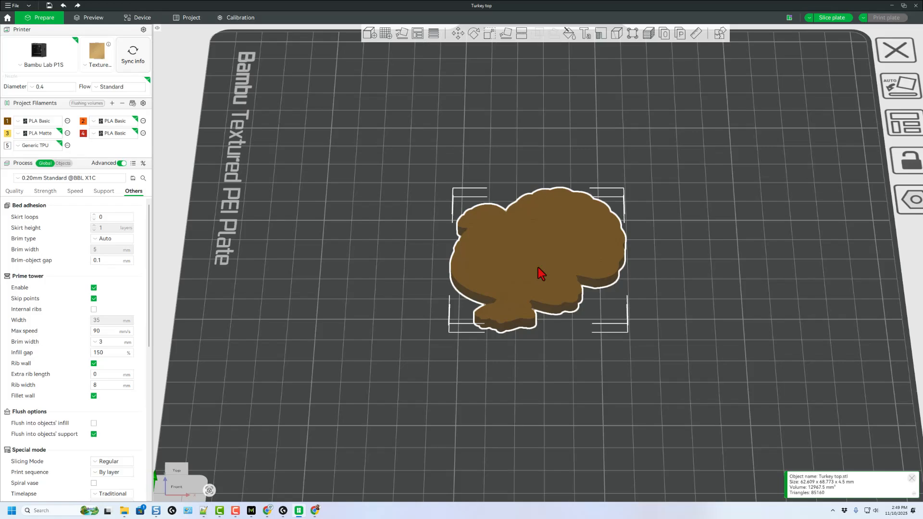
mouse_move(292, 171)
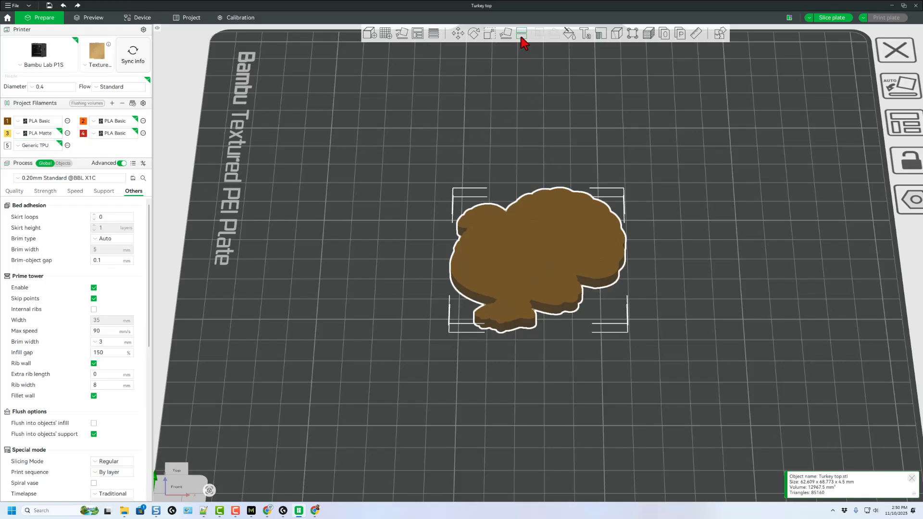
- Fill two turkey tail feathers with the orange filament using edge-detection Fill
click(520, 33)
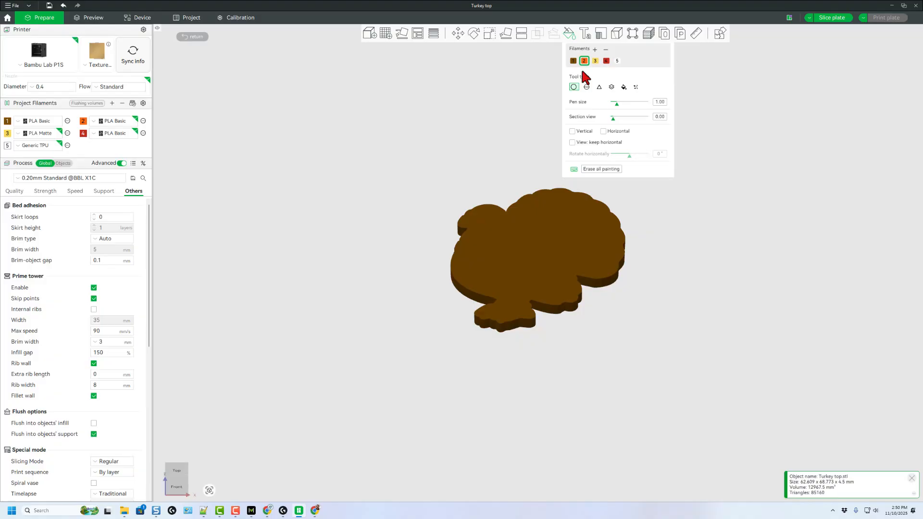
click(624, 86)
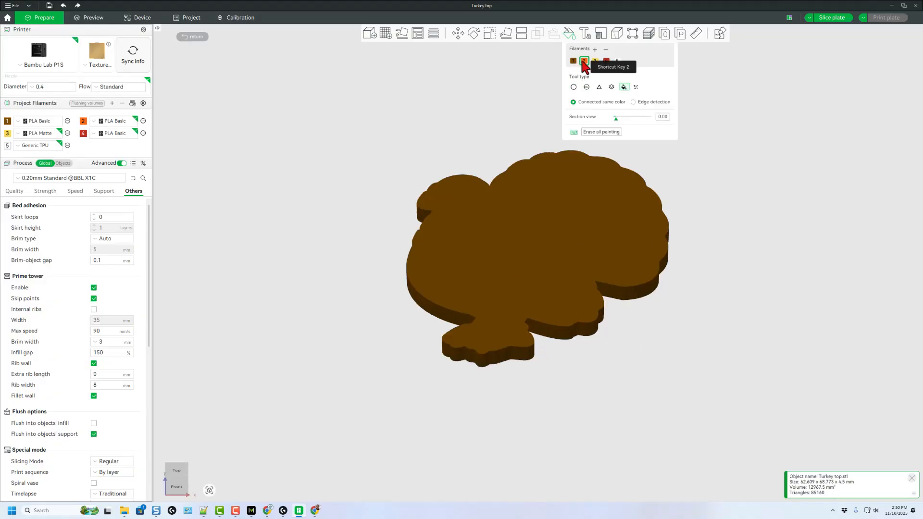
mouse_move(574, 61)
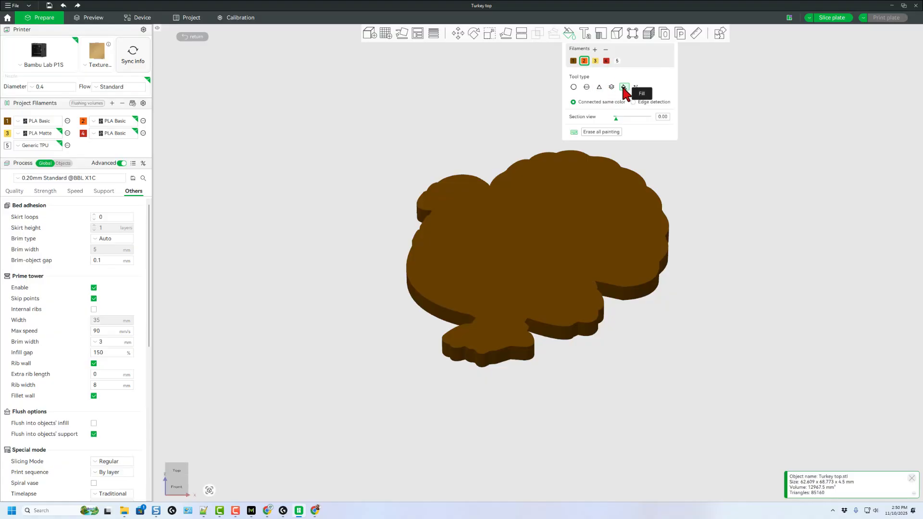
click(633, 102)
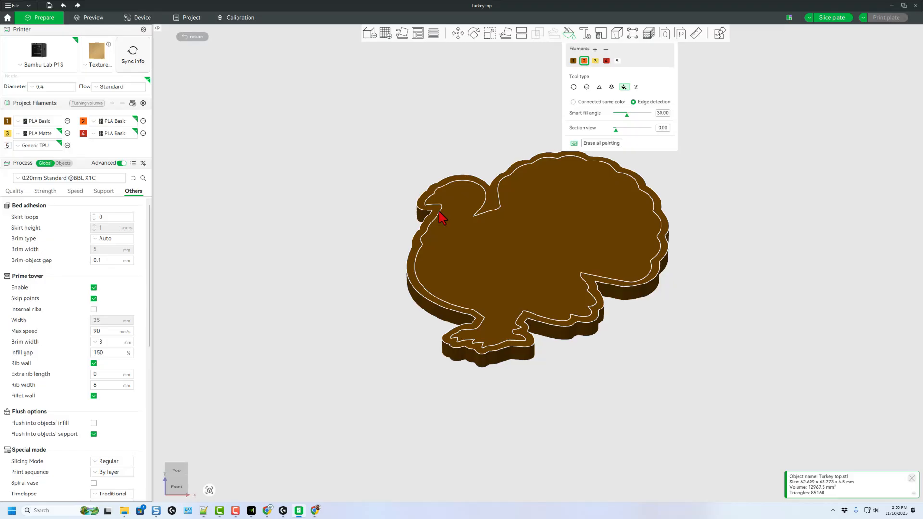
click(443, 220)
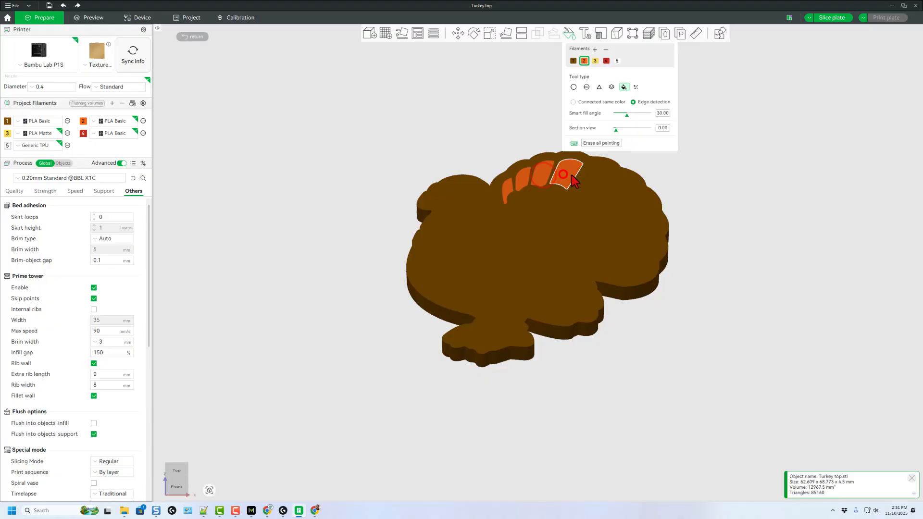
click(624, 214)
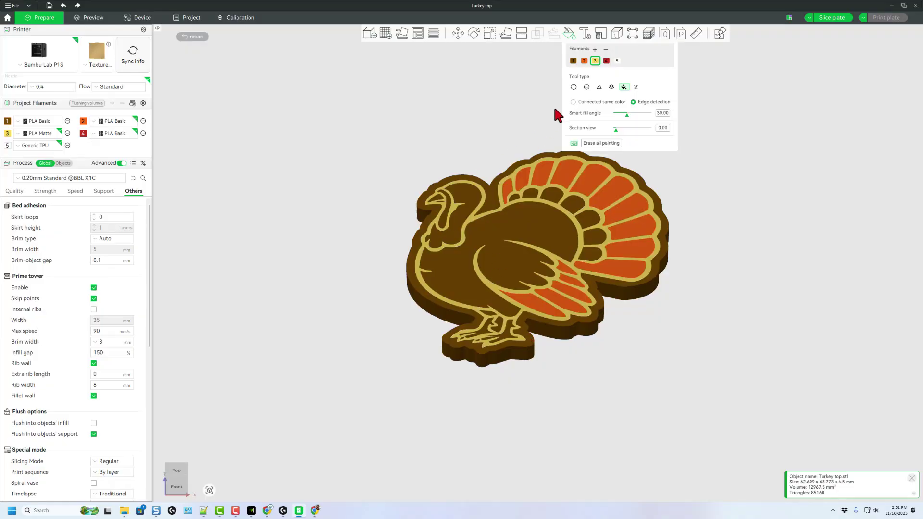
- Paint the turkey's head red, undoing an accidental red fill on the body
click(608, 60)
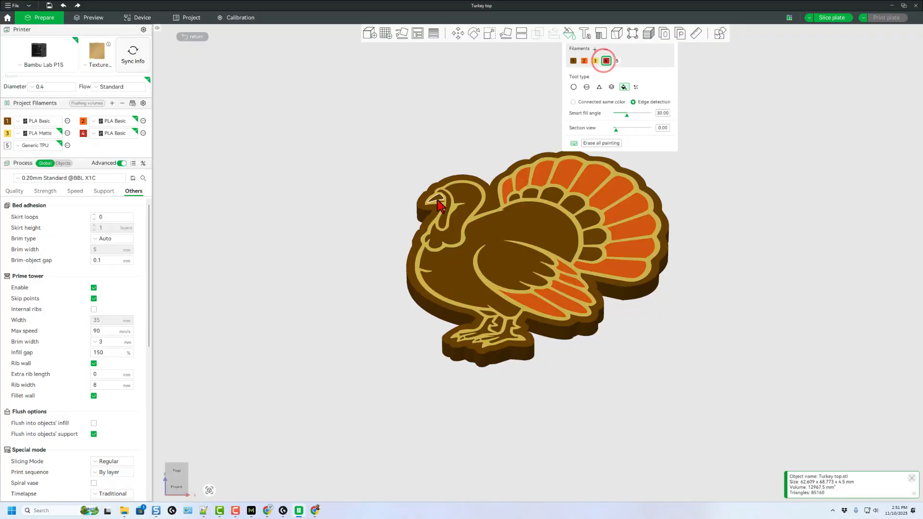
click(439, 205)
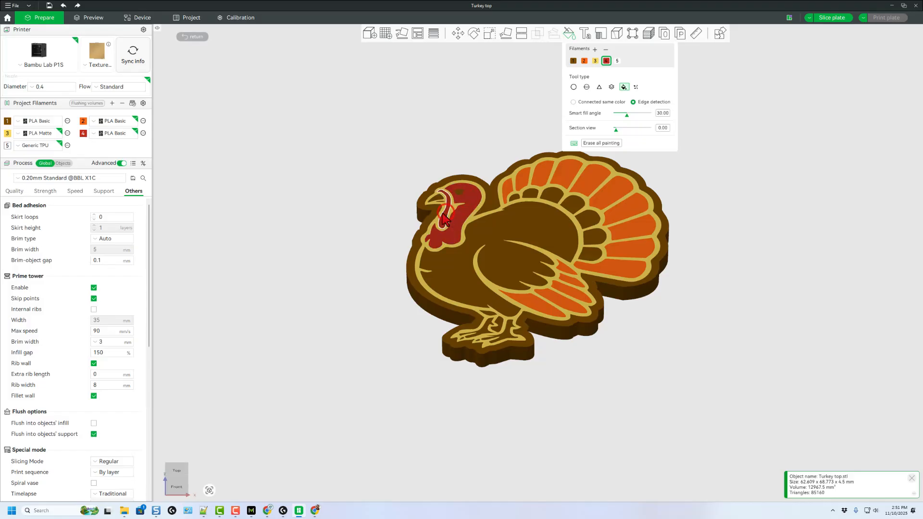
click(442, 203)
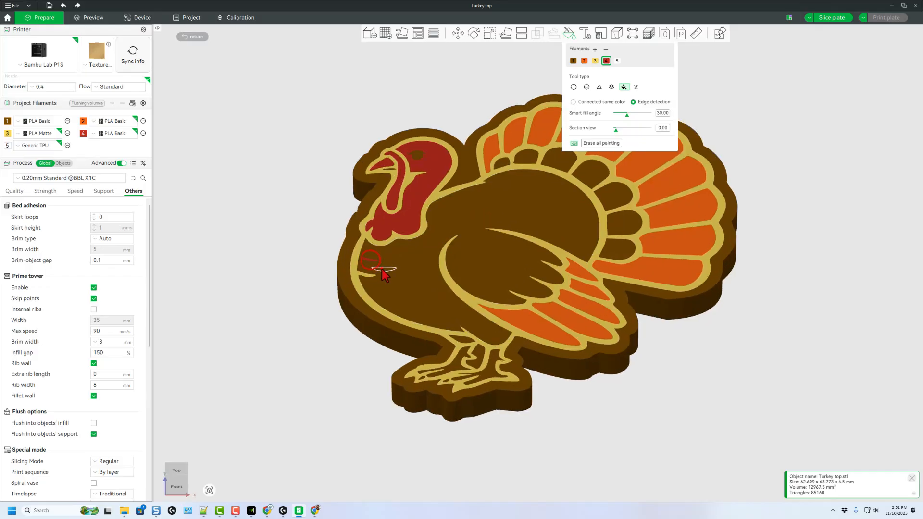
click(412, 292)
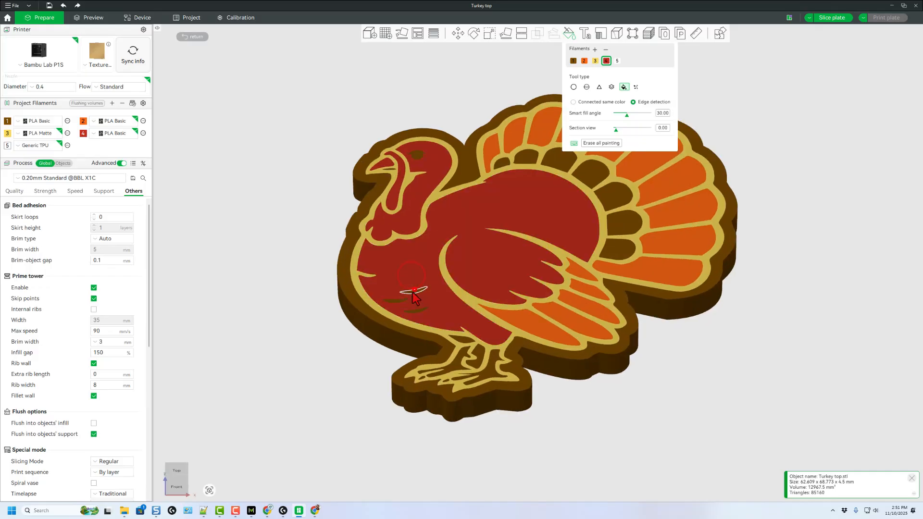
key(Ctrl+Z)
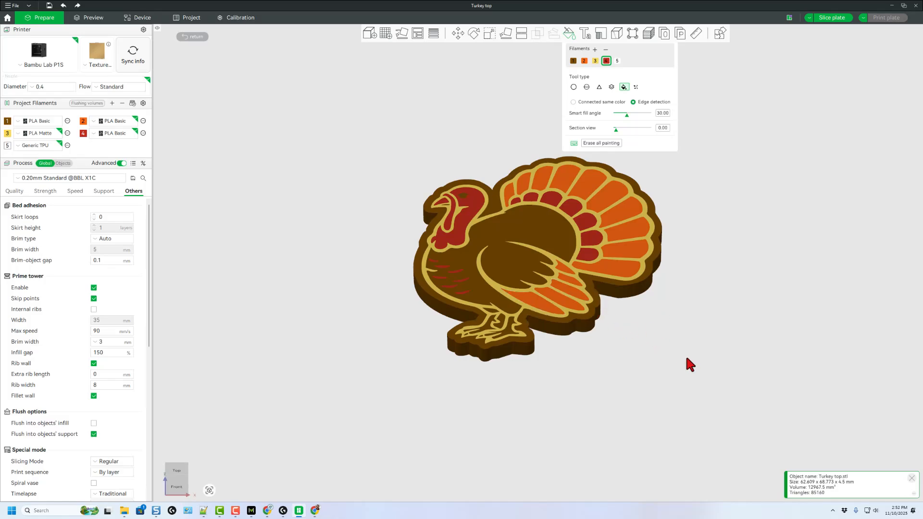
mouse_move(680, 200)
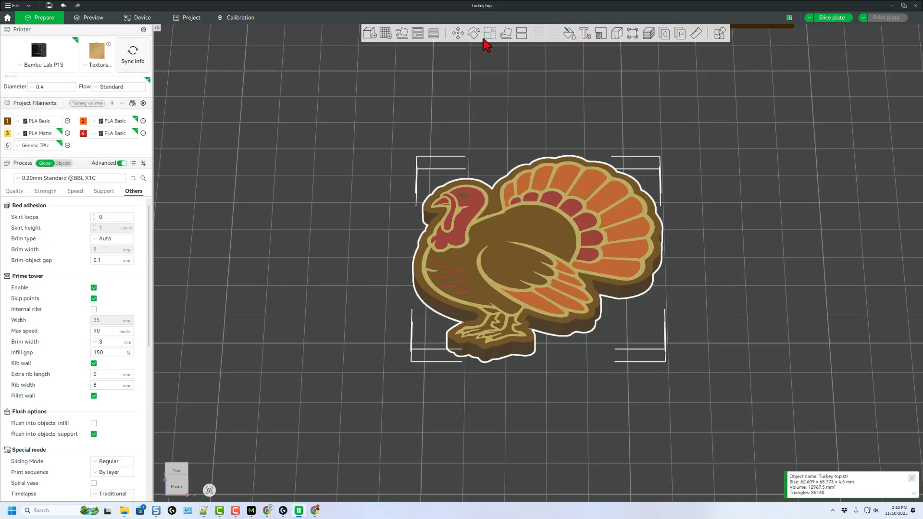
- Rotate the turkey top a half-turn so it lies face-down (180/0/180)
click(473, 32)
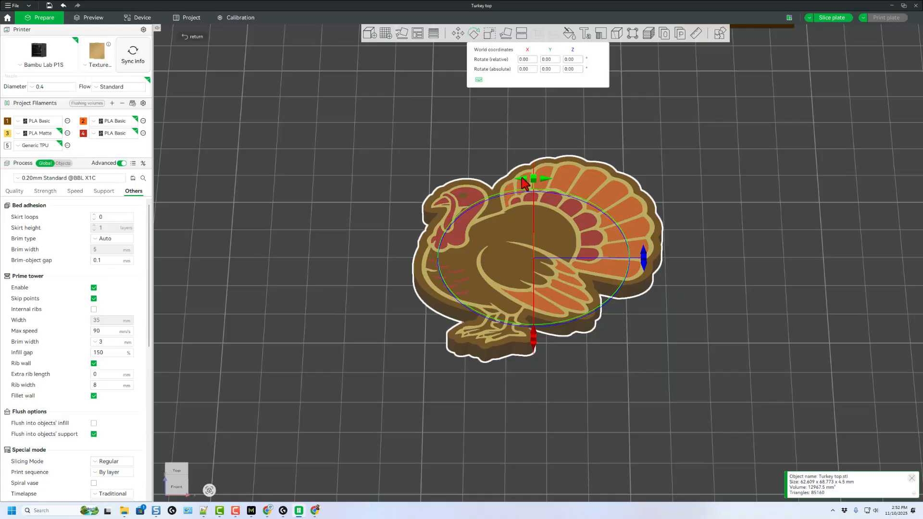
drag(524, 183, 533, 283)
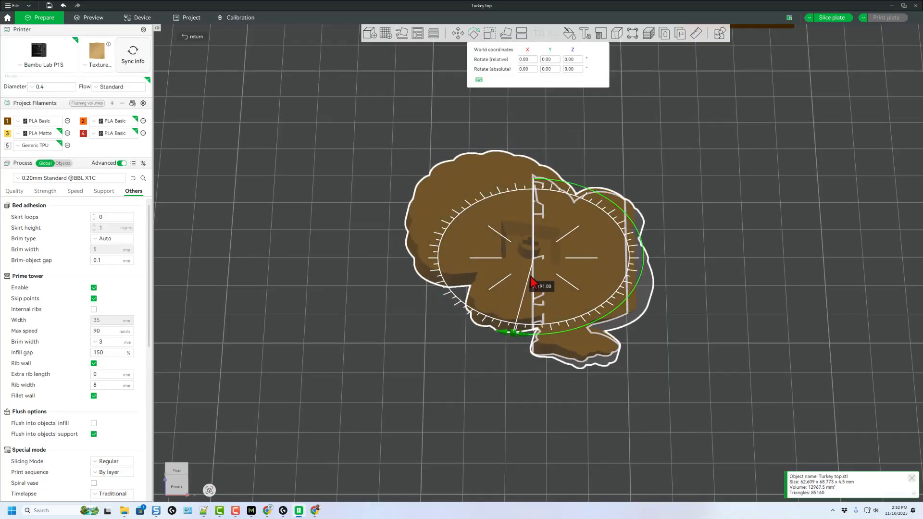
drag(533, 283, 517, 301)
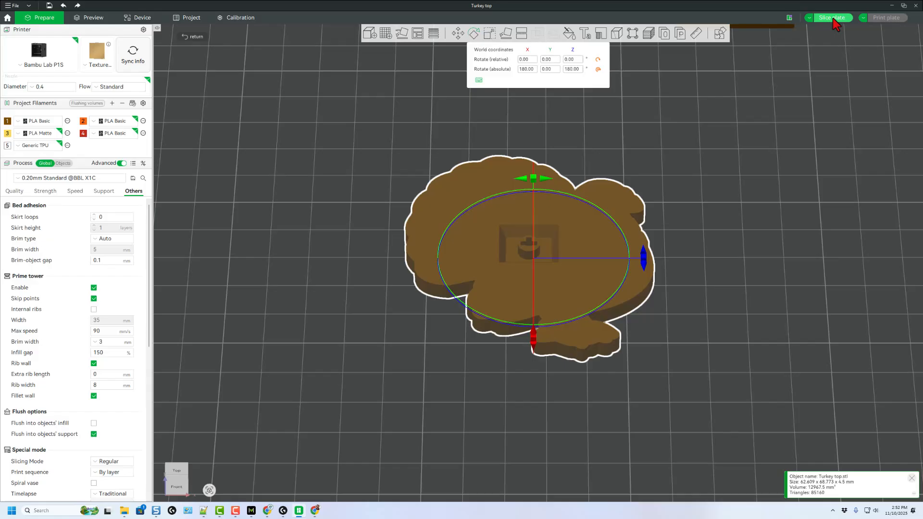
- Slice the turkey top and review the four-filament, roughly 40-minute estimate
click(831, 18)
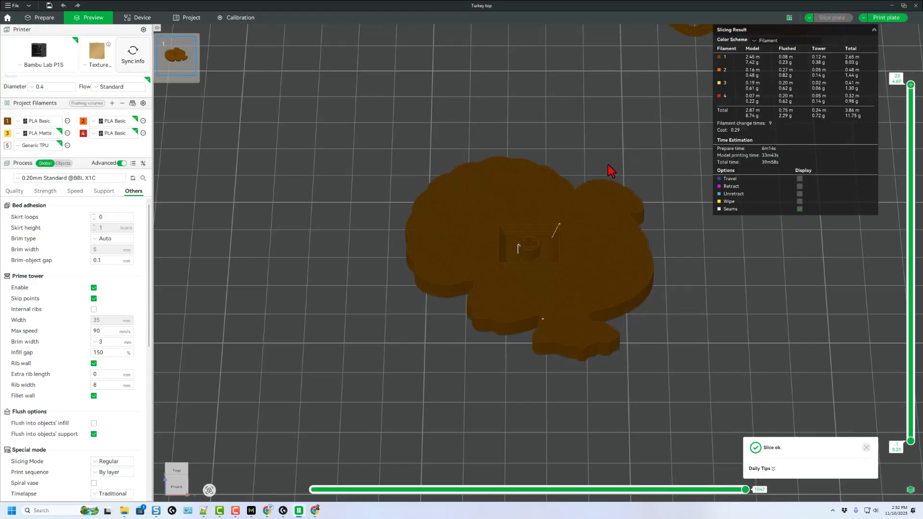
click(792, 59)
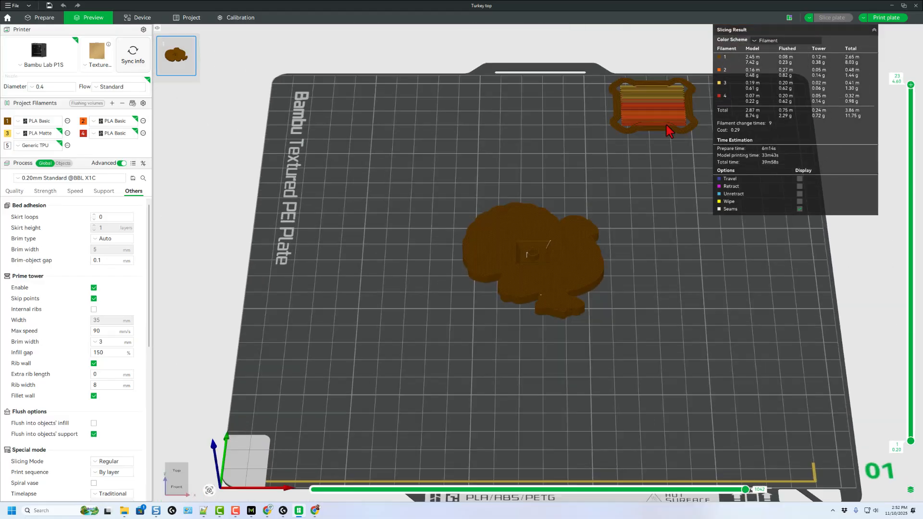
mouse_move(657, 118)
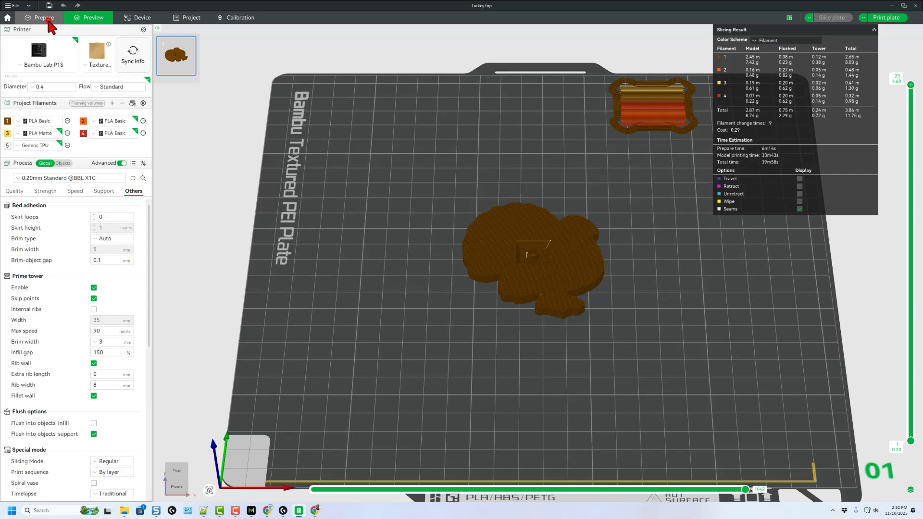
click(43, 18)
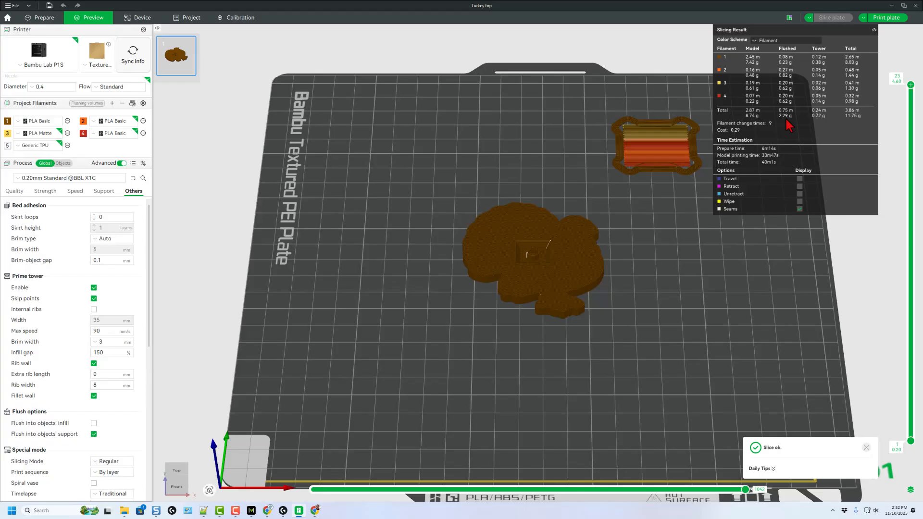
click(884, 17)
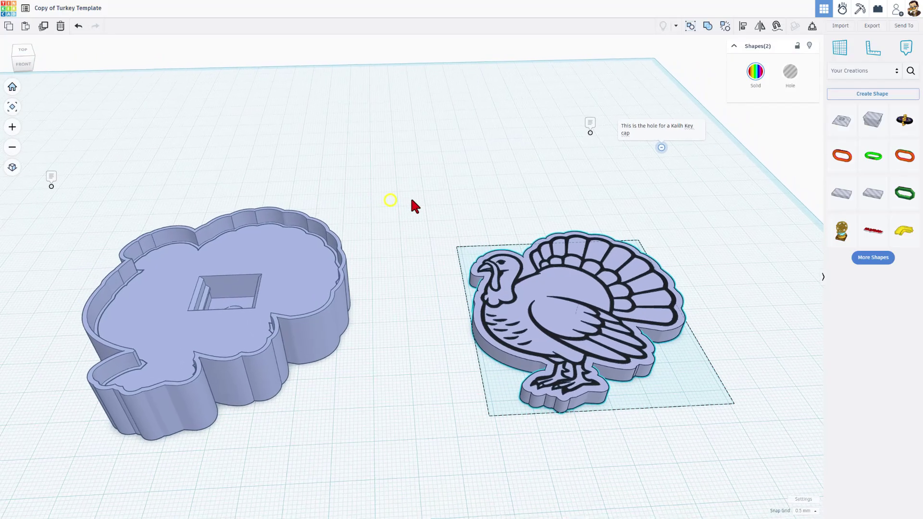
- Export the socketed turkey base as an STL over an existing file name
click(192, 282)
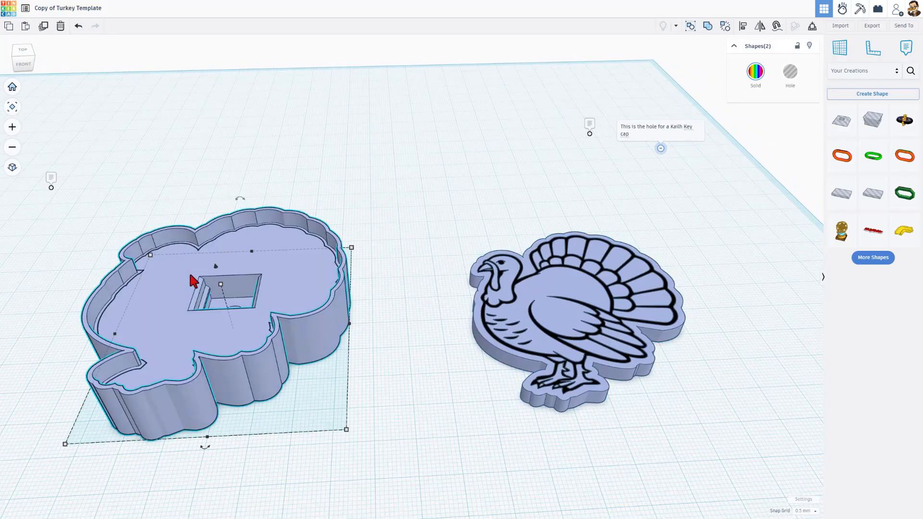
click(872, 26)
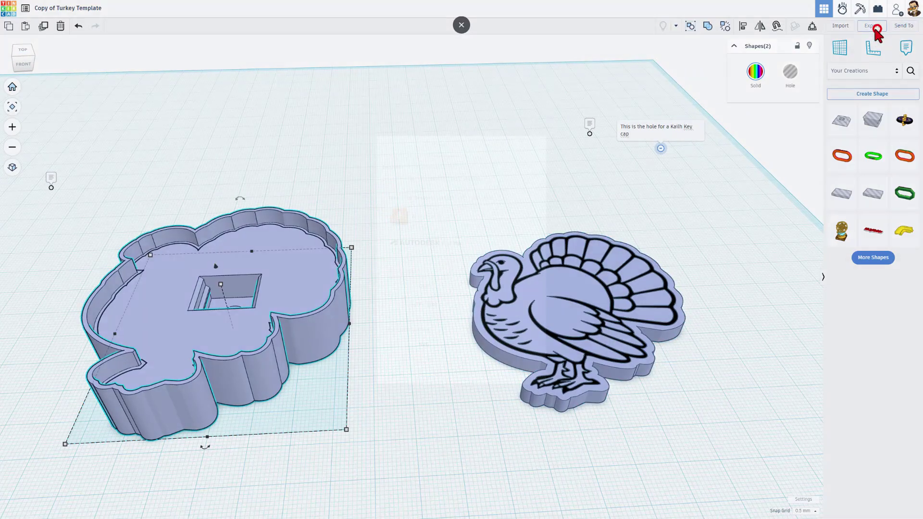
click(870, 26)
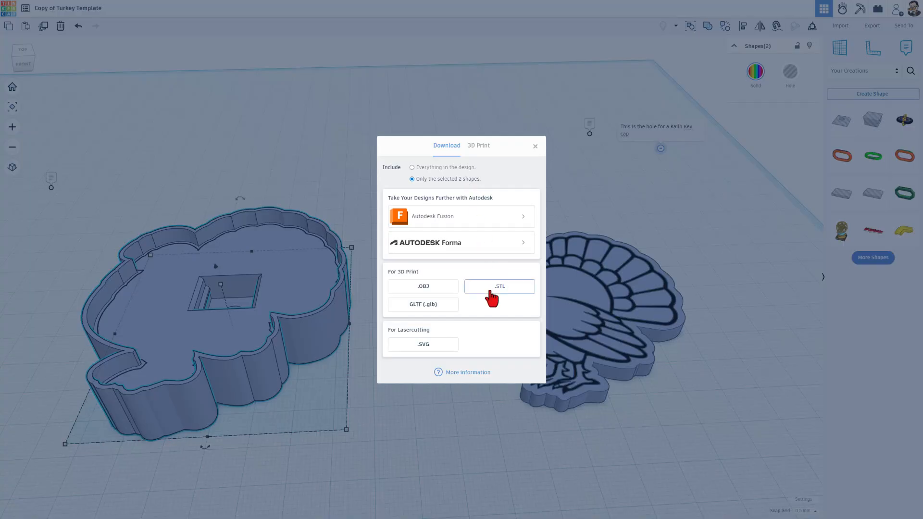
click(499, 287)
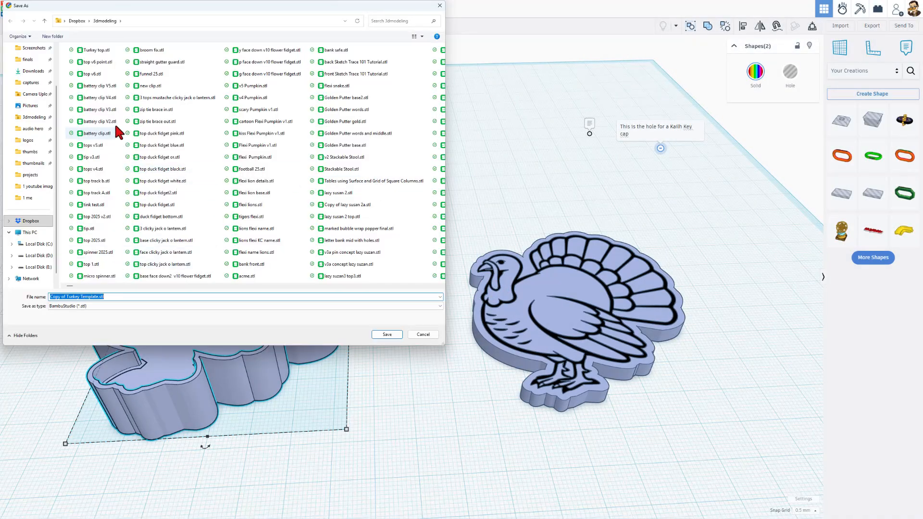
click(94, 50)
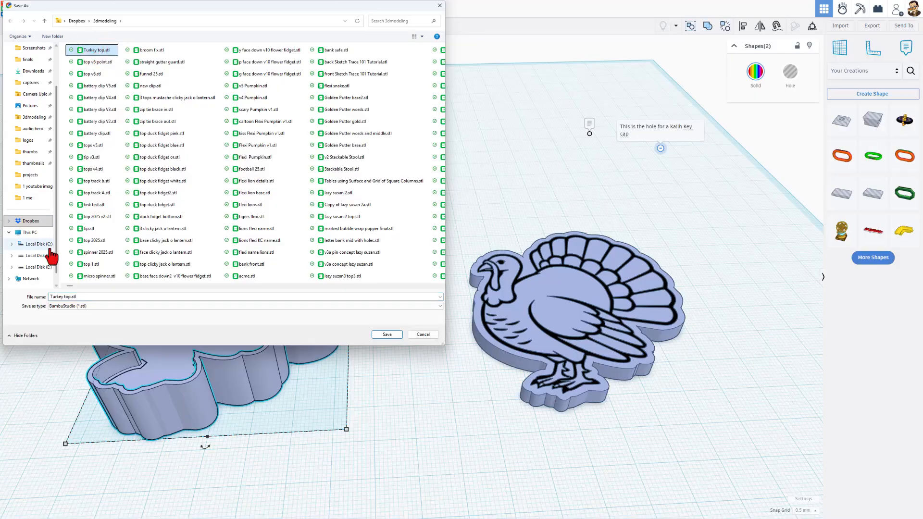
click(62, 296)
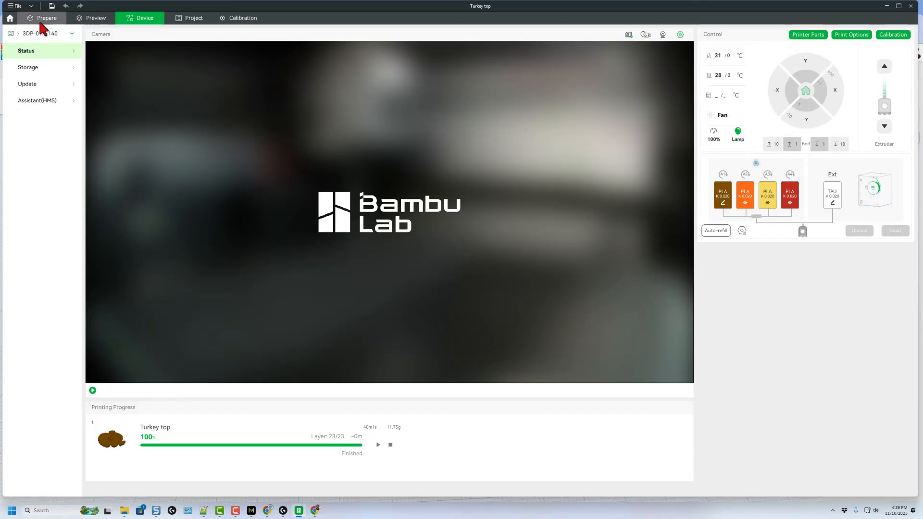
- Slice the single-colour turkey base and send the print job to the printer
click(45, 18)
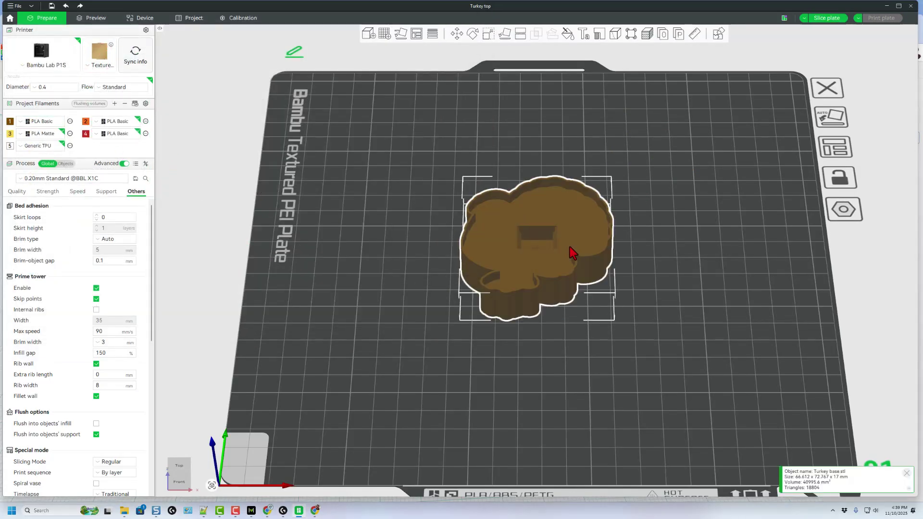
click(827, 18)
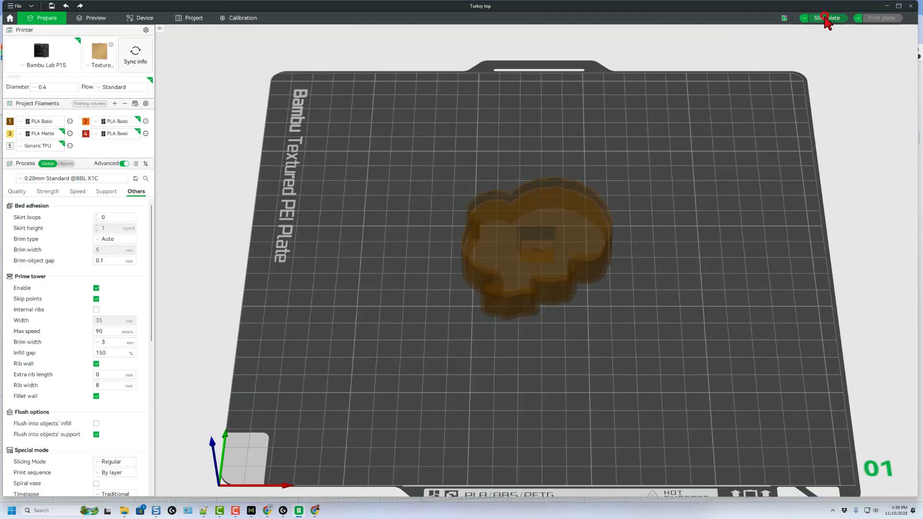
click(826, 18)
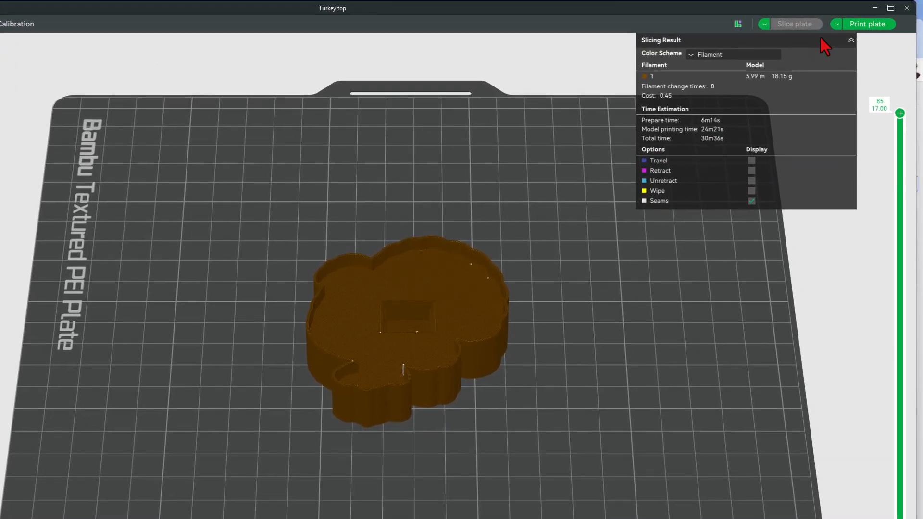
click(869, 25)
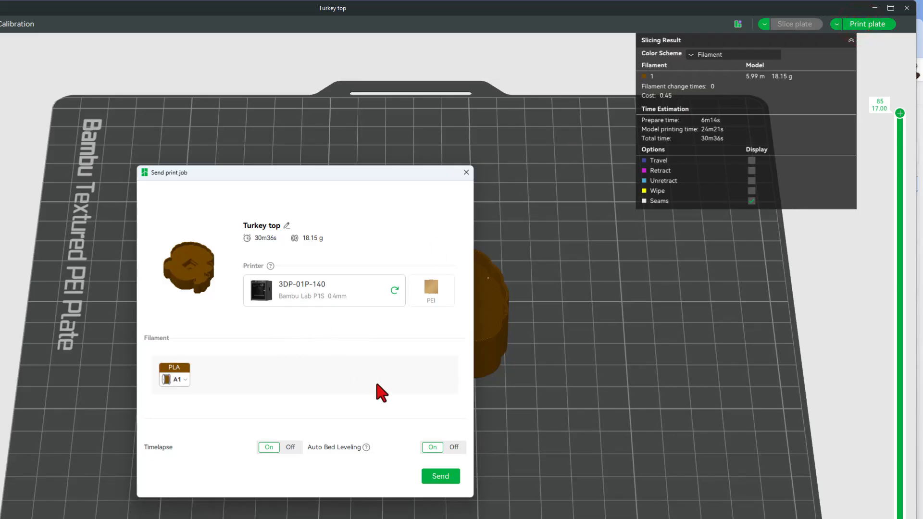
click(440, 476)
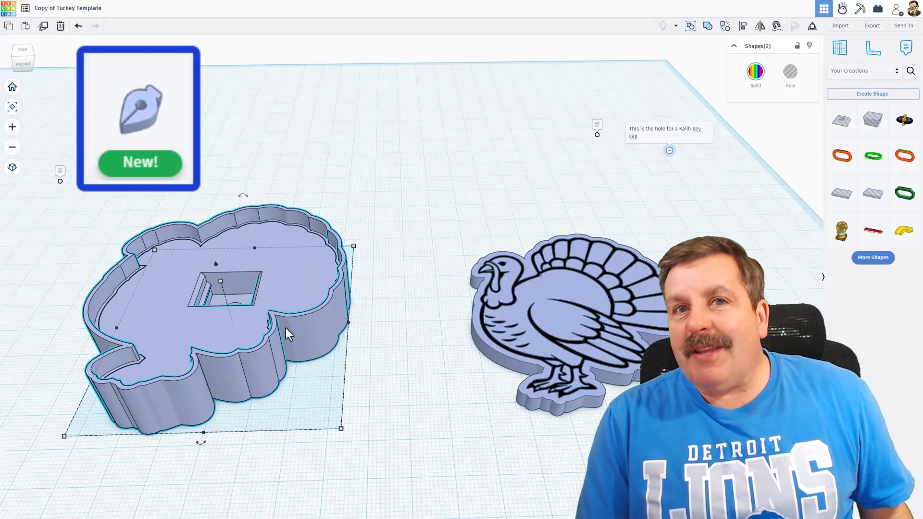
mouse_move(319, 232)
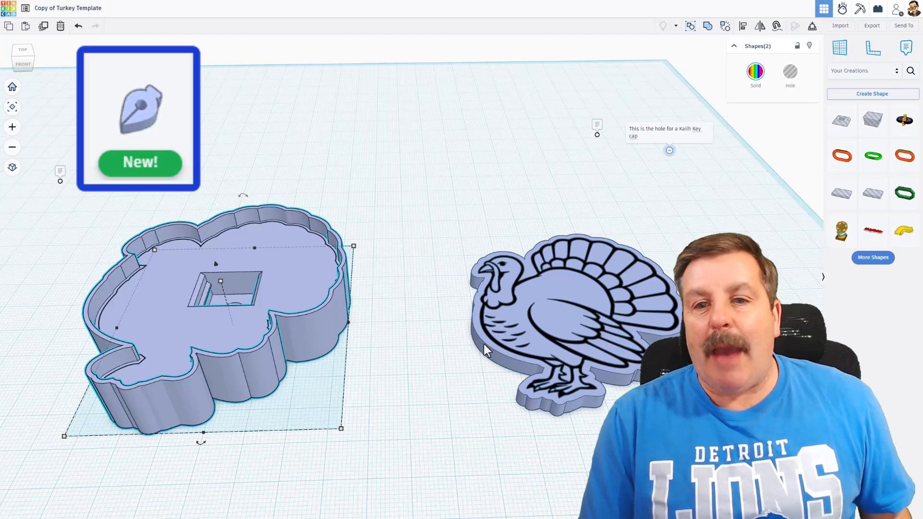
mouse_move(541, 354)
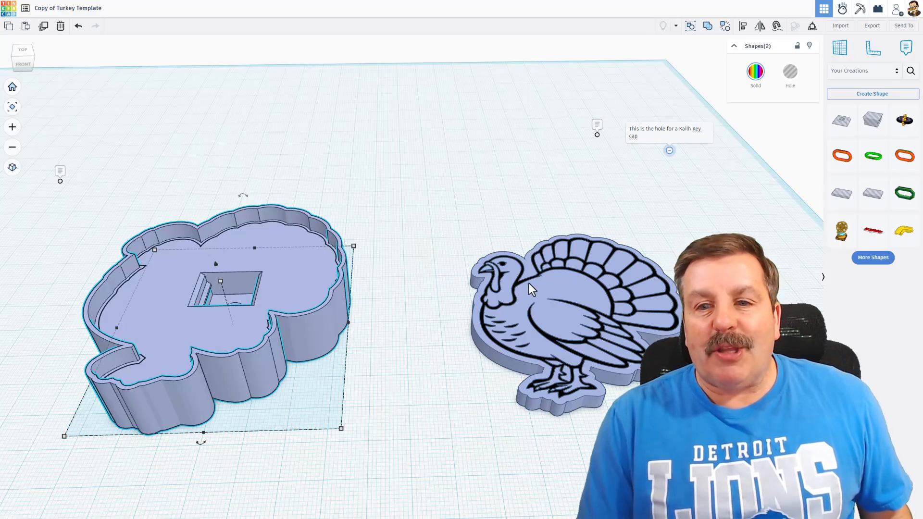
mouse_move(546, 279)
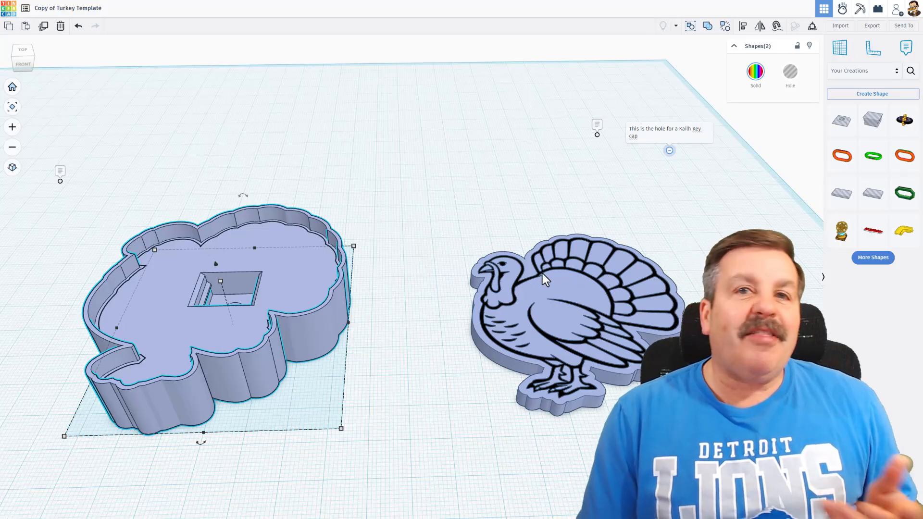
mouse_move(584, 307)
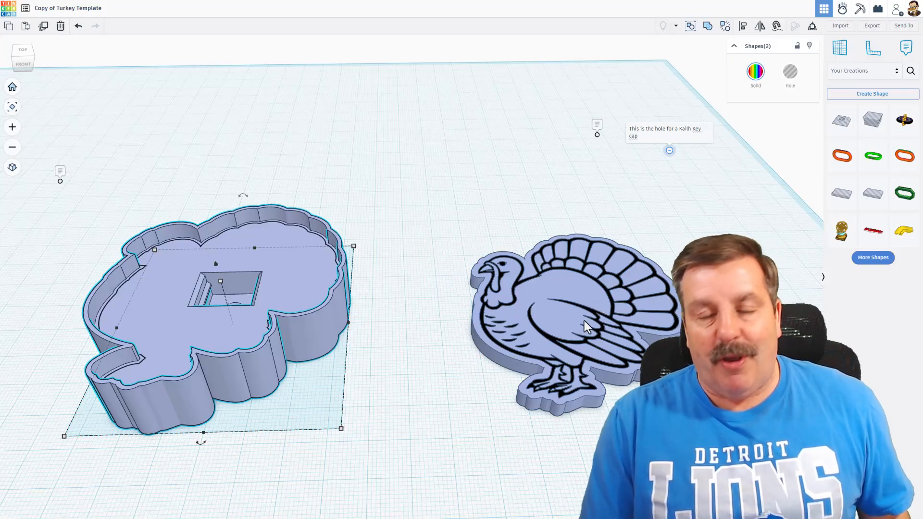
mouse_move(636, 350)
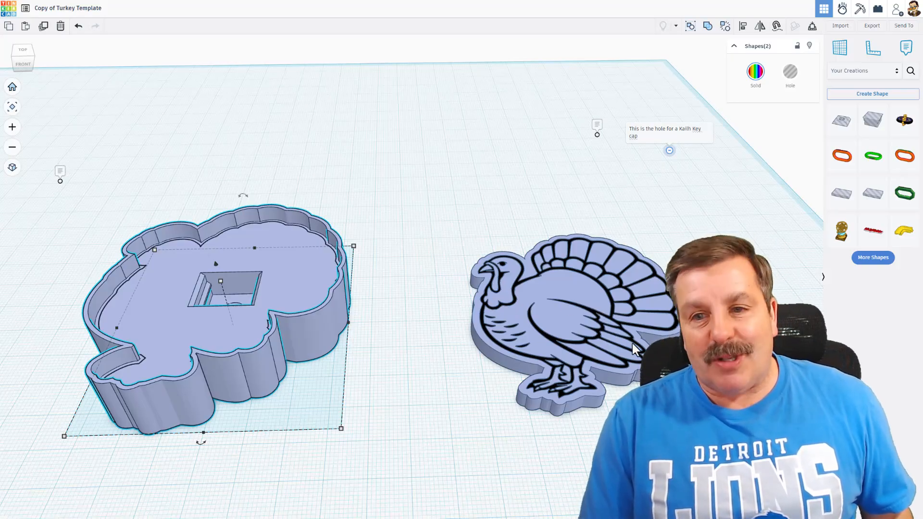
mouse_move(712, 479)
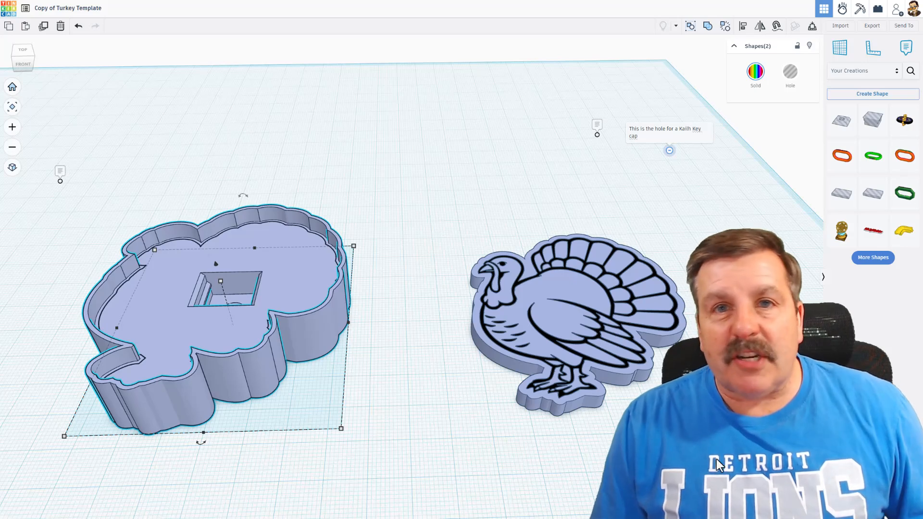
mouse_move(631, 467)
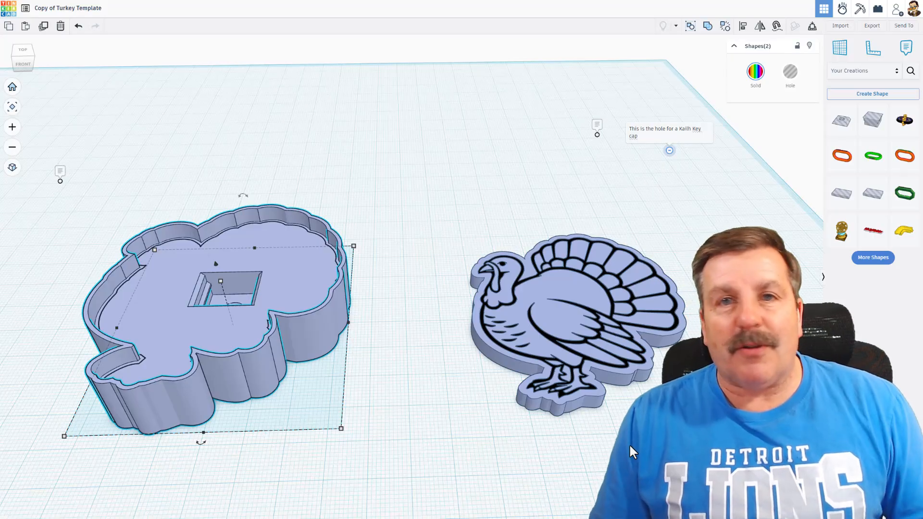
mouse_move(644, 414)
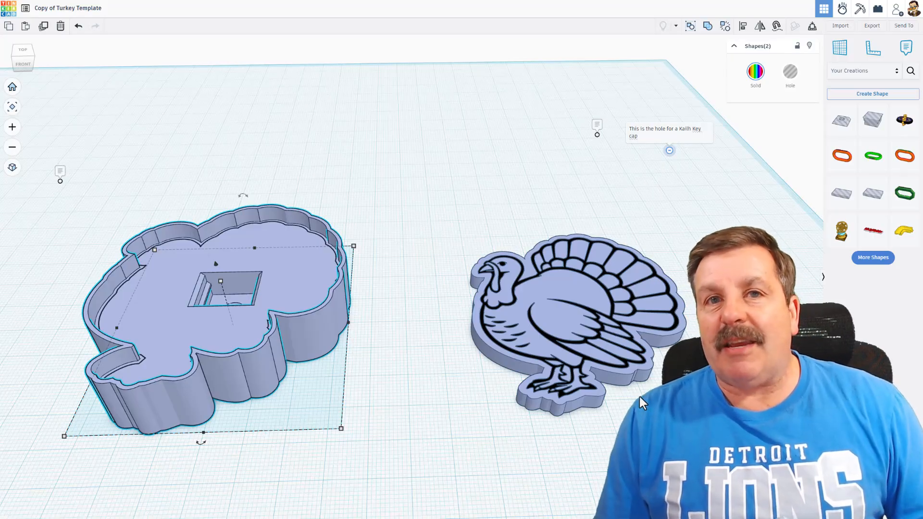
mouse_move(618, 353)
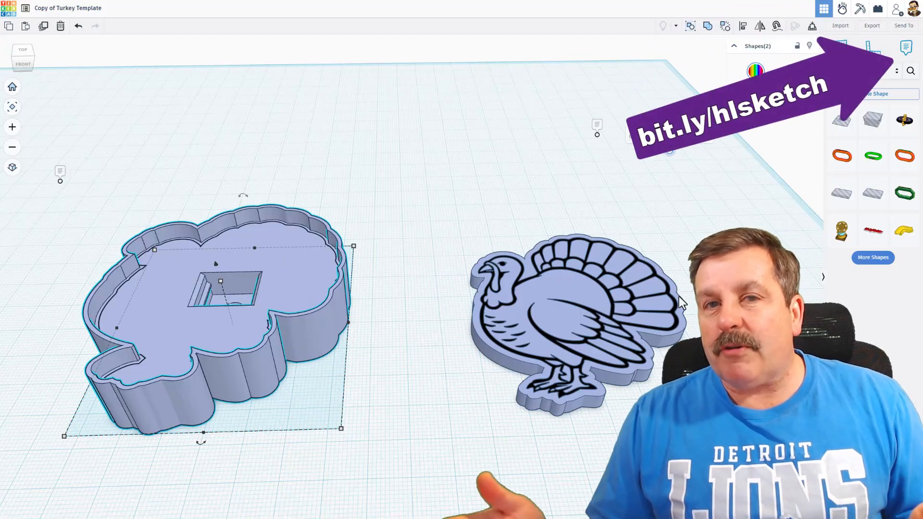
mouse_move(220, 412)
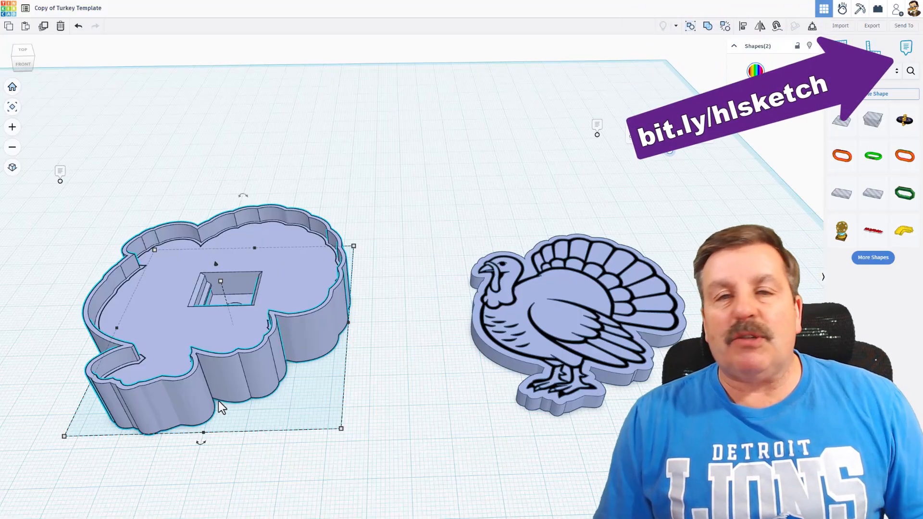